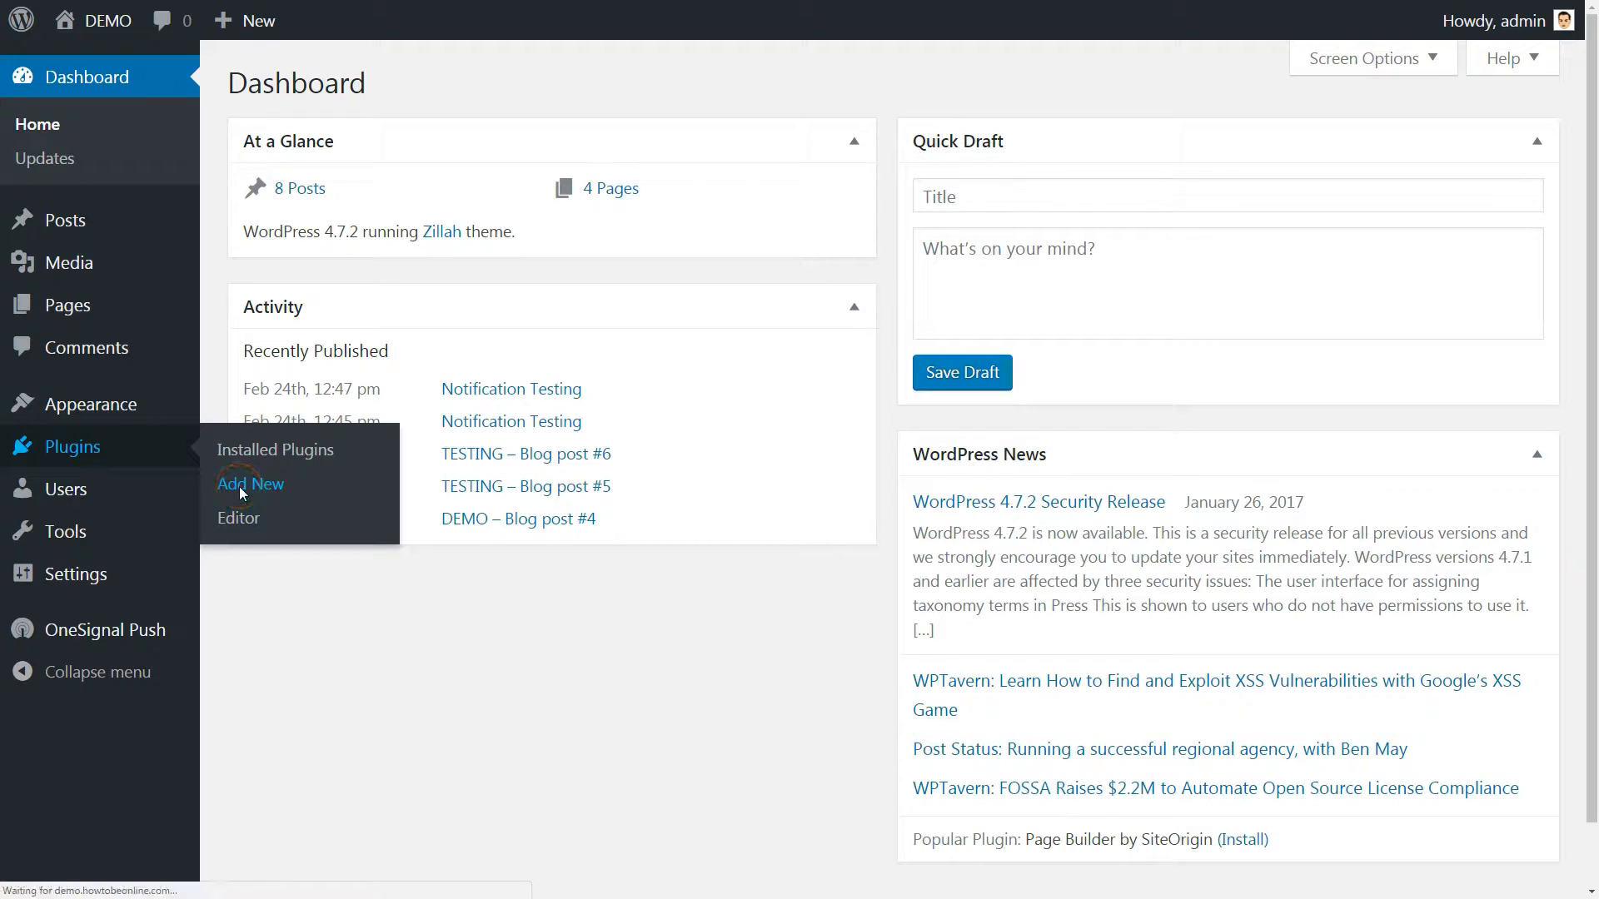
# Step: Install the UpdraftPlus WordPress Backup Plugin from the Add New plugins page
pyautogui.click(249, 484)
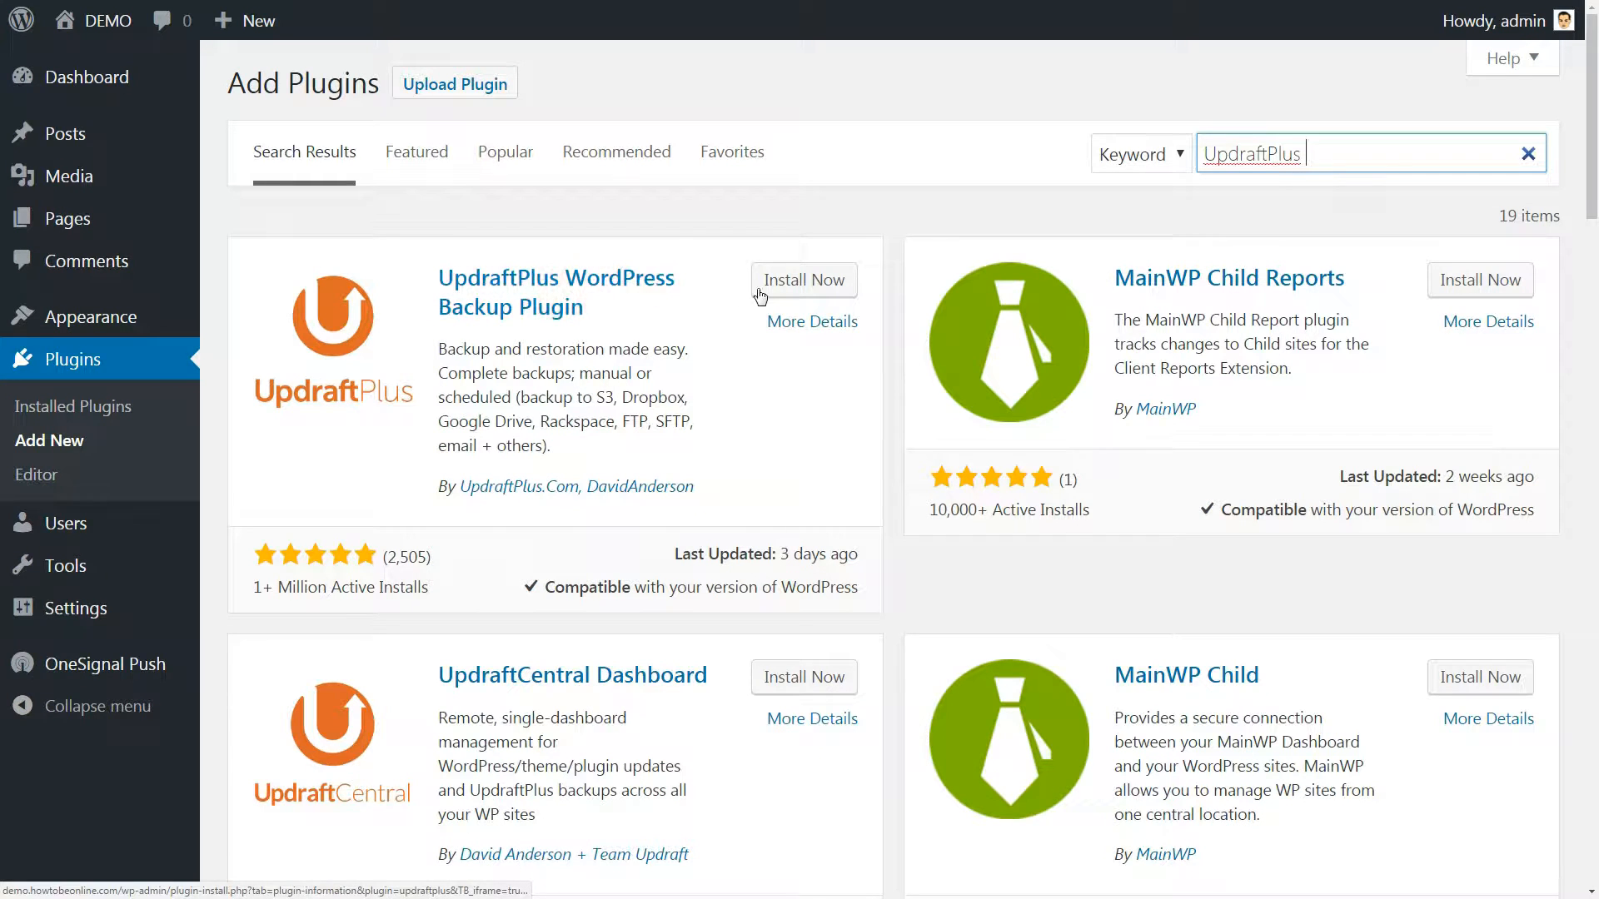
pyautogui.click(803, 280)
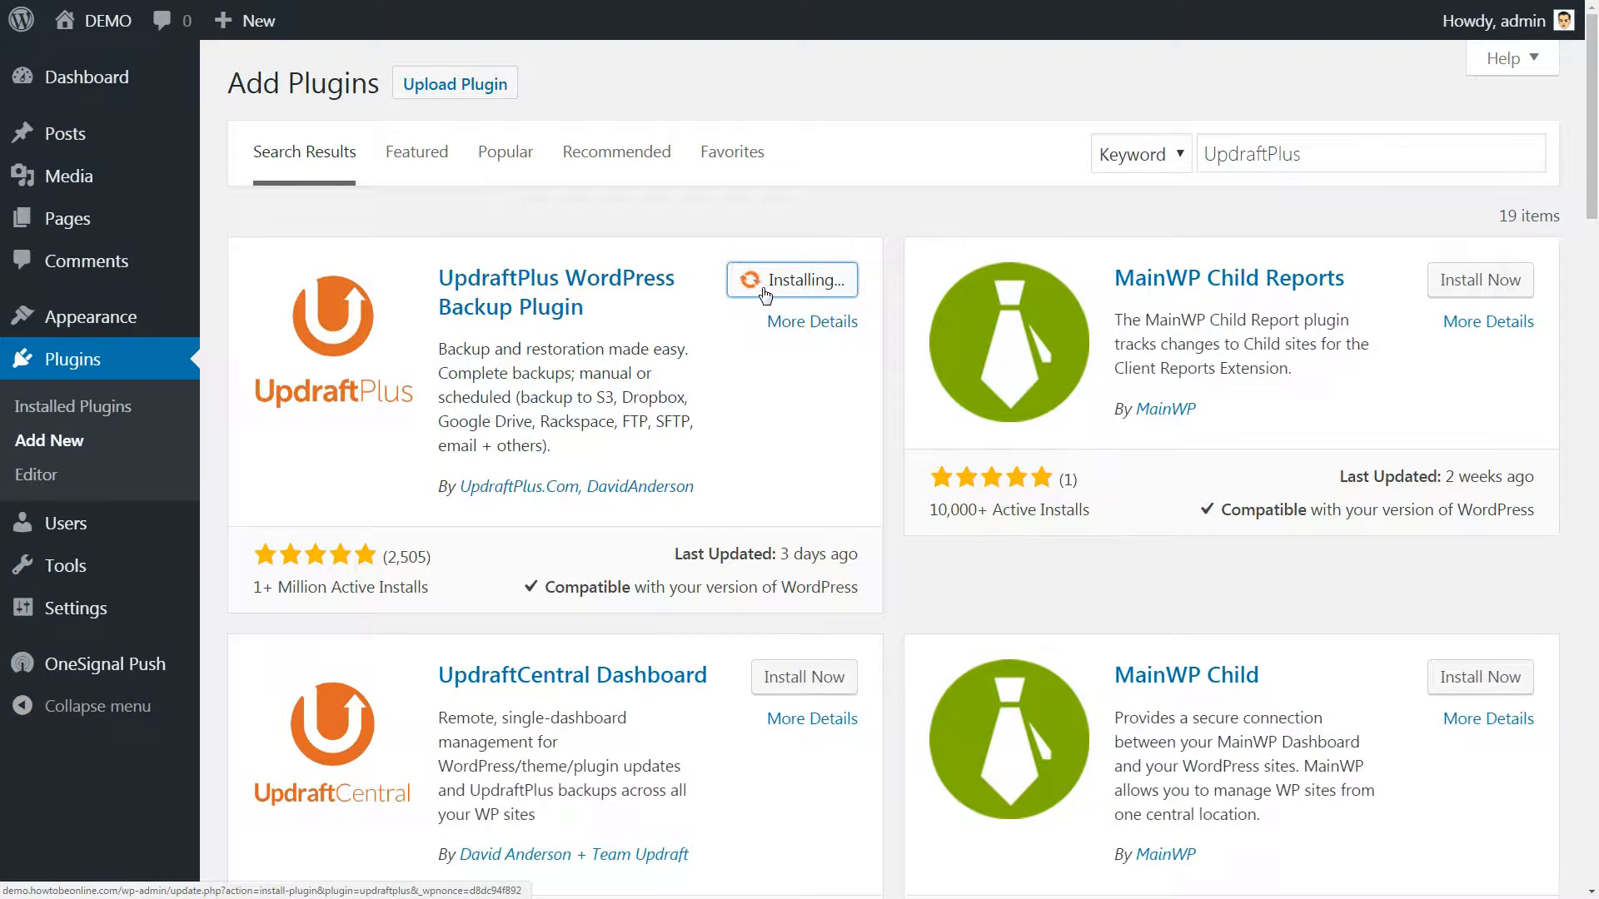
pyautogui.moveTo(776, 366)
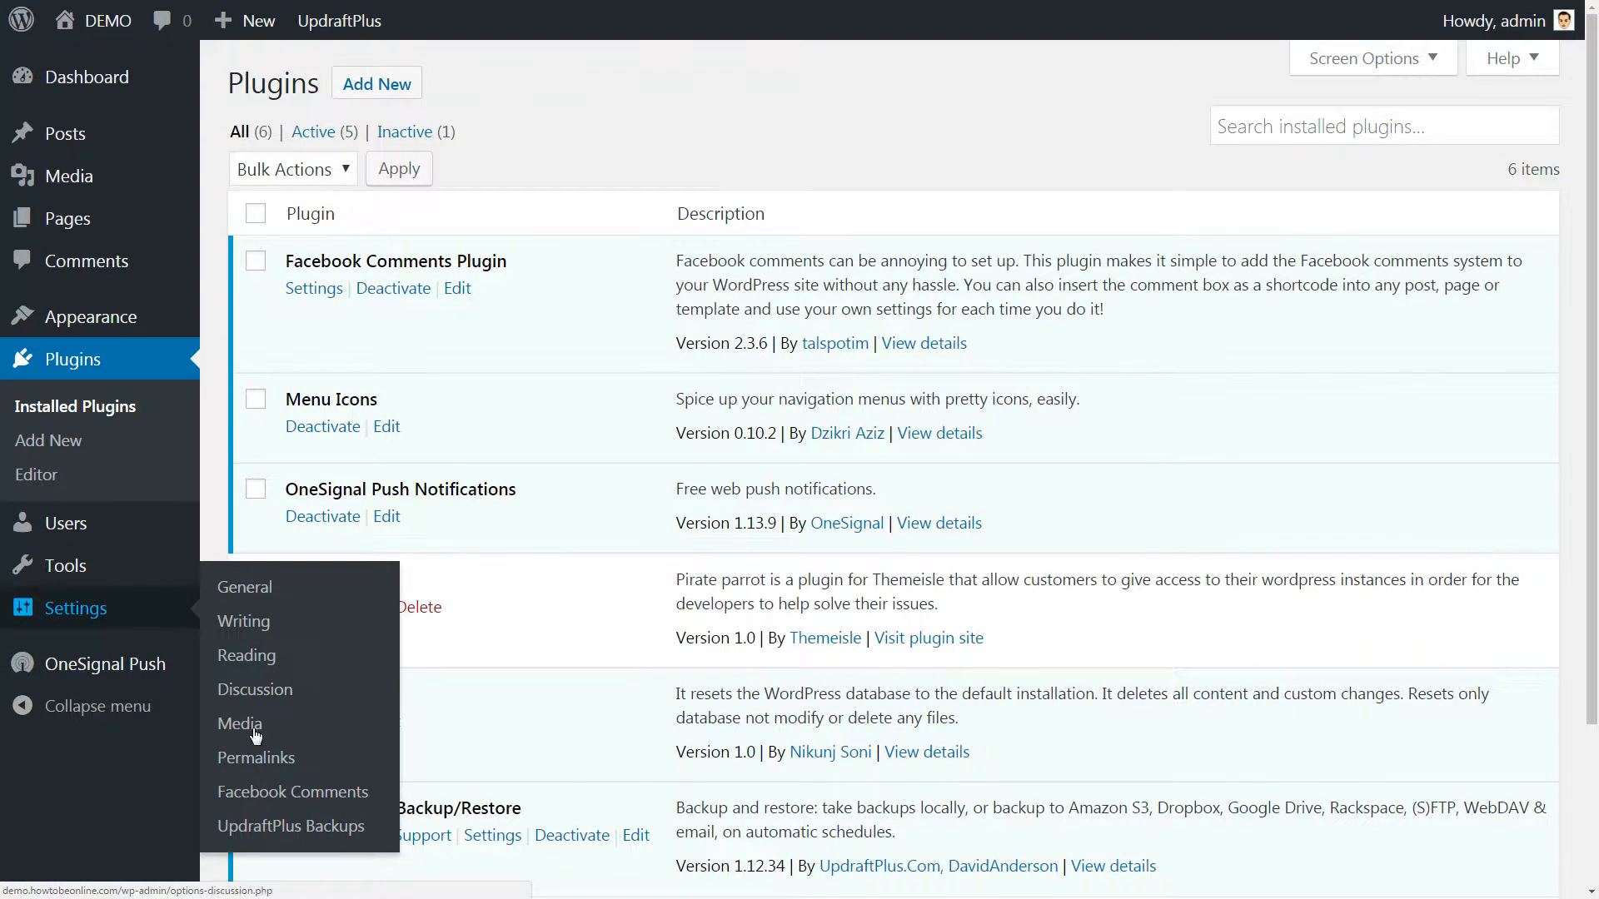
pyautogui.moveTo(290, 826)
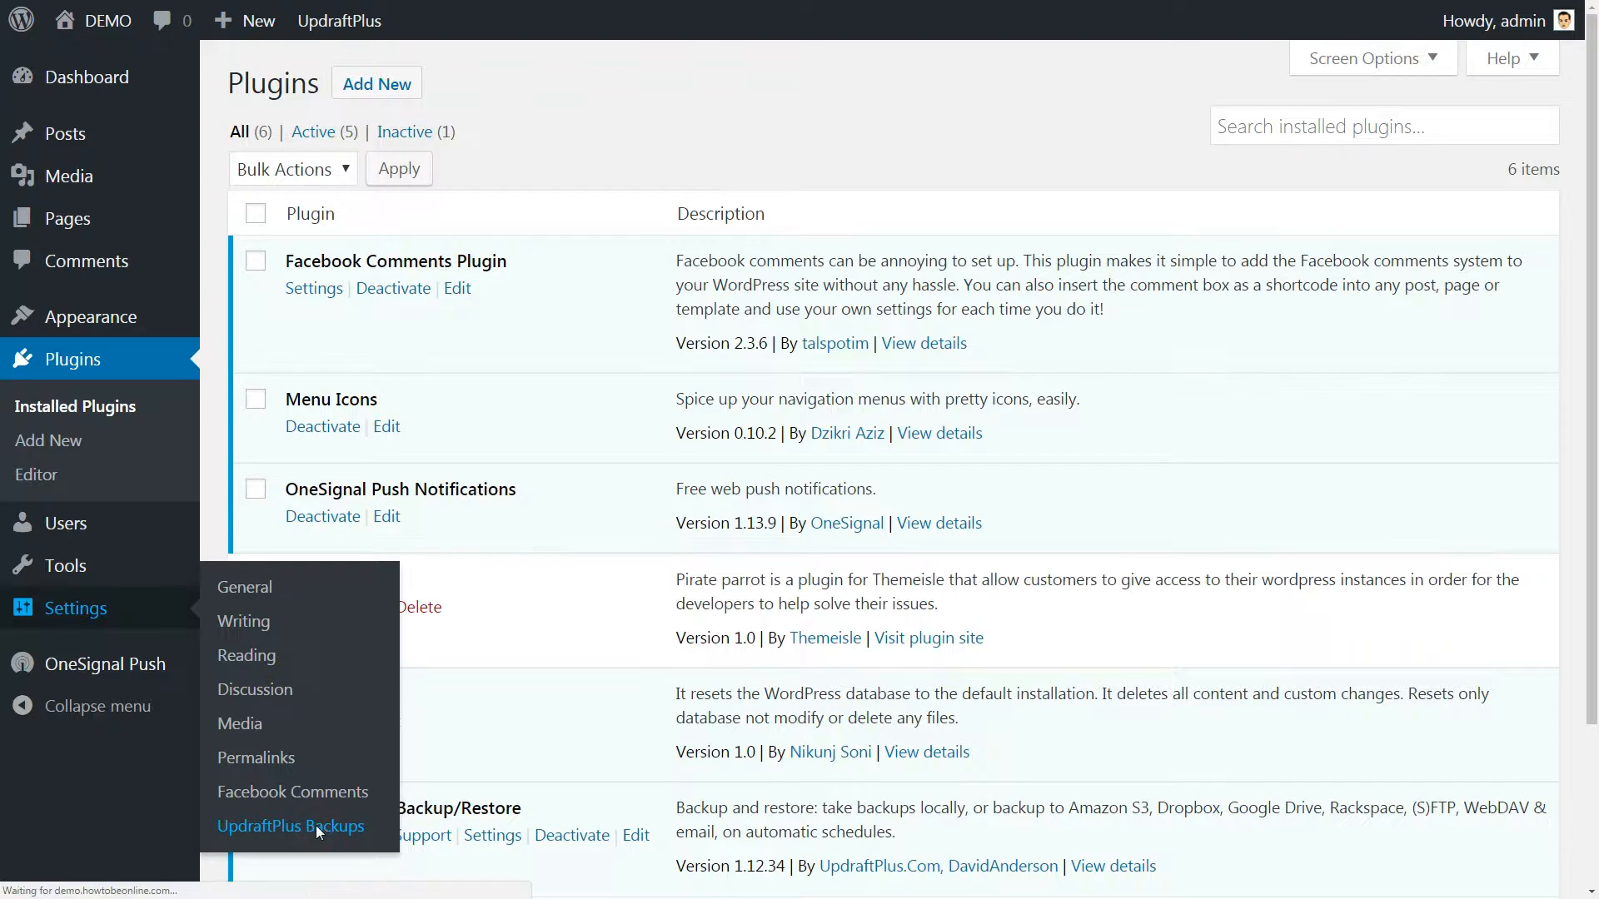
# Step: Start a manual backup from the UpdraftPlus page, then view and dismiss the Clone/Migrate notice
pyautogui.click(289, 826)
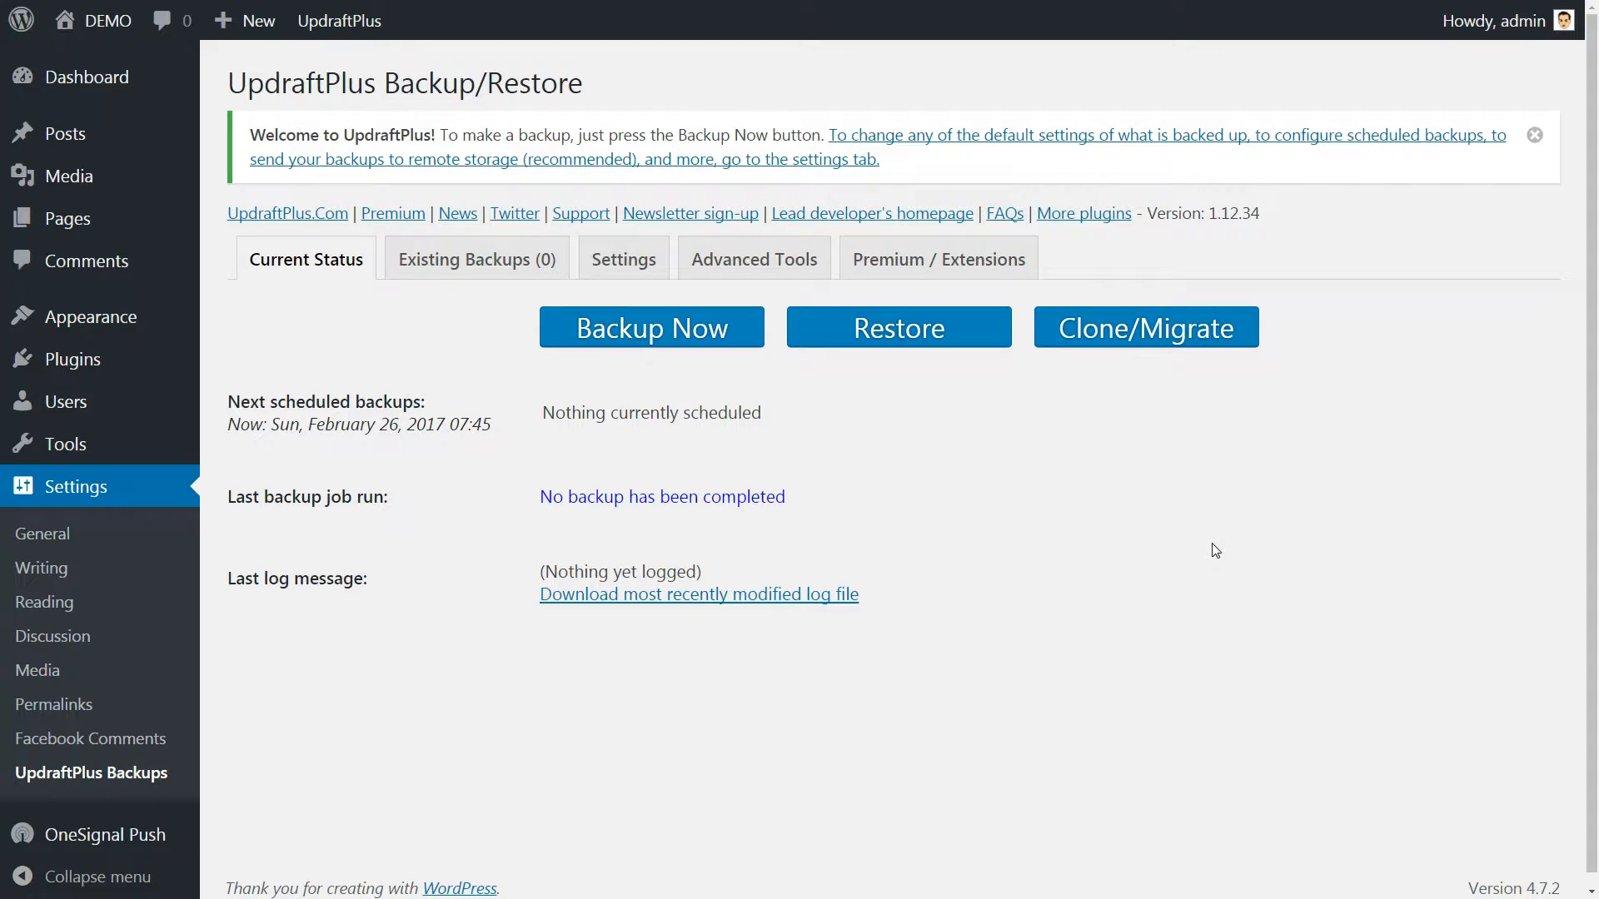
pyautogui.click(651, 328)
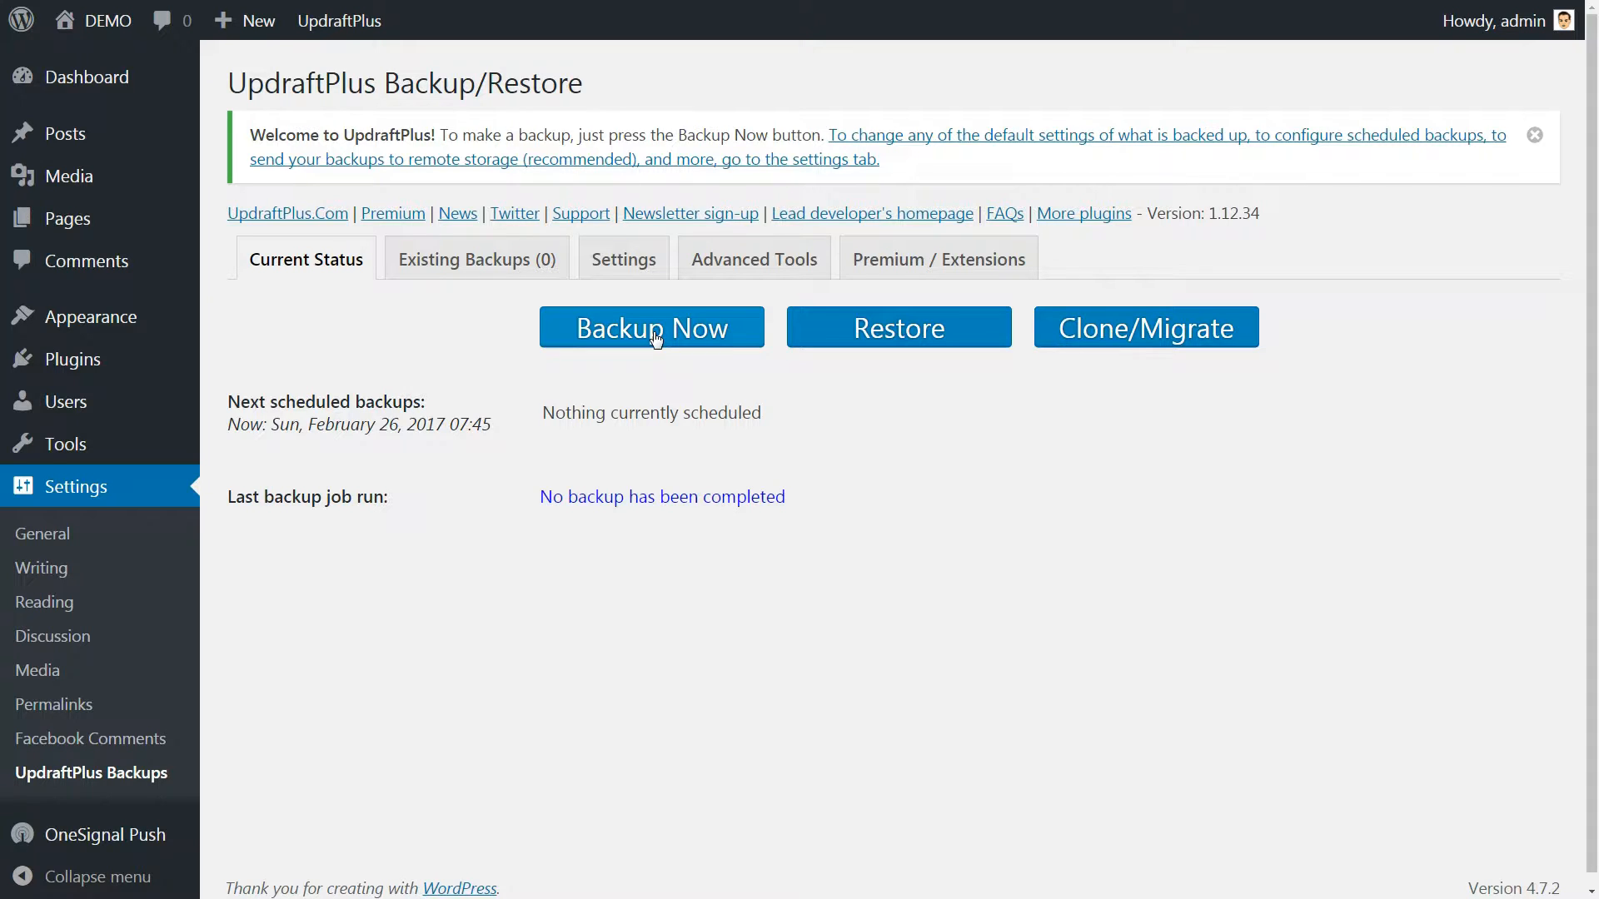
pyautogui.click(651, 328)
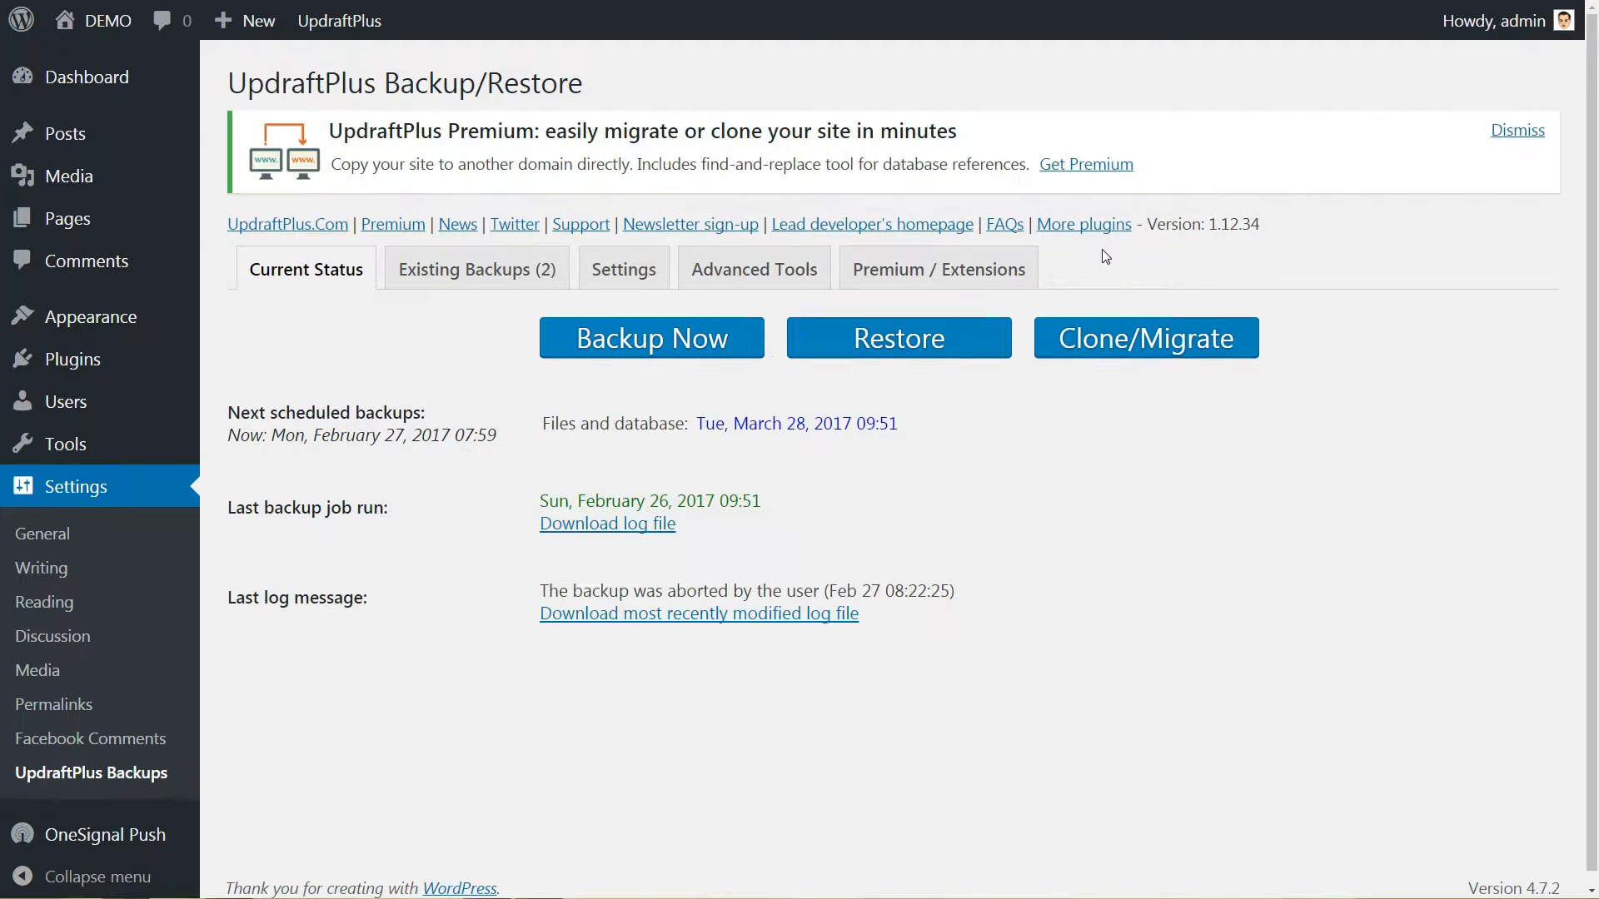
pyautogui.click(1144, 338)
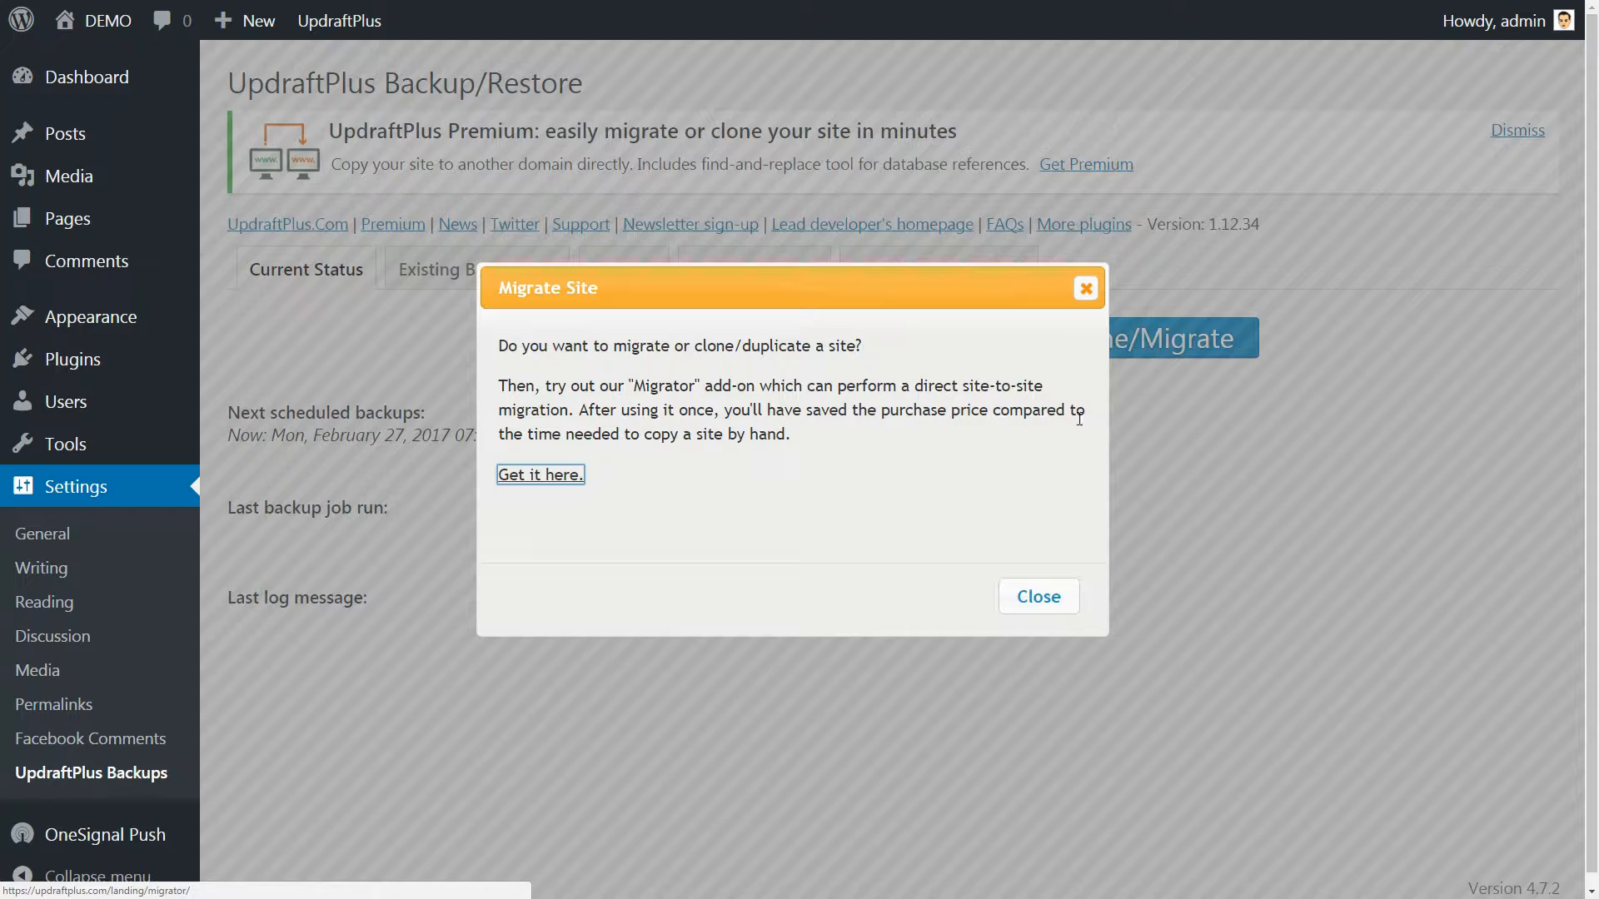
pyautogui.moveTo(730, 506)
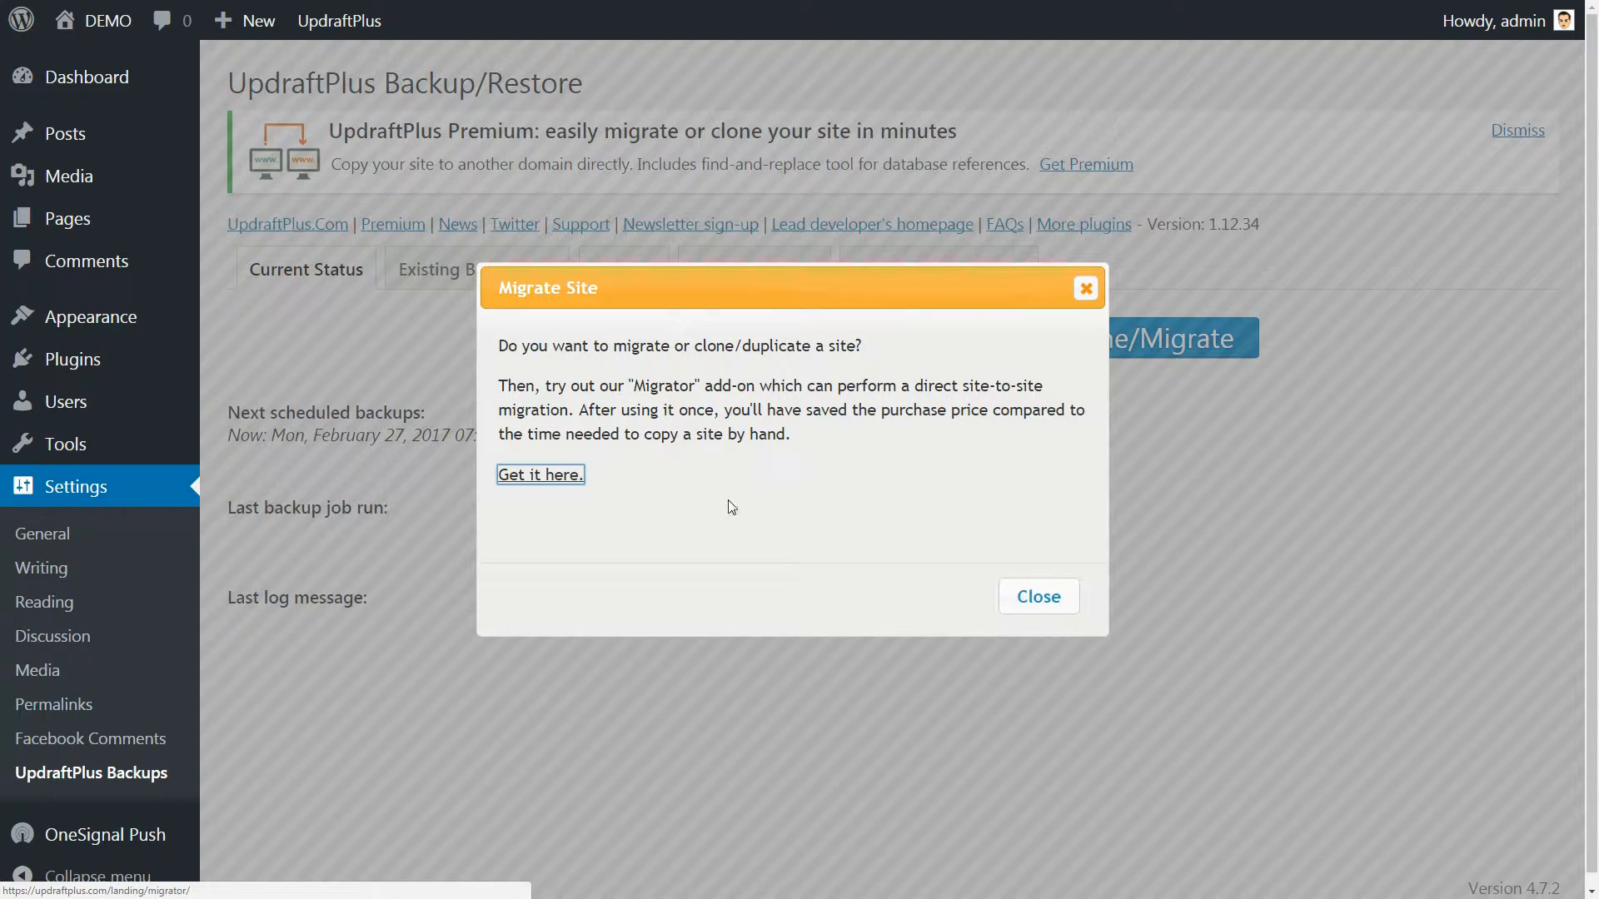
pyautogui.moveTo(989, 605)
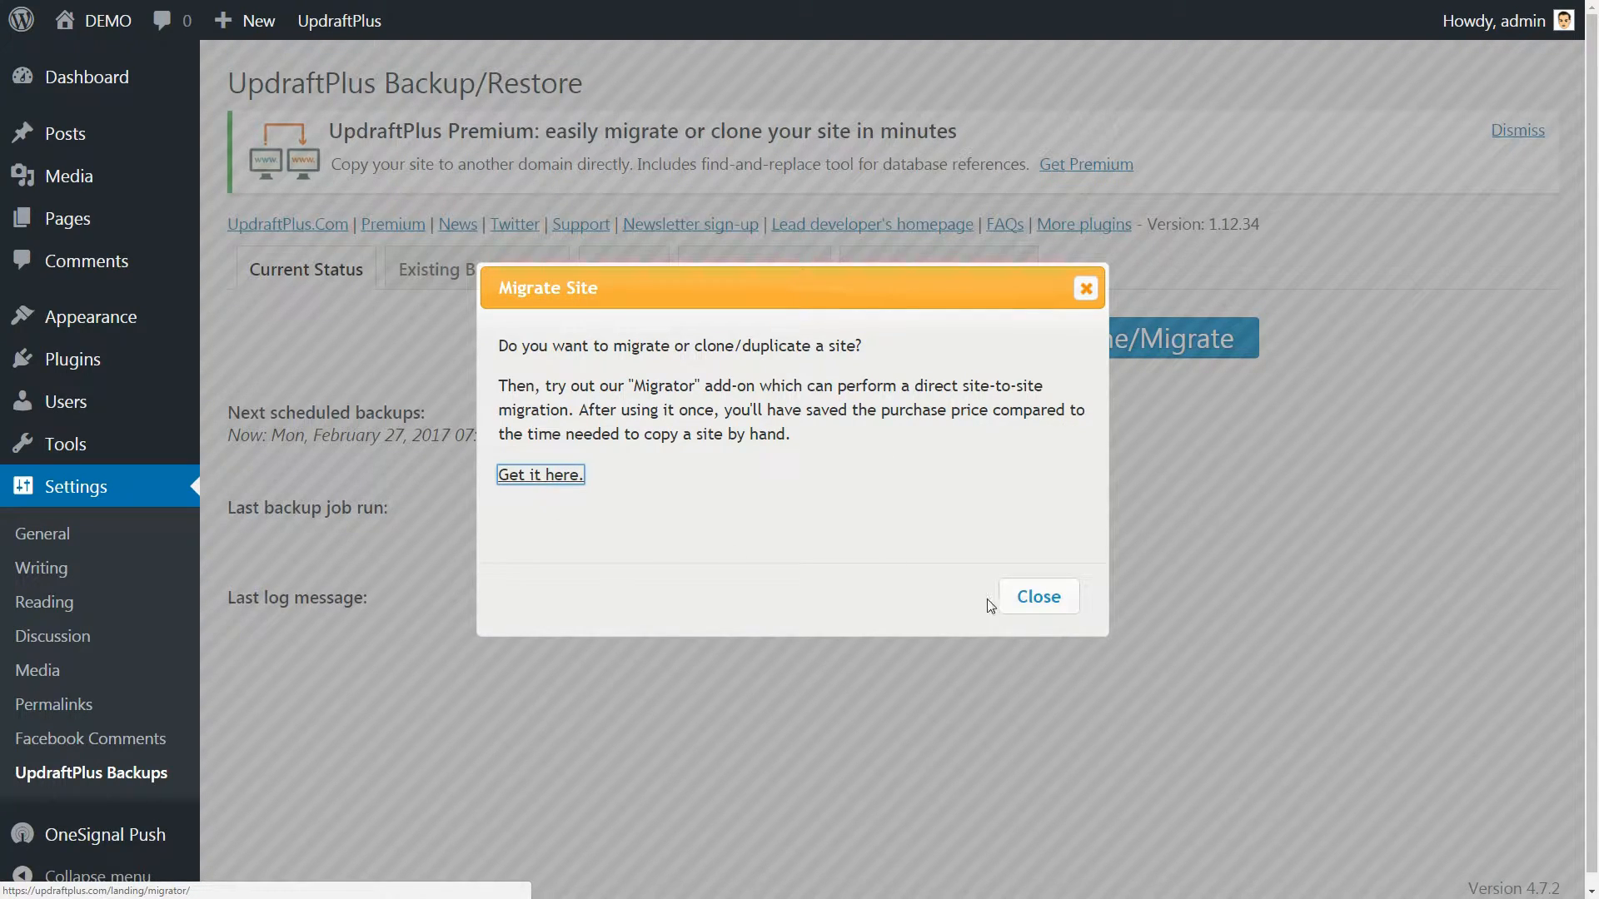
pyautogui.click(1037, 597)
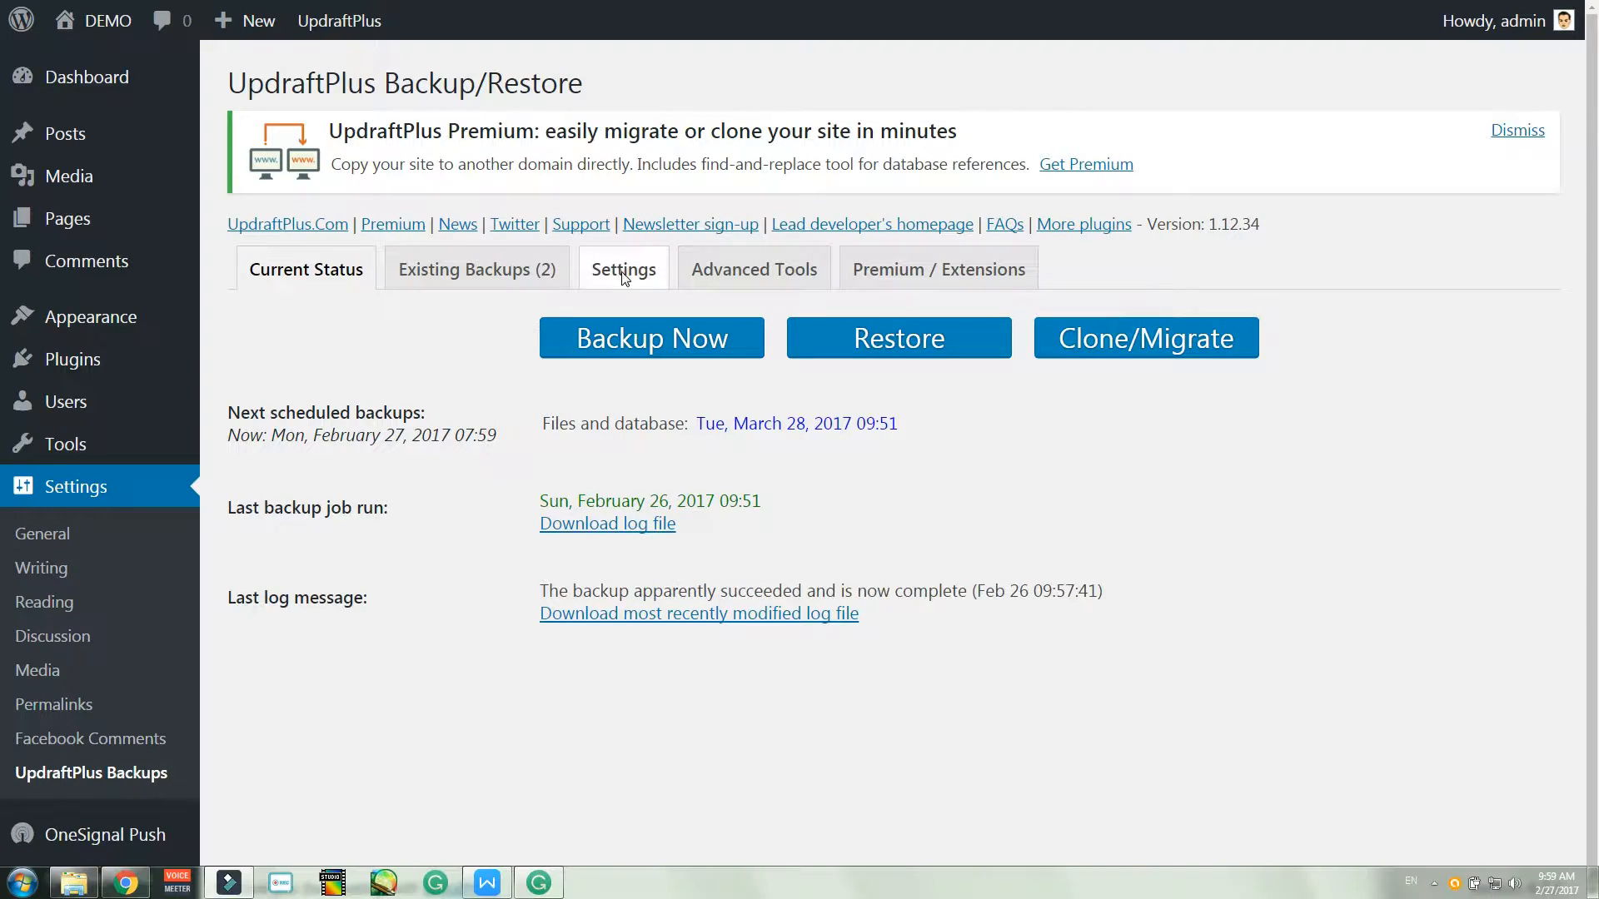
# Step: Set file and database backups to Weekly, retaining 3 scheduled file backups
pyautogui.click(623, 268)
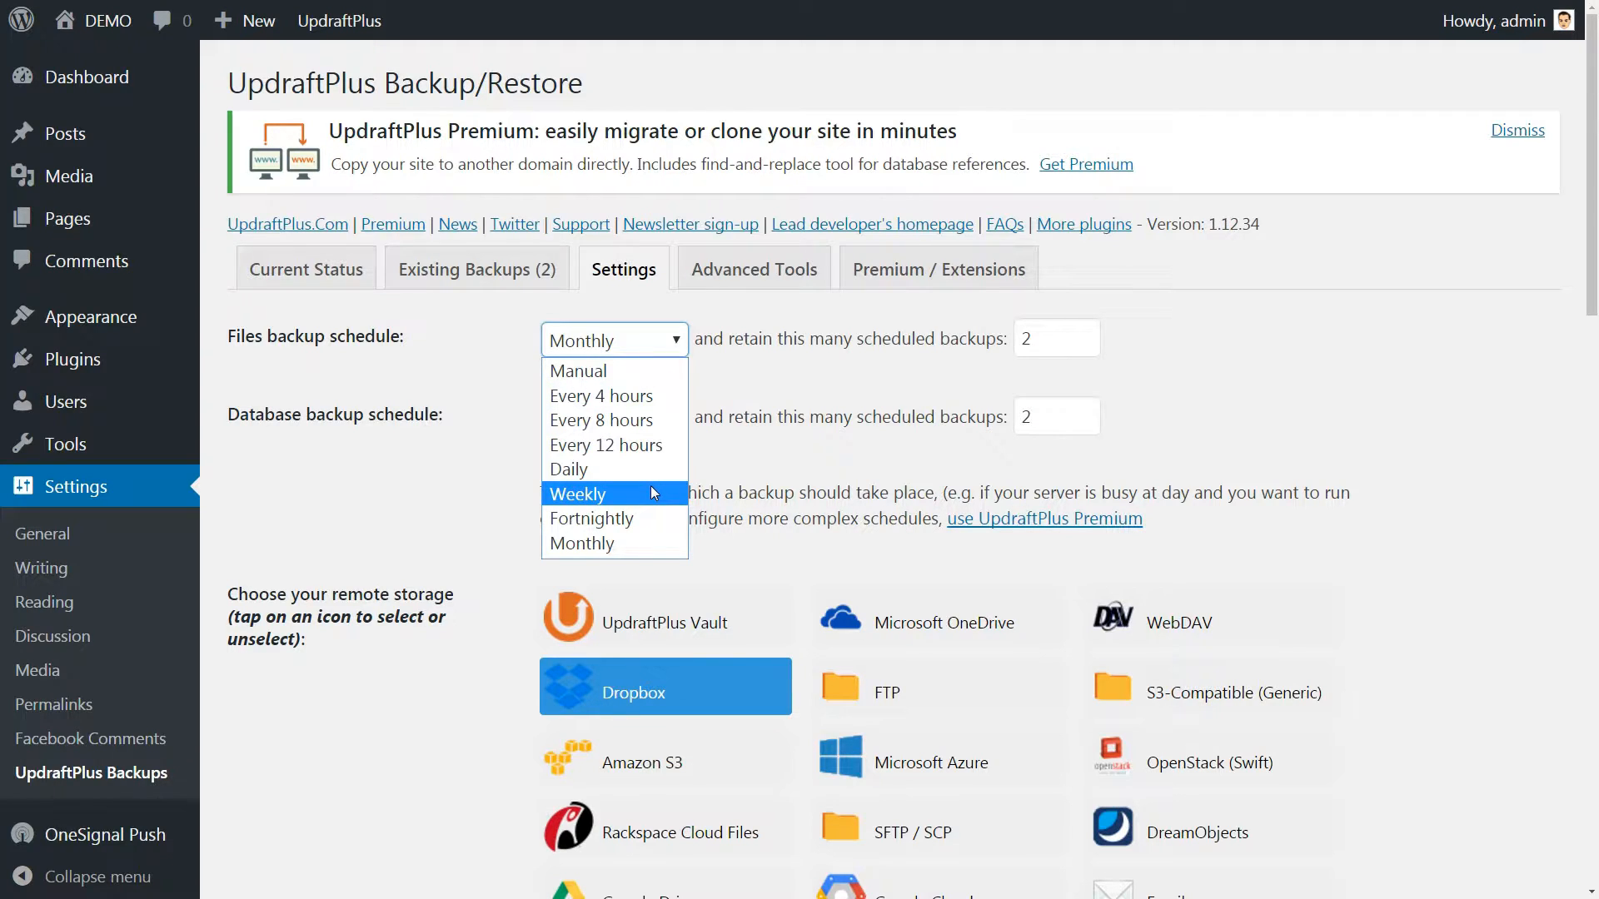
pyautogui.click(578, 493)
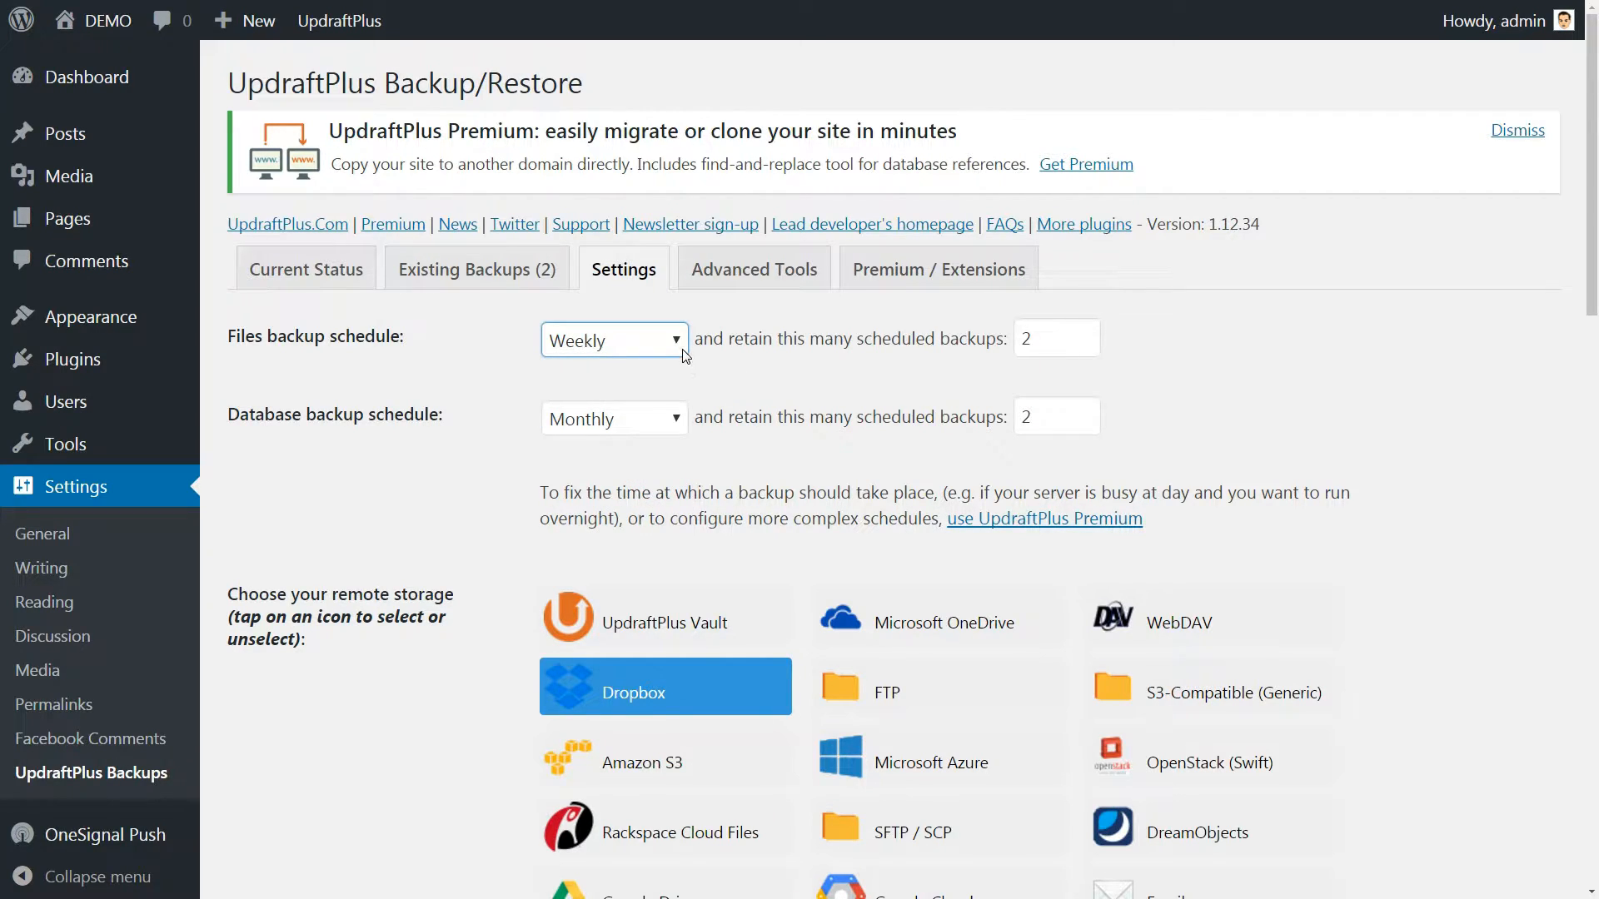
pyautogui.moveTo(748, 343)
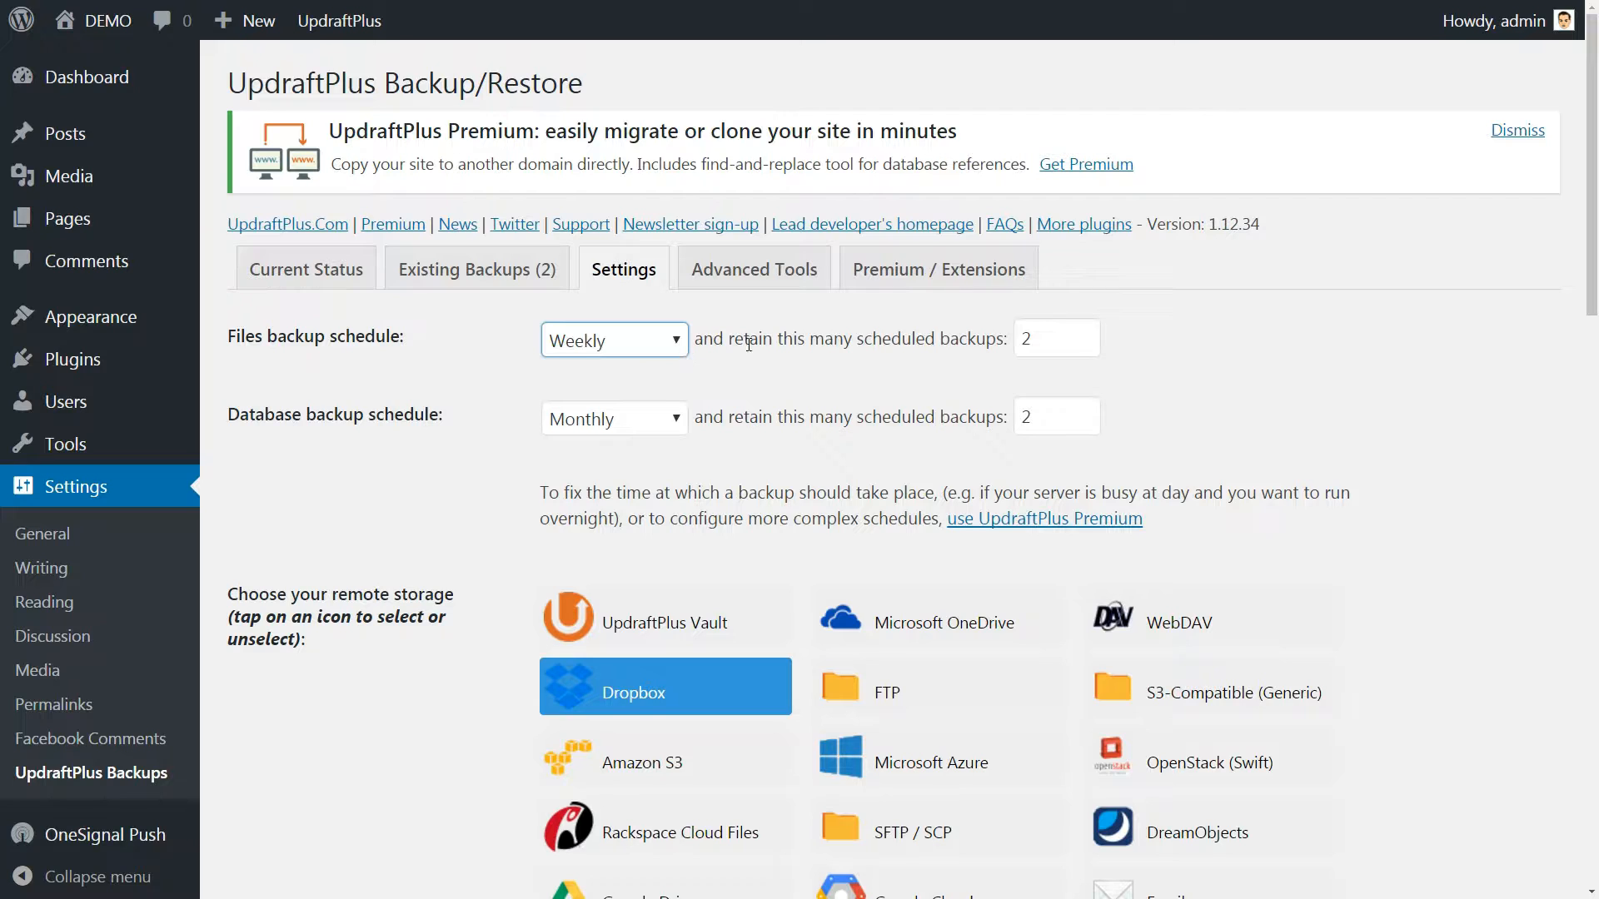
pyautogui.click(1047, 338)
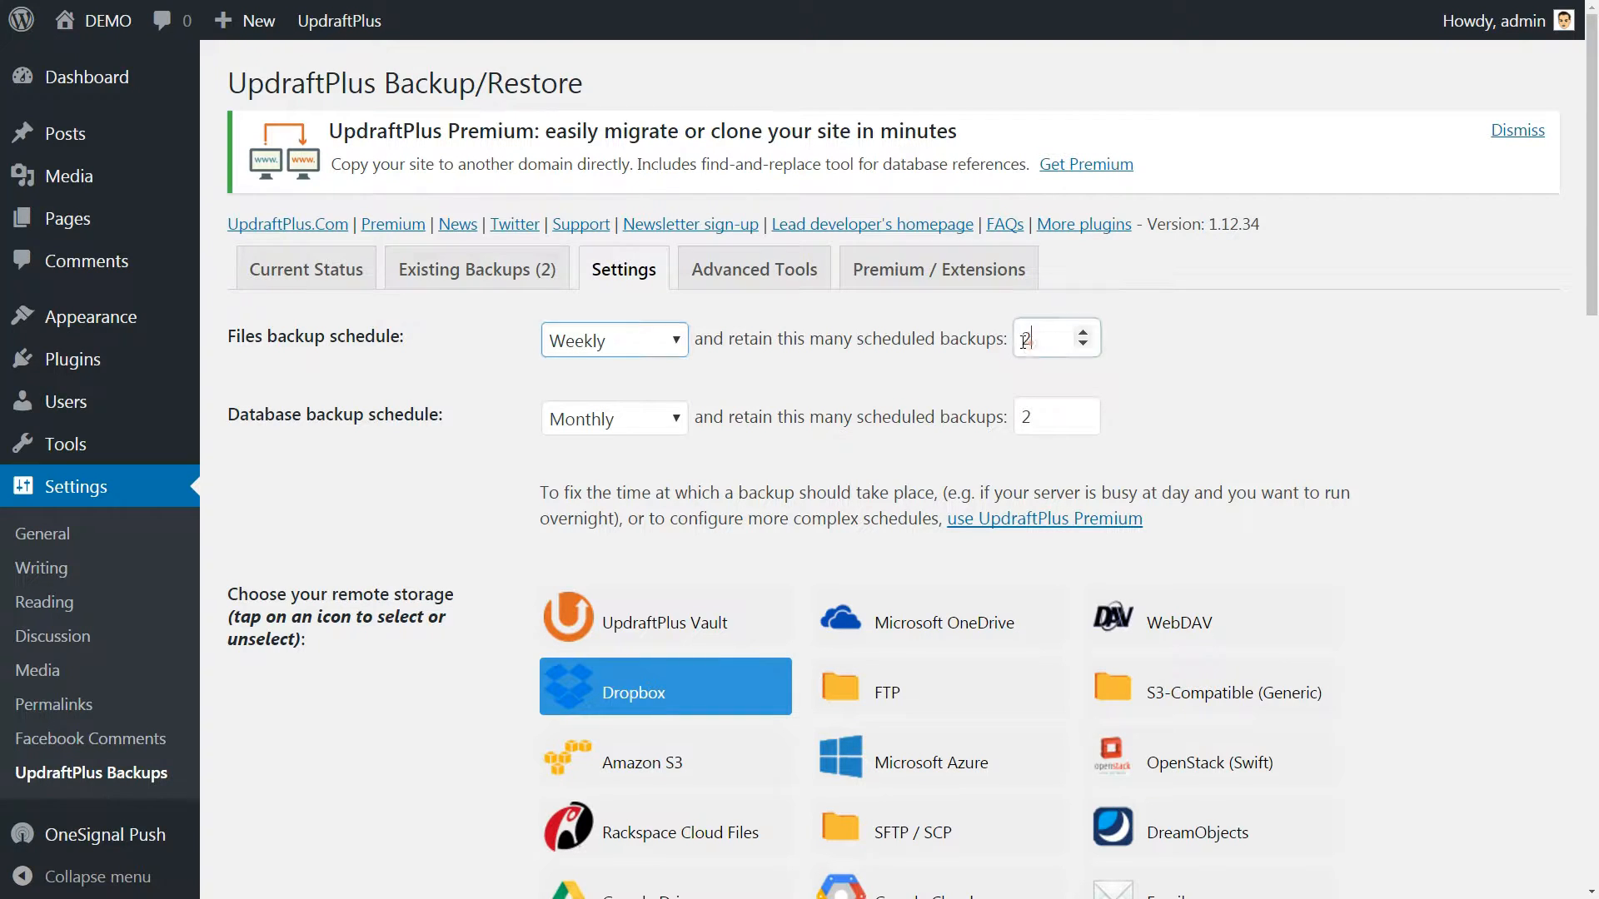
pyautogui.click(1080, 331)
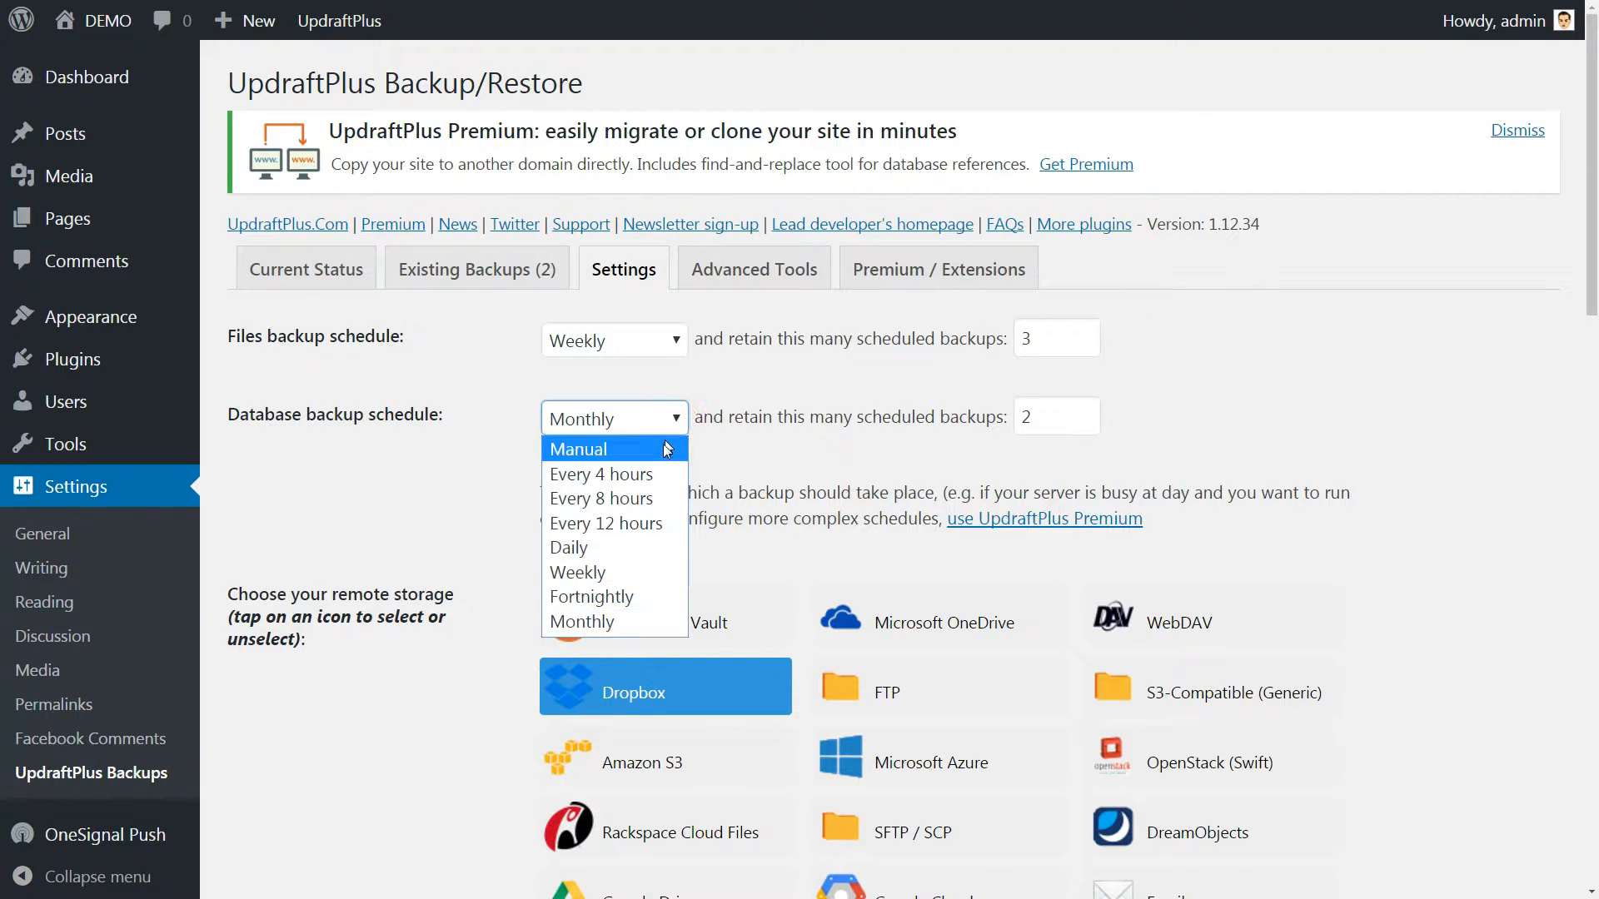
pyautogui.click(578, 448)
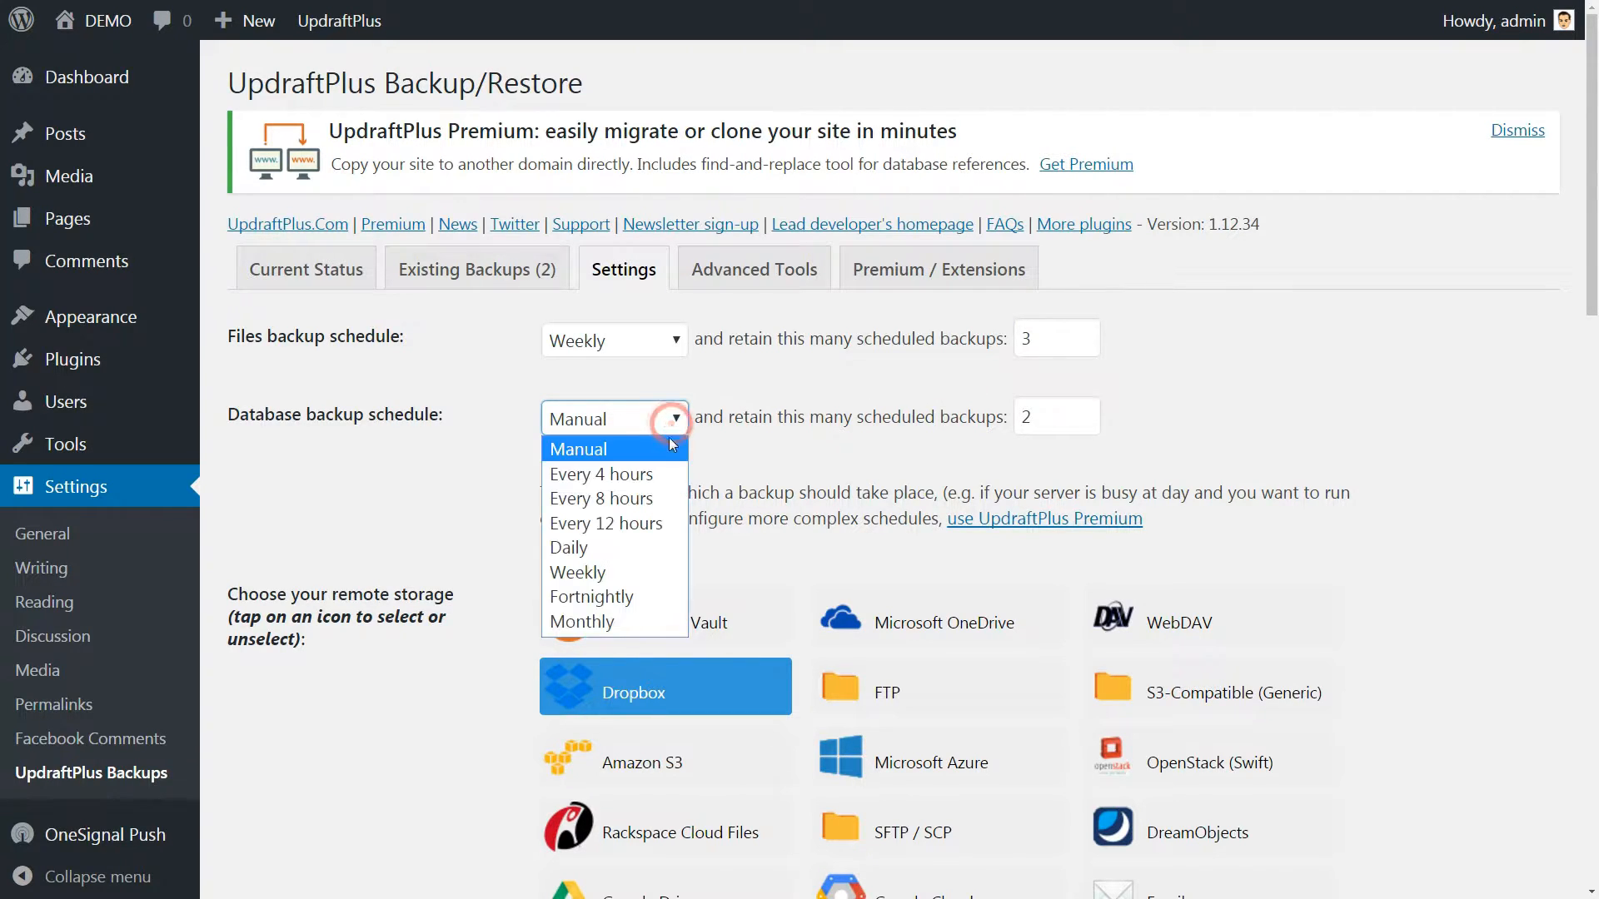
pyautogui.moveTo(614, 621)
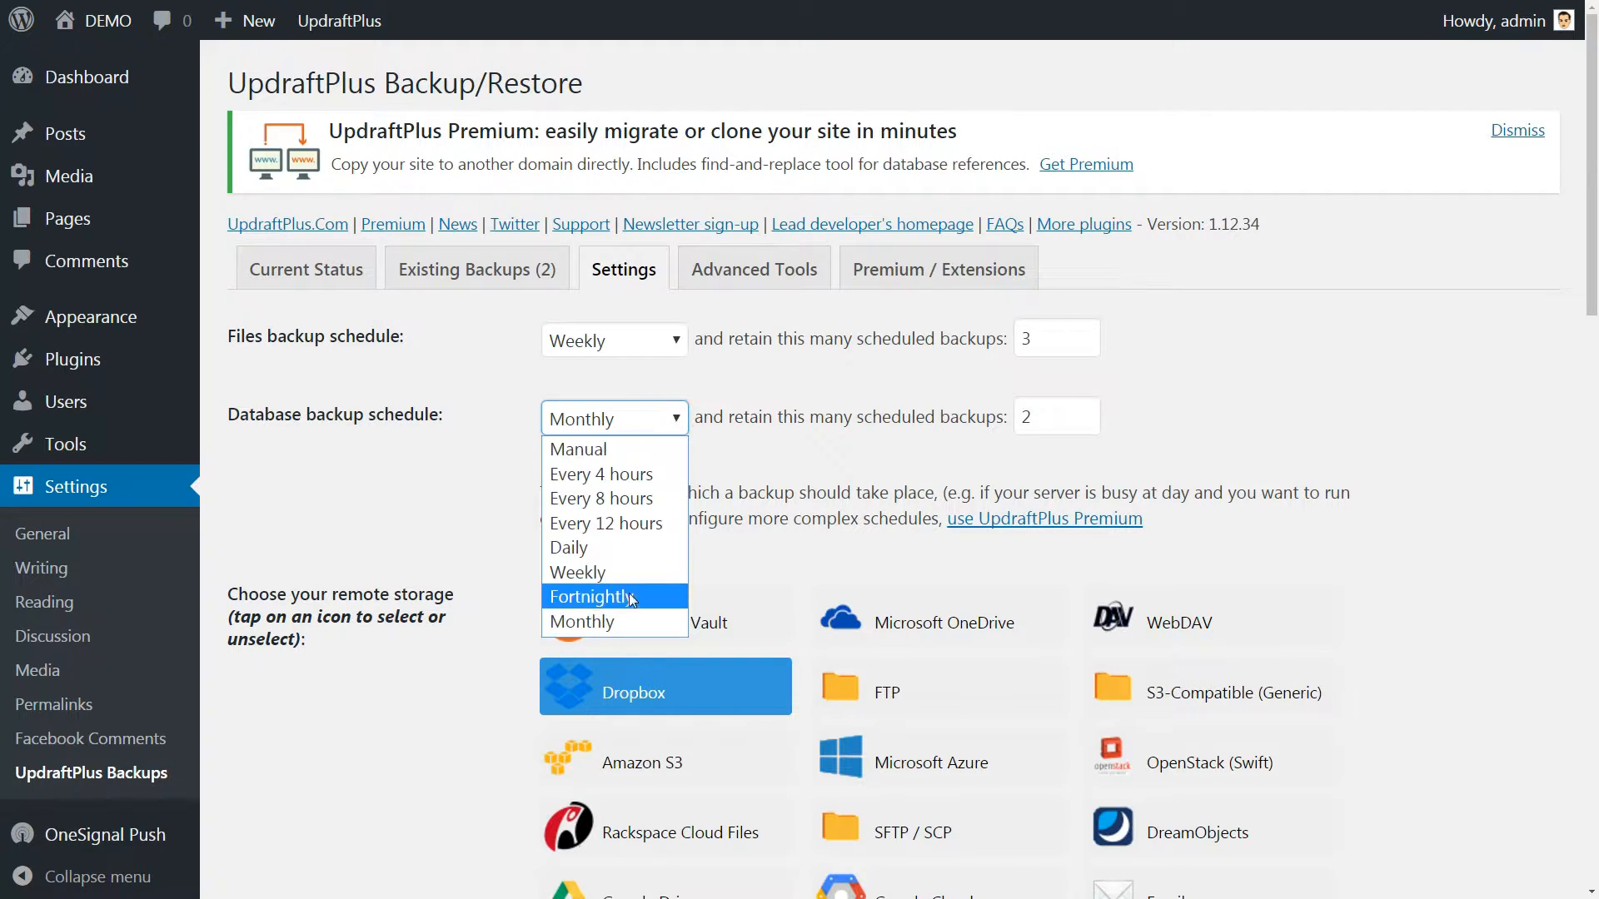
pyautogui.click(578, 571)
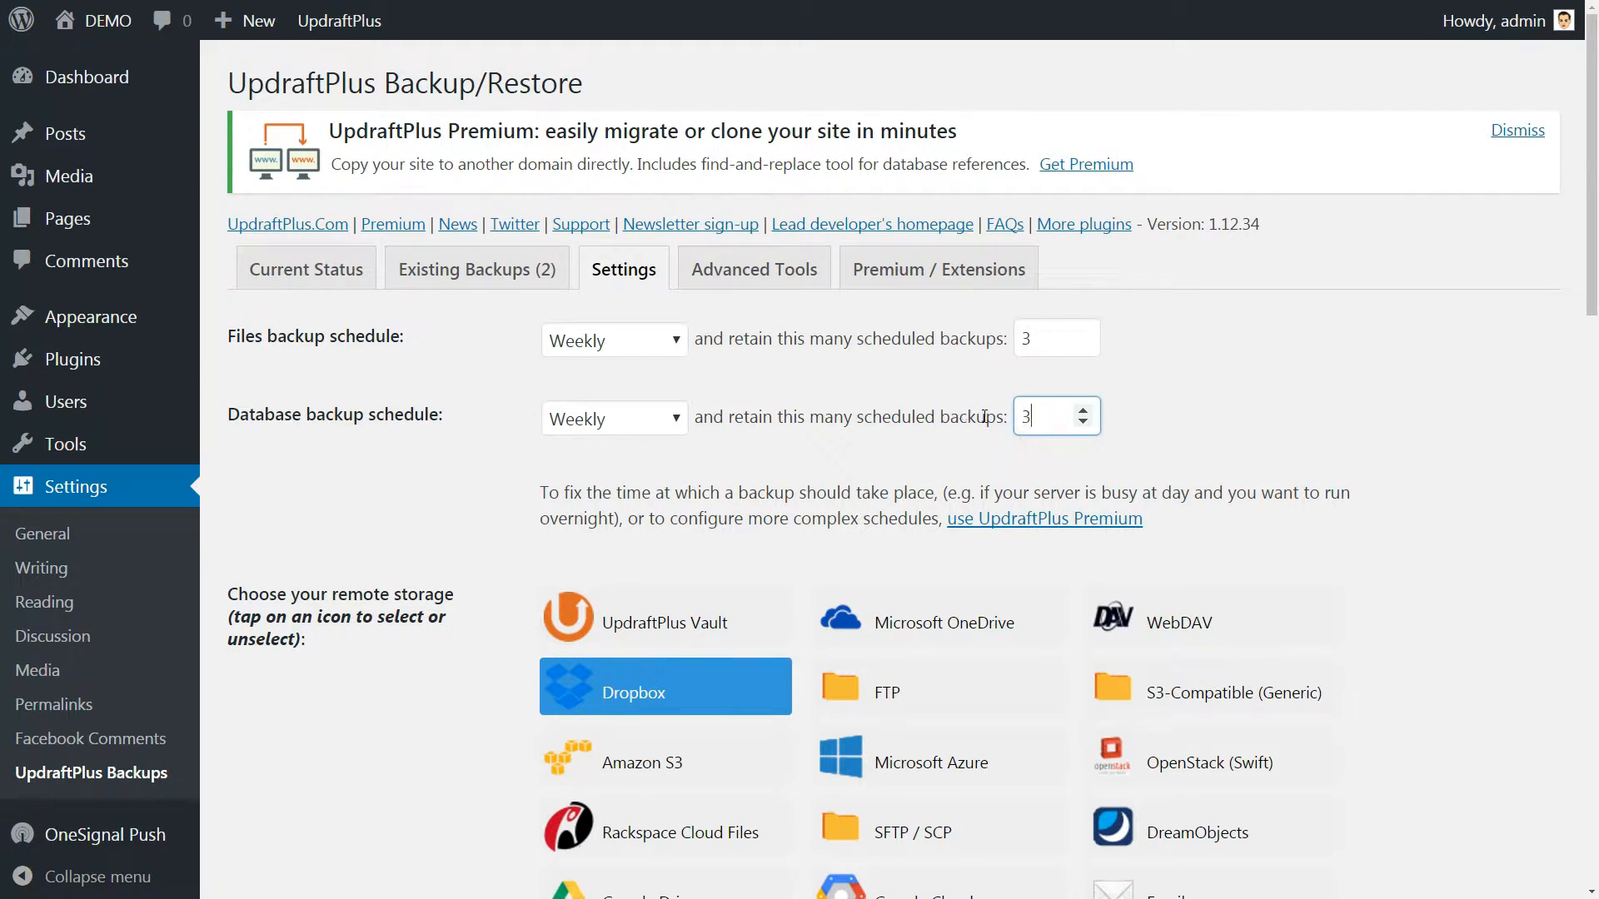
pyautogui.scroll(-3)
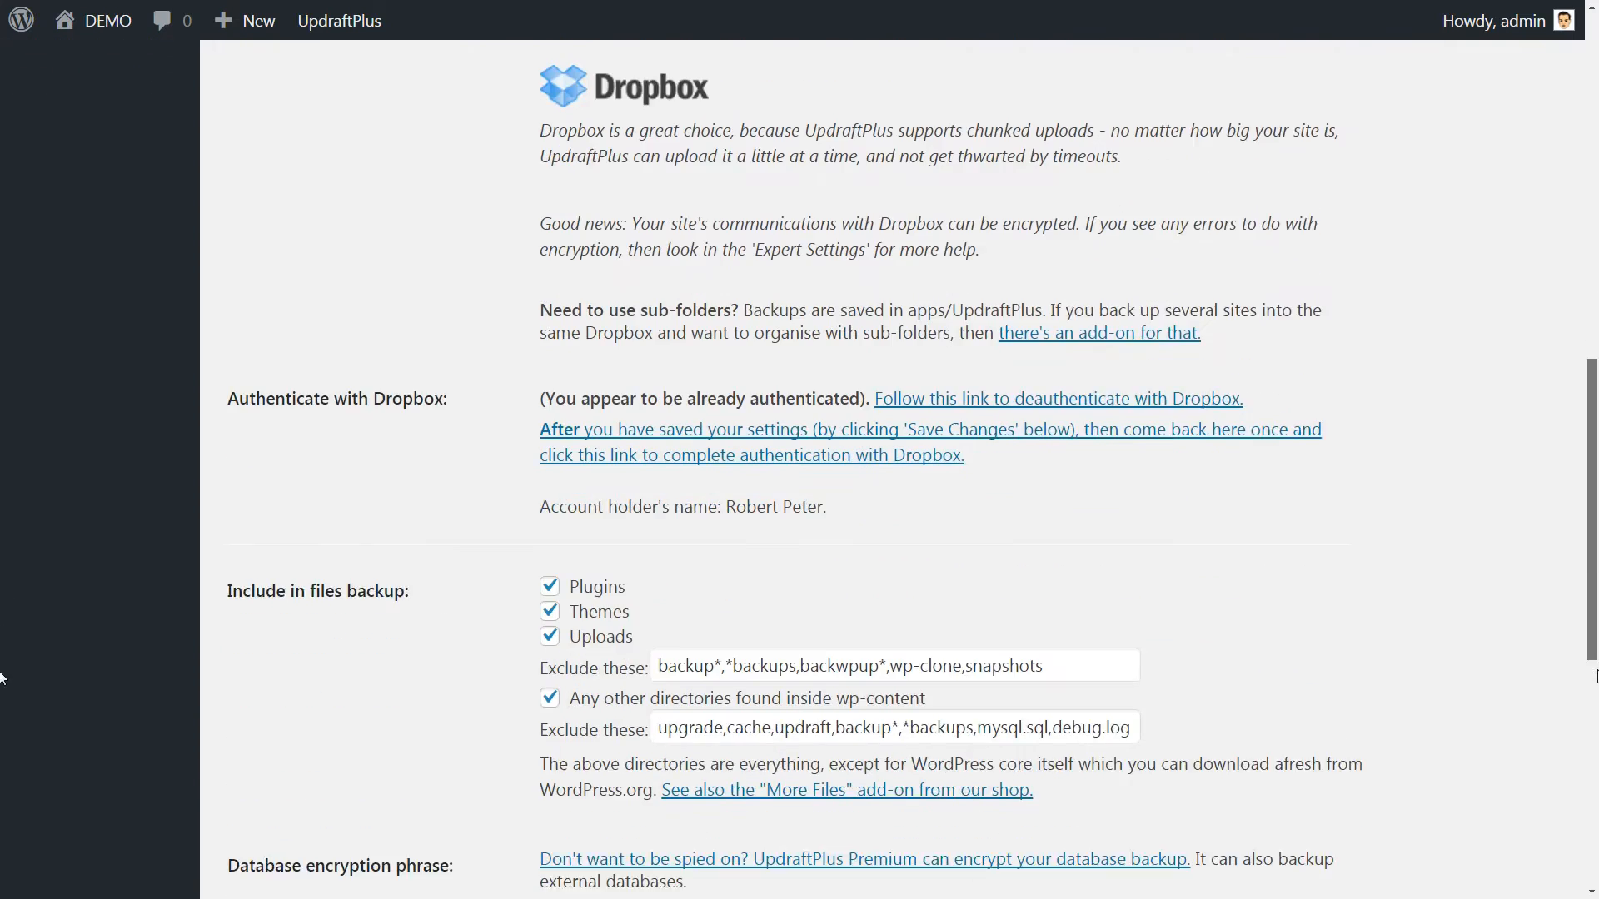
pyautogui.scroll(-3)
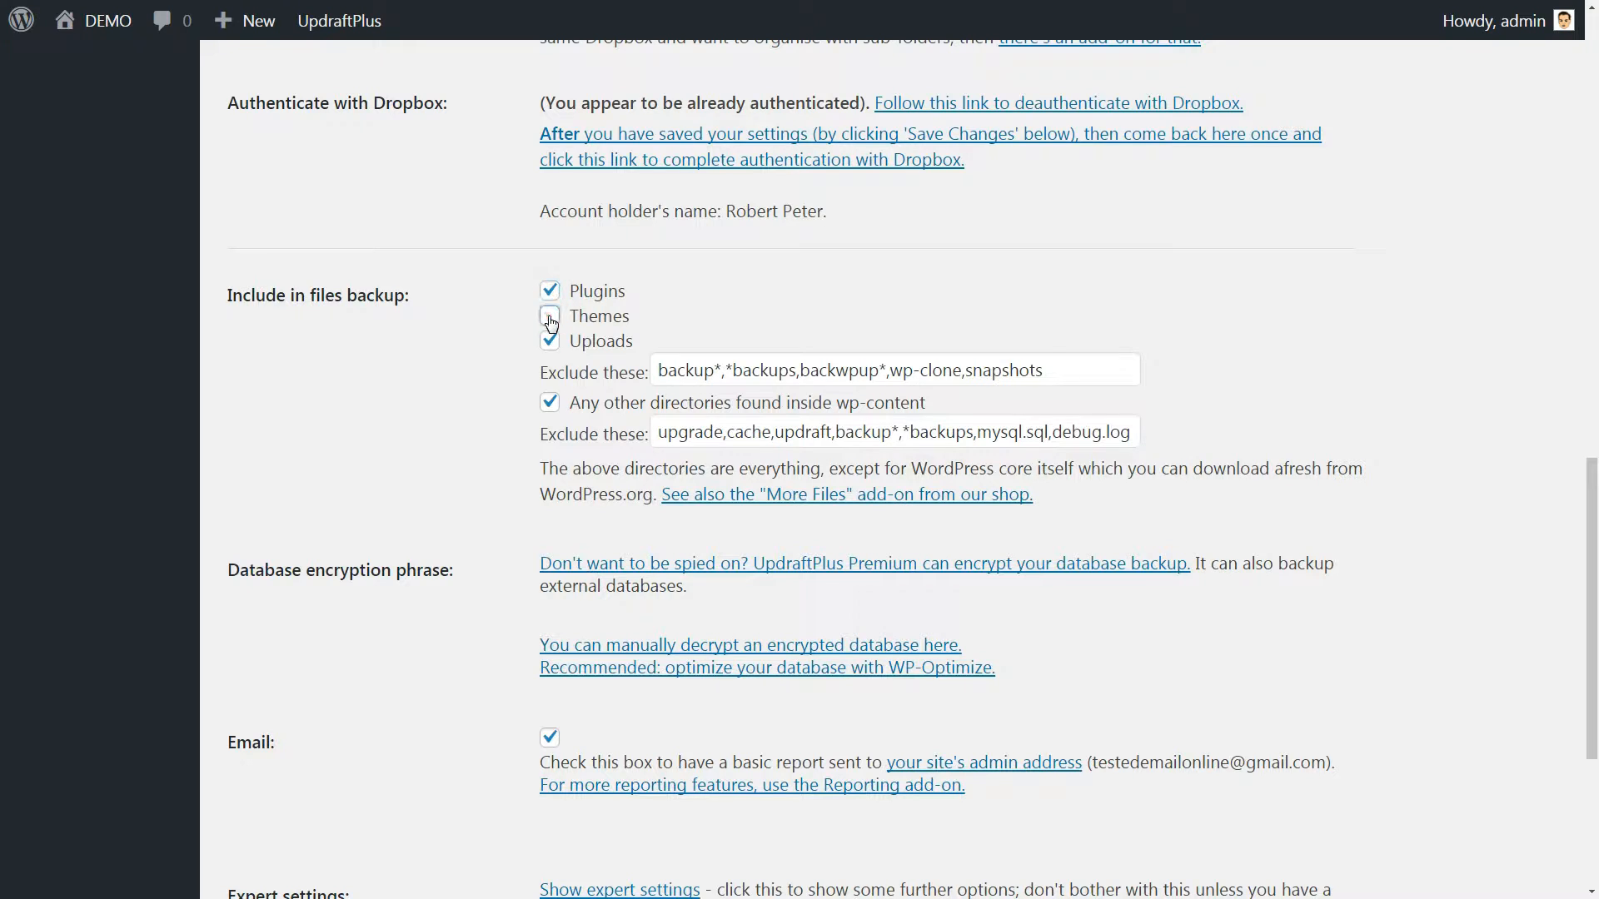
pyautogui.click(550, 316)
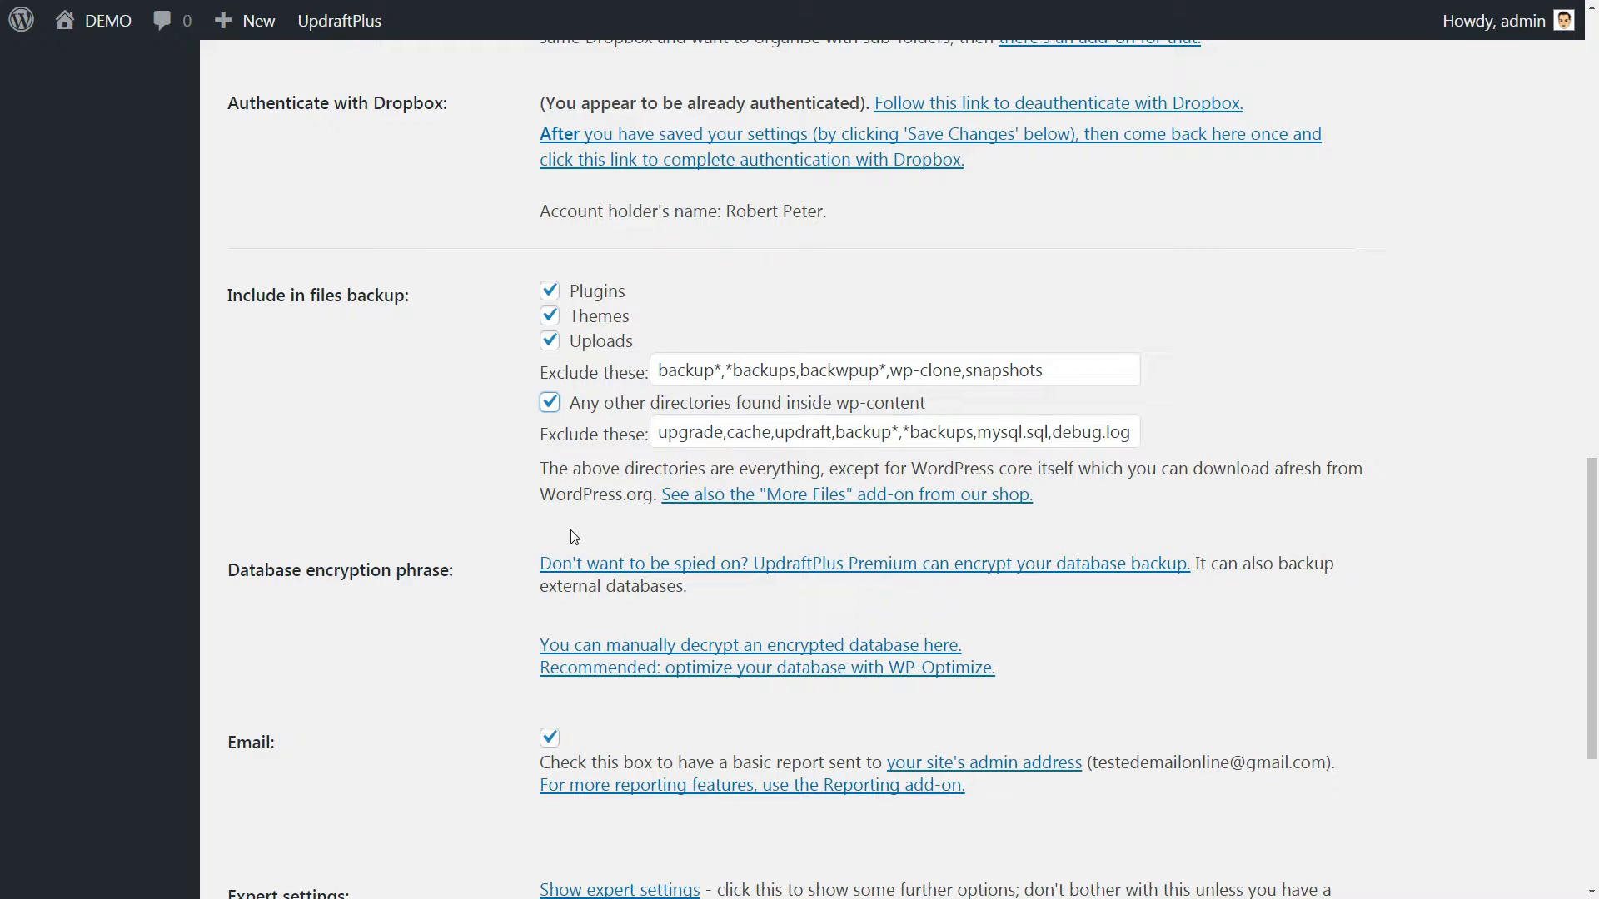
pyautogui.moveTo(1570, 432)
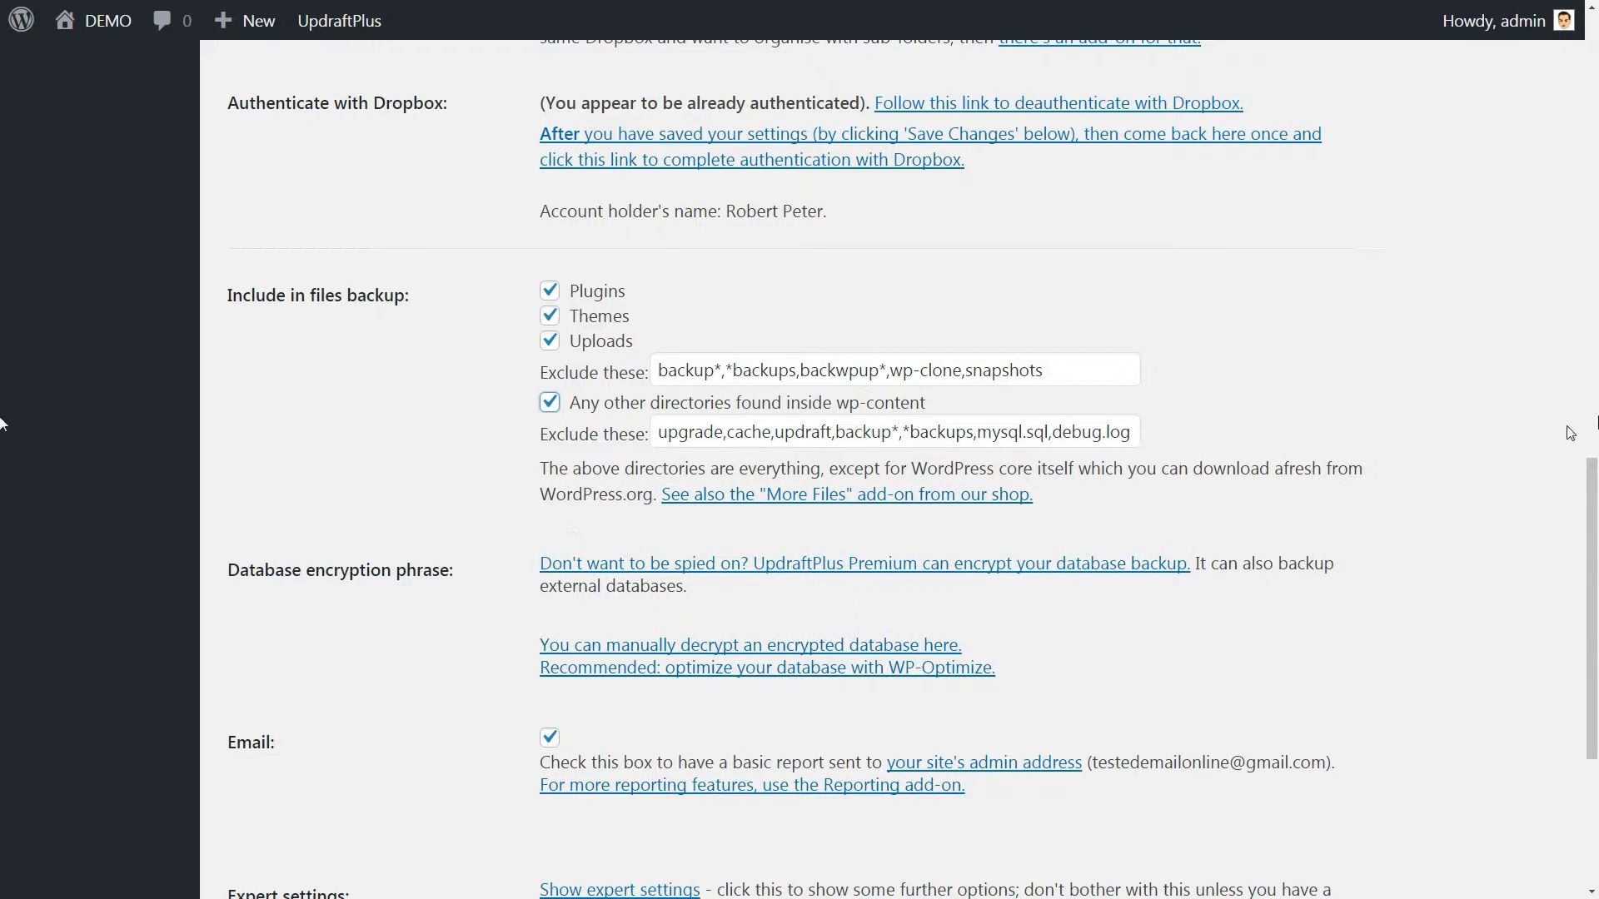
pyautogui.scroll(-3)
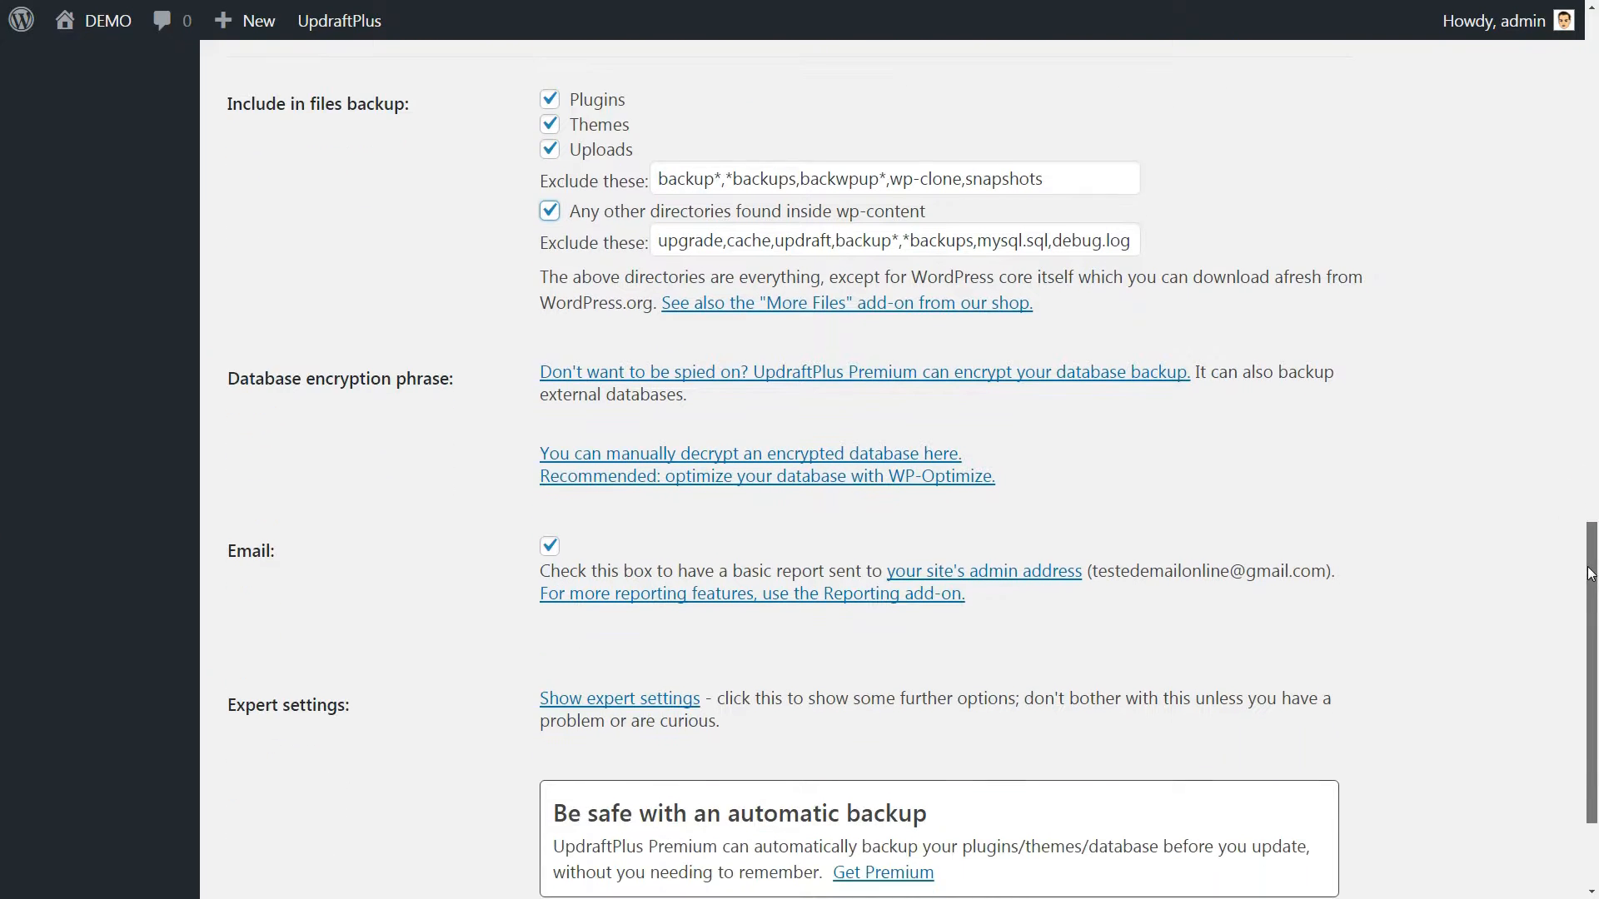
pyautogui.scroll(3)
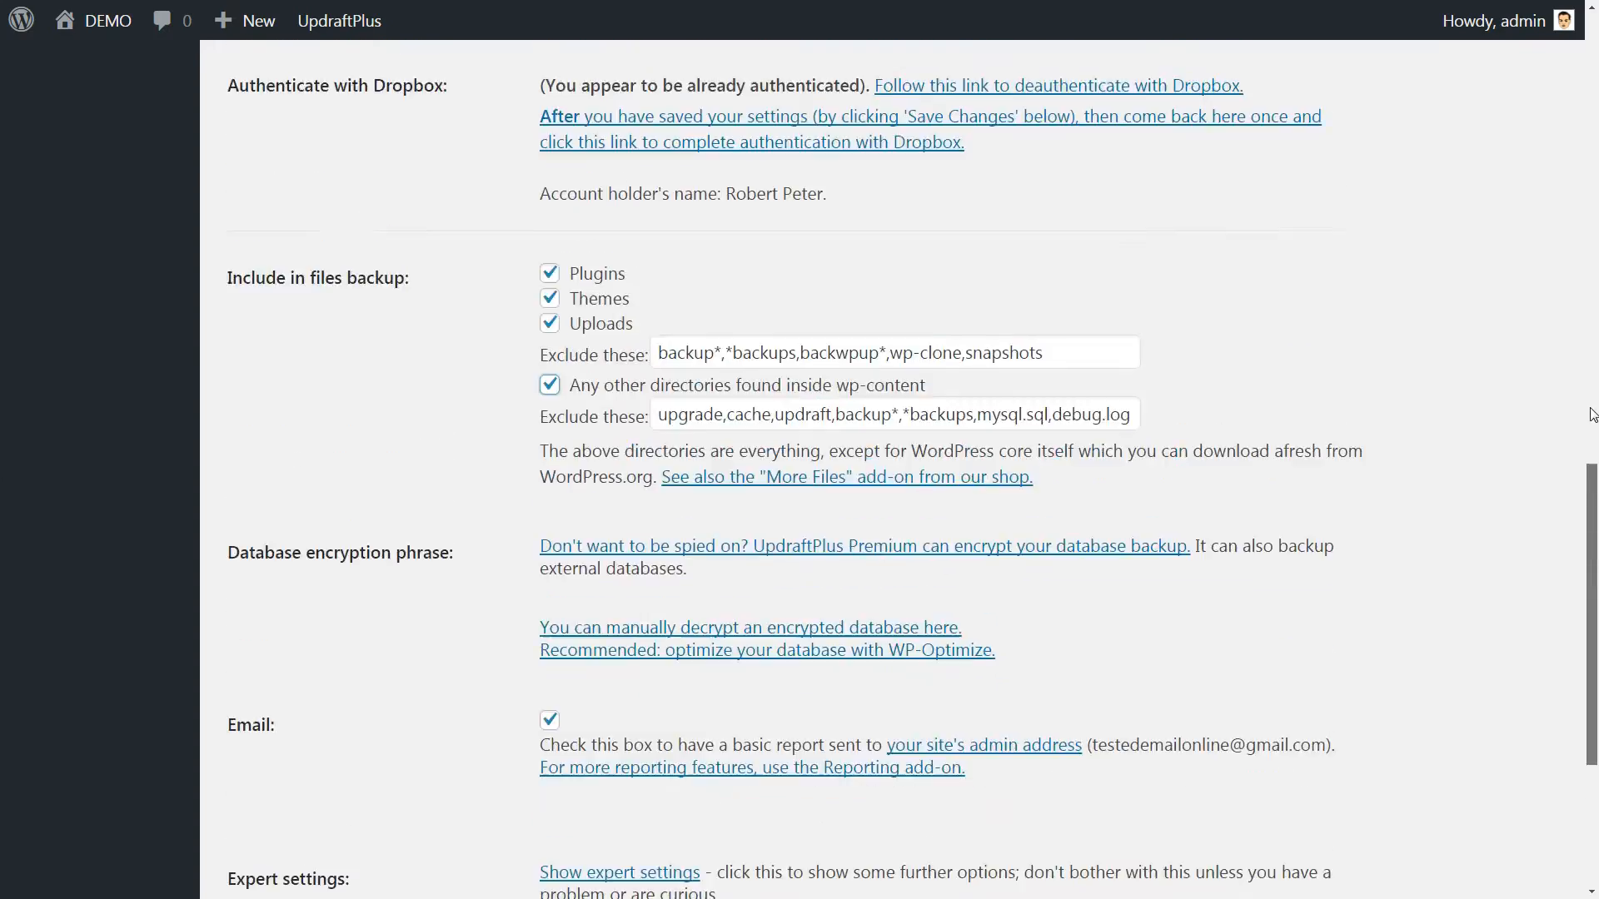
pyautogui.scroll(3)
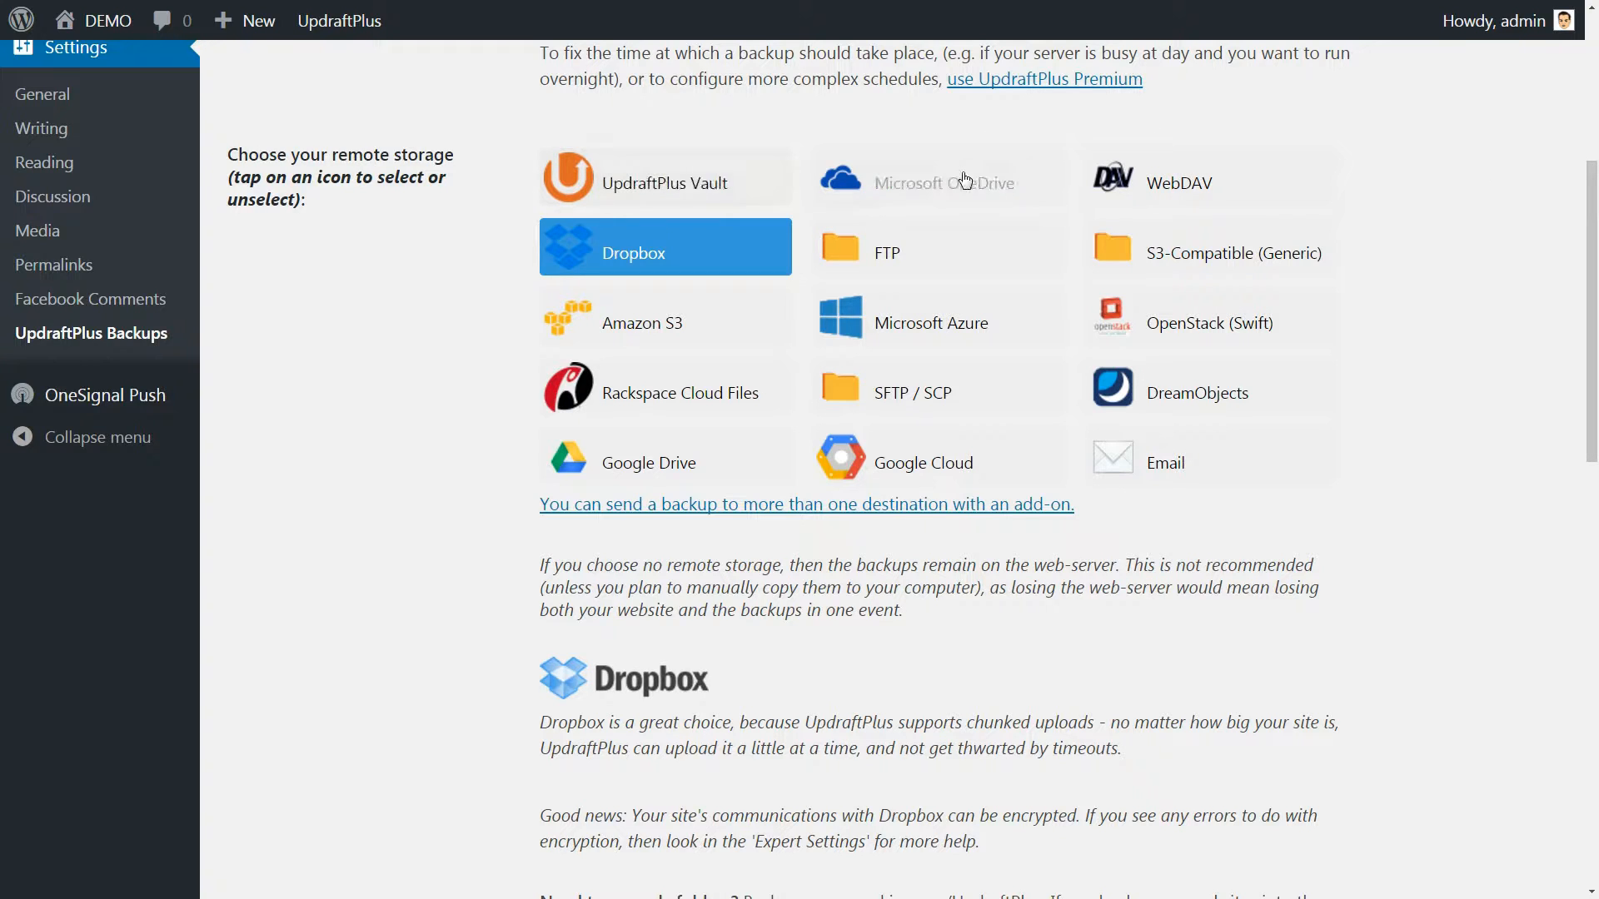
pyautogui.moveTo(906, 254)
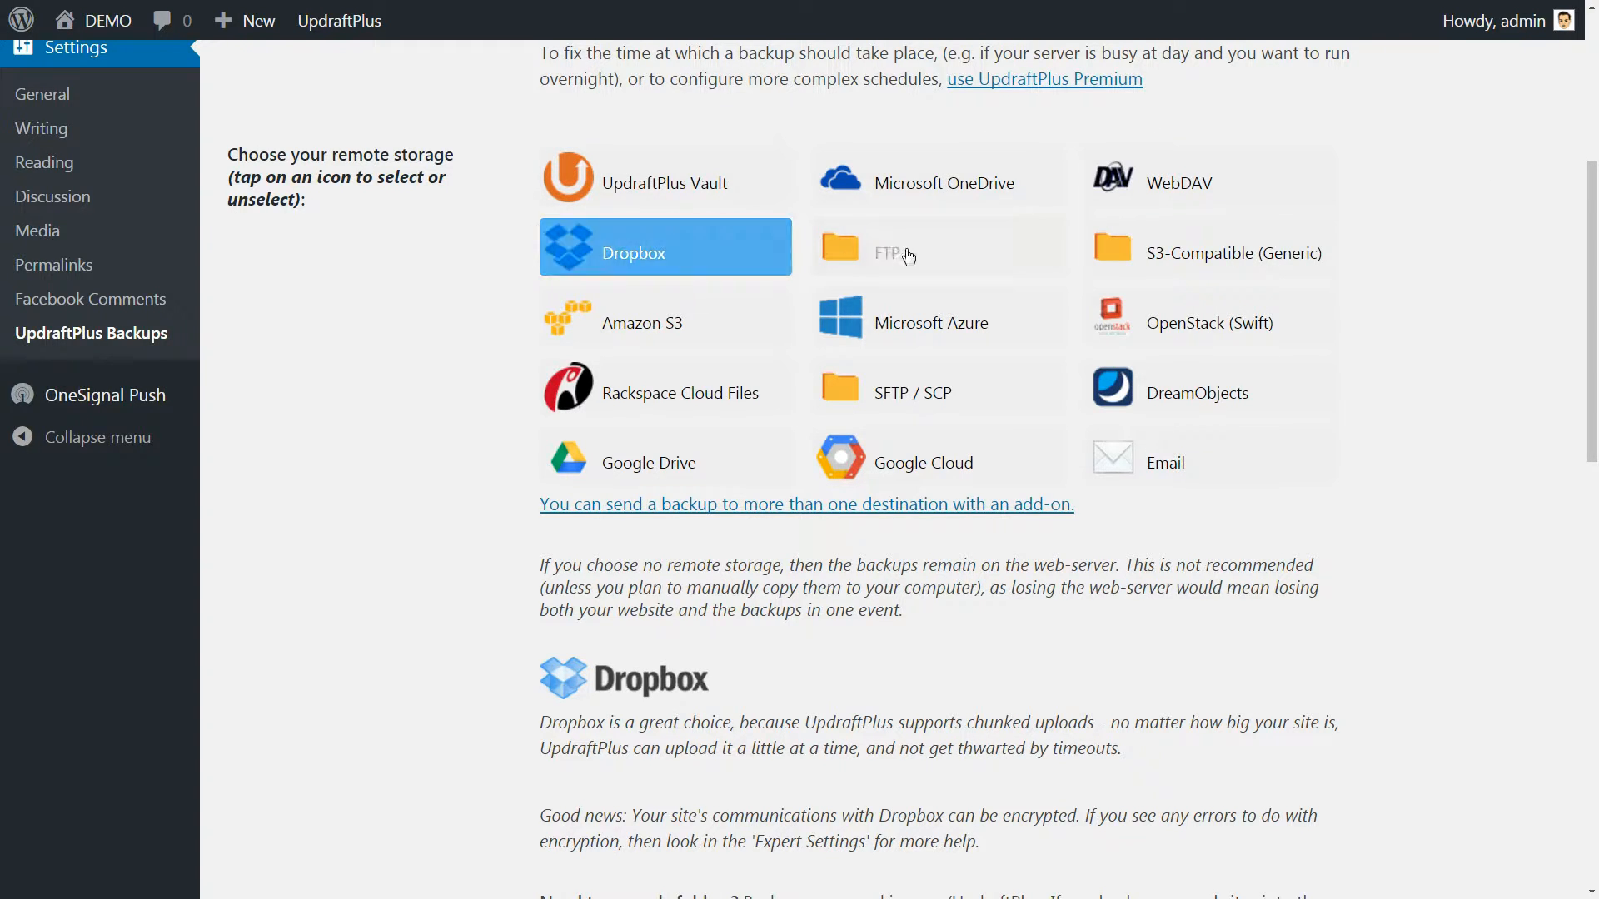
# Step: Try WebDAV and Dropbox, then choose UpdraftPlus Vault as the remote storage
pyautogui.click(1209, 177)
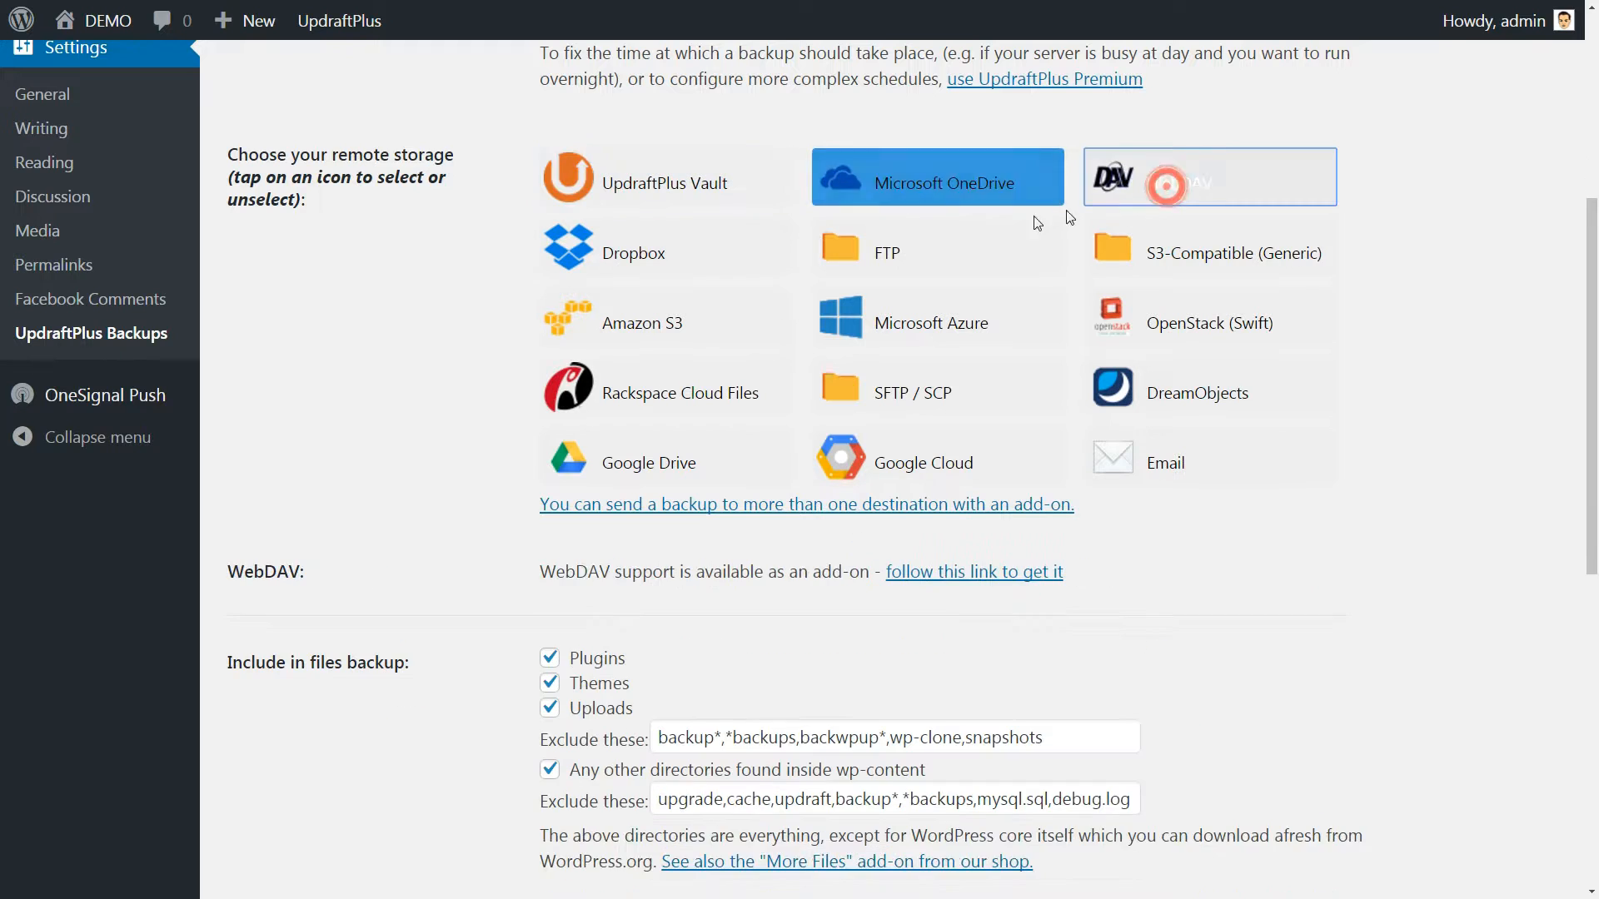
pyautogui.click(633, 253)
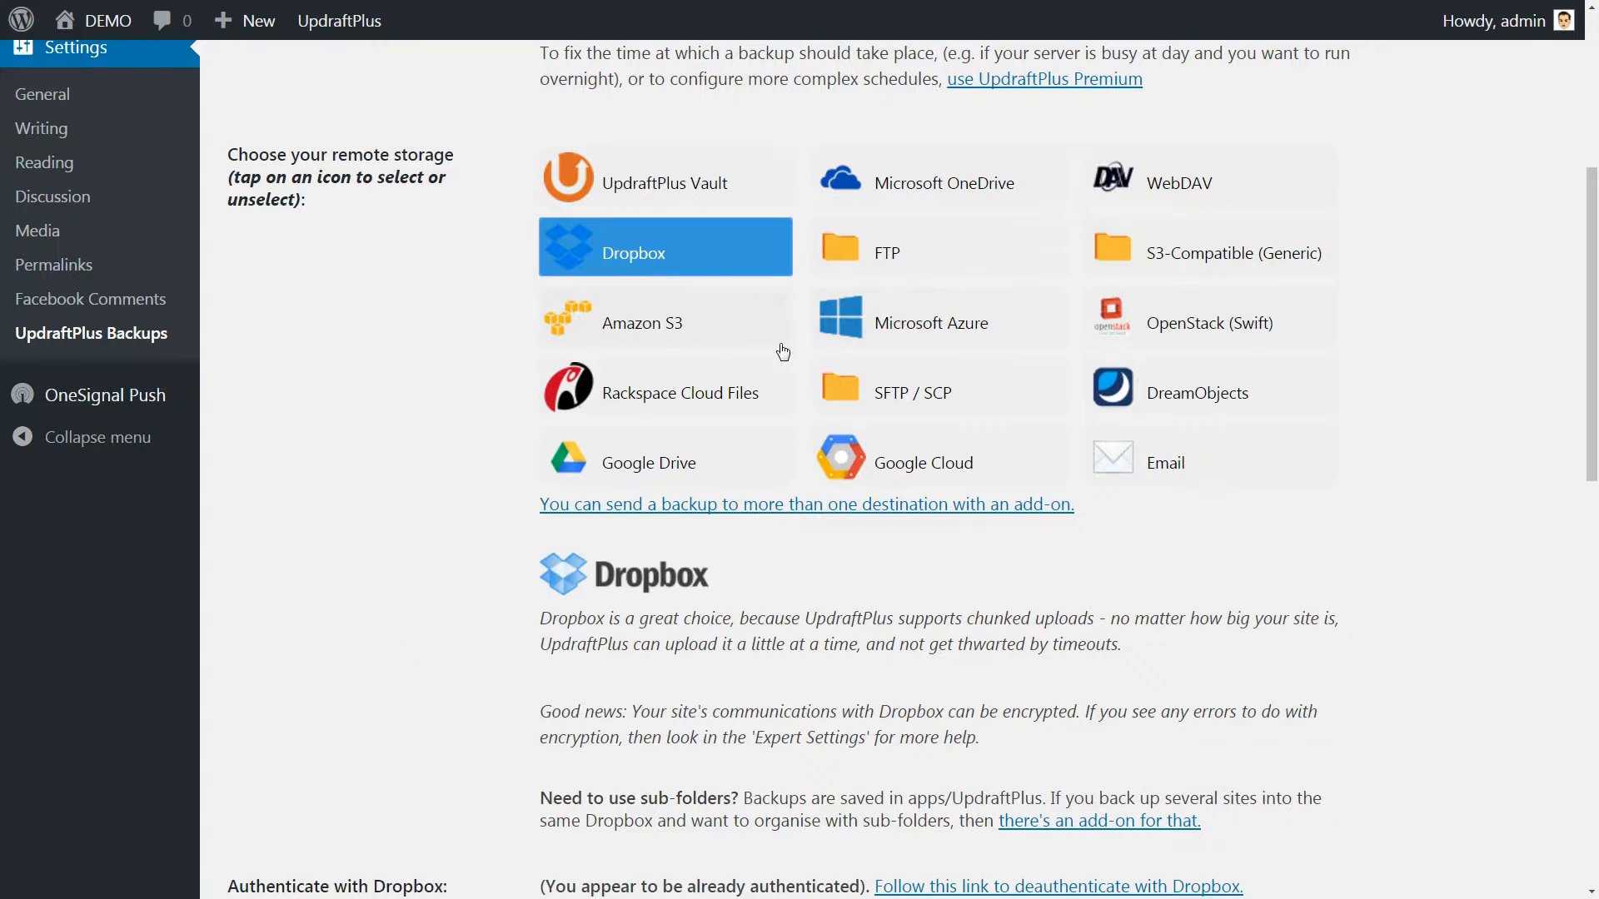
pyautogui.moveTo(1128, 541)
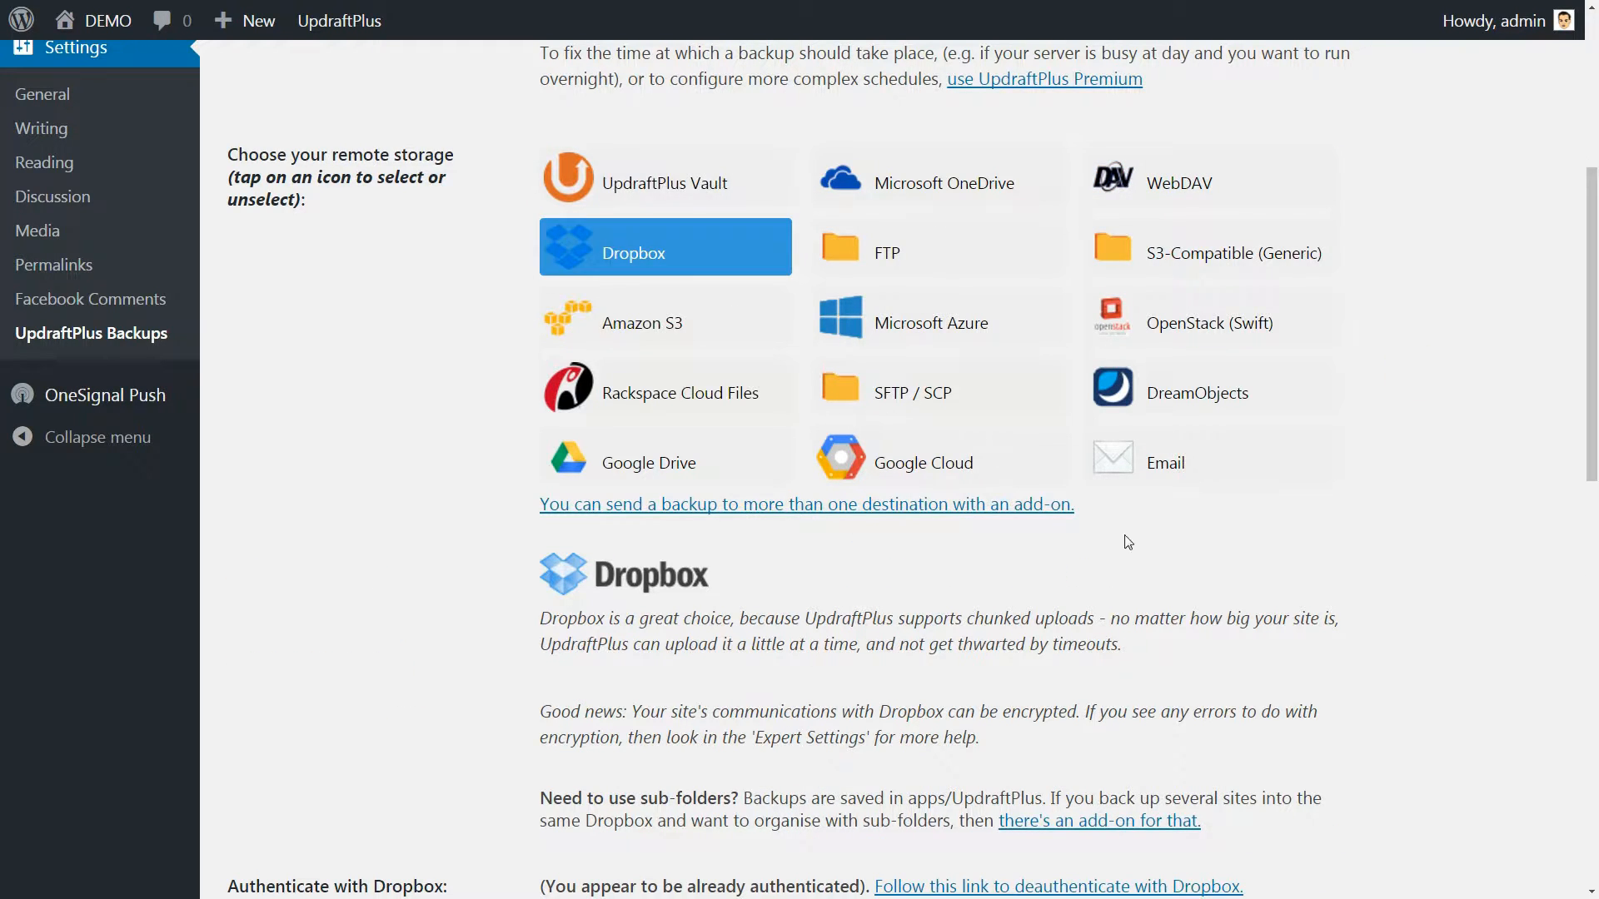
pyautogui.click(664, 181)
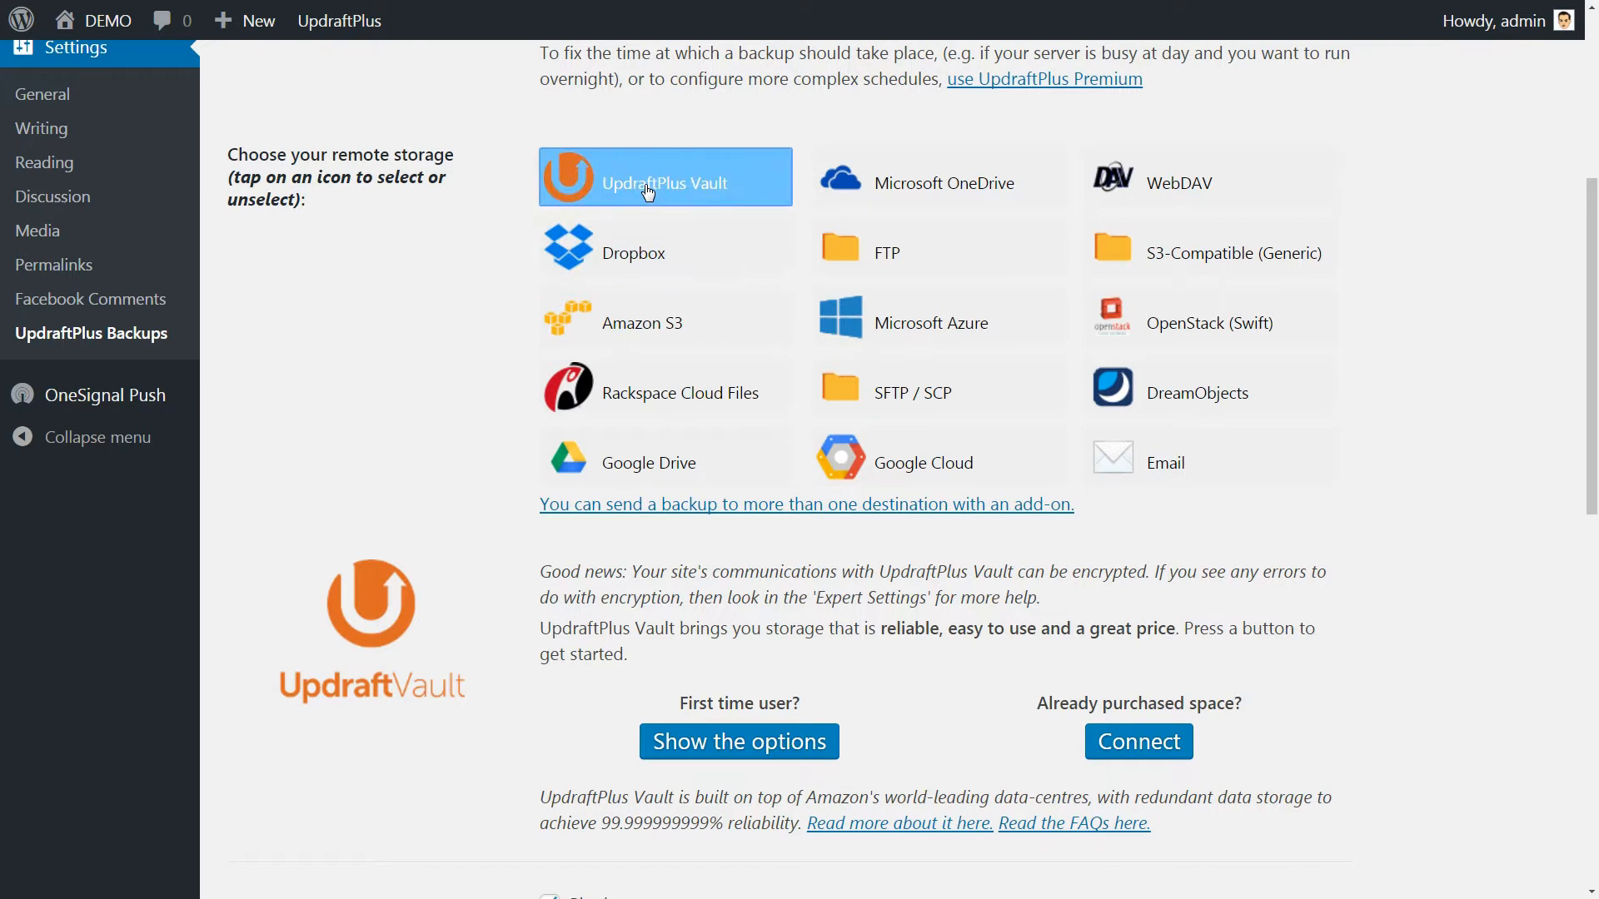
pyautogui.moveTo(652, 261)
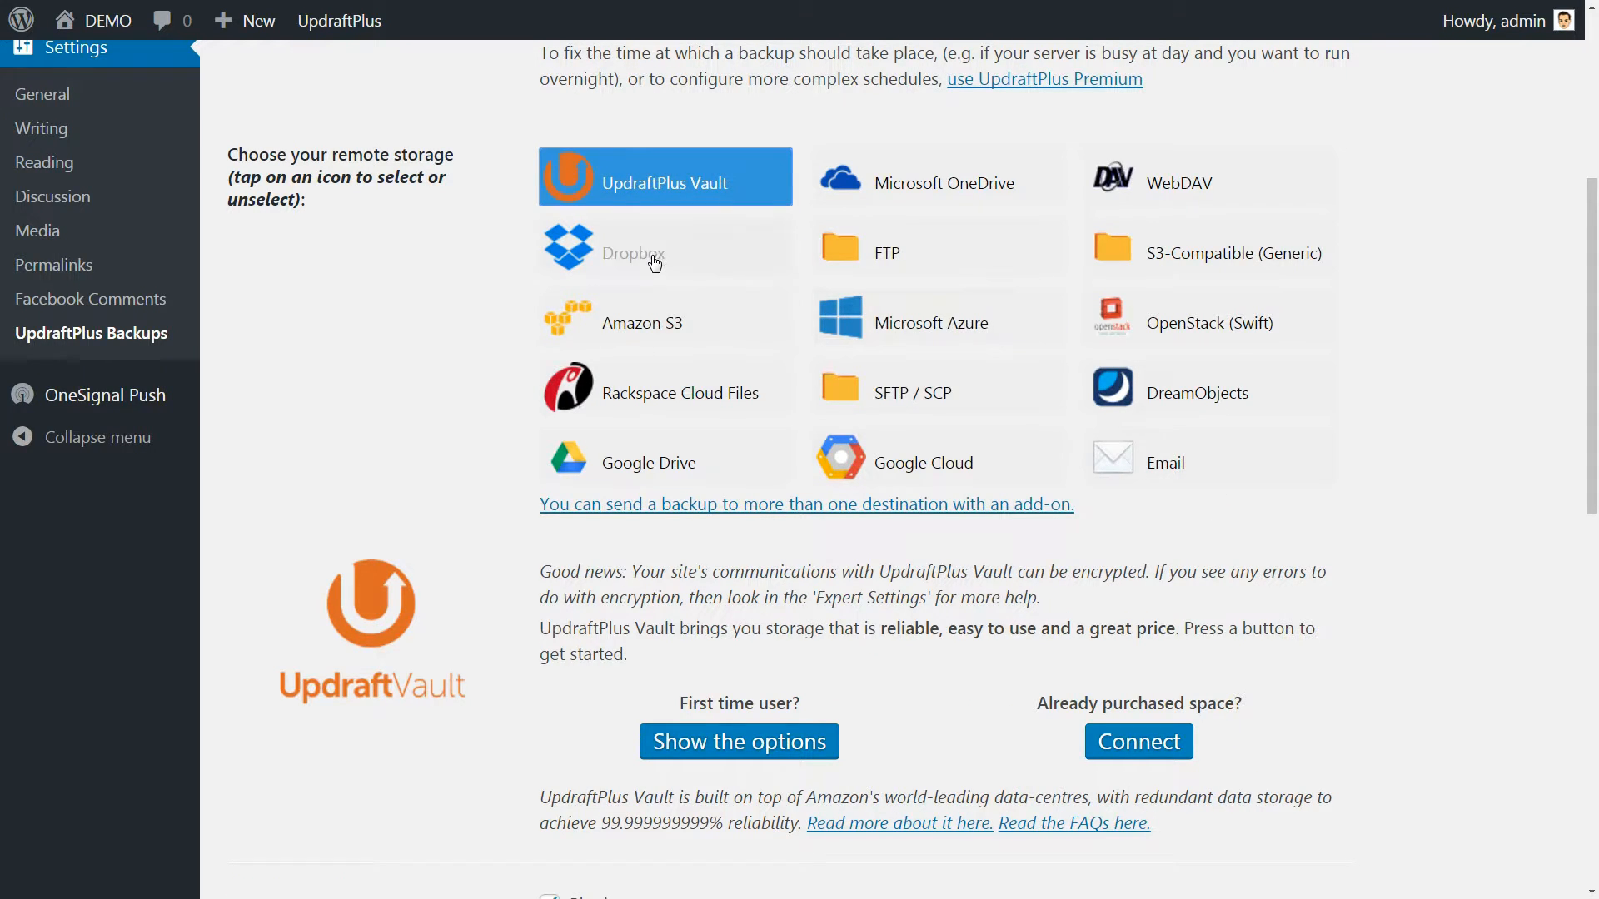
pyautogui.moveTo(681, 273)
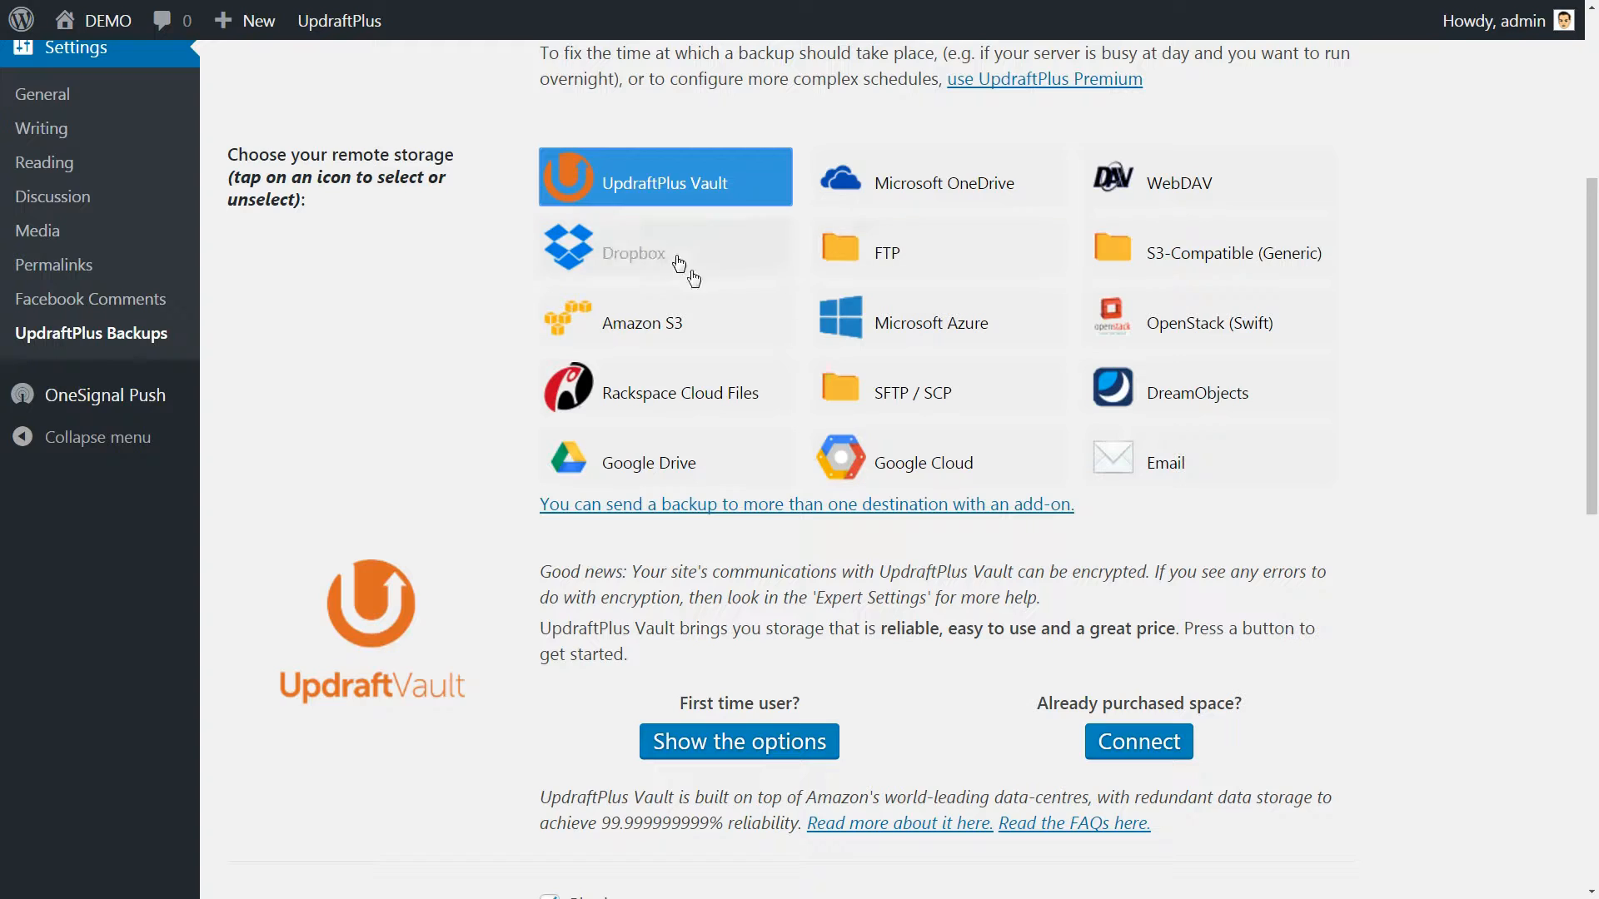
pyautogui.moveTo(1442, 601)
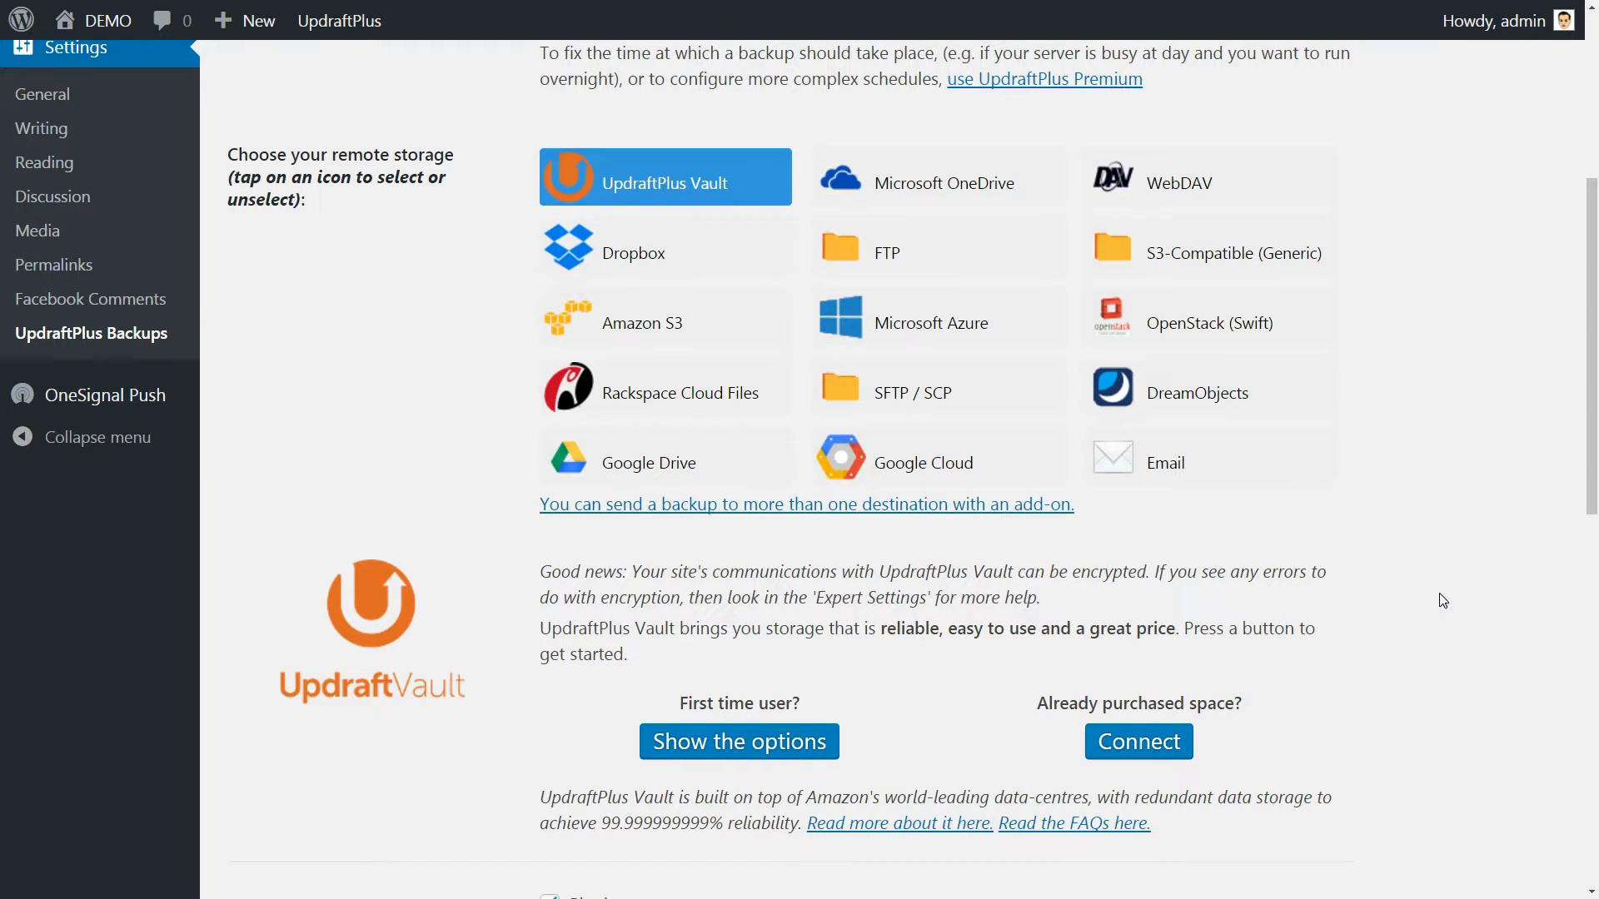
pyautogui.moveTo(1374, 547)
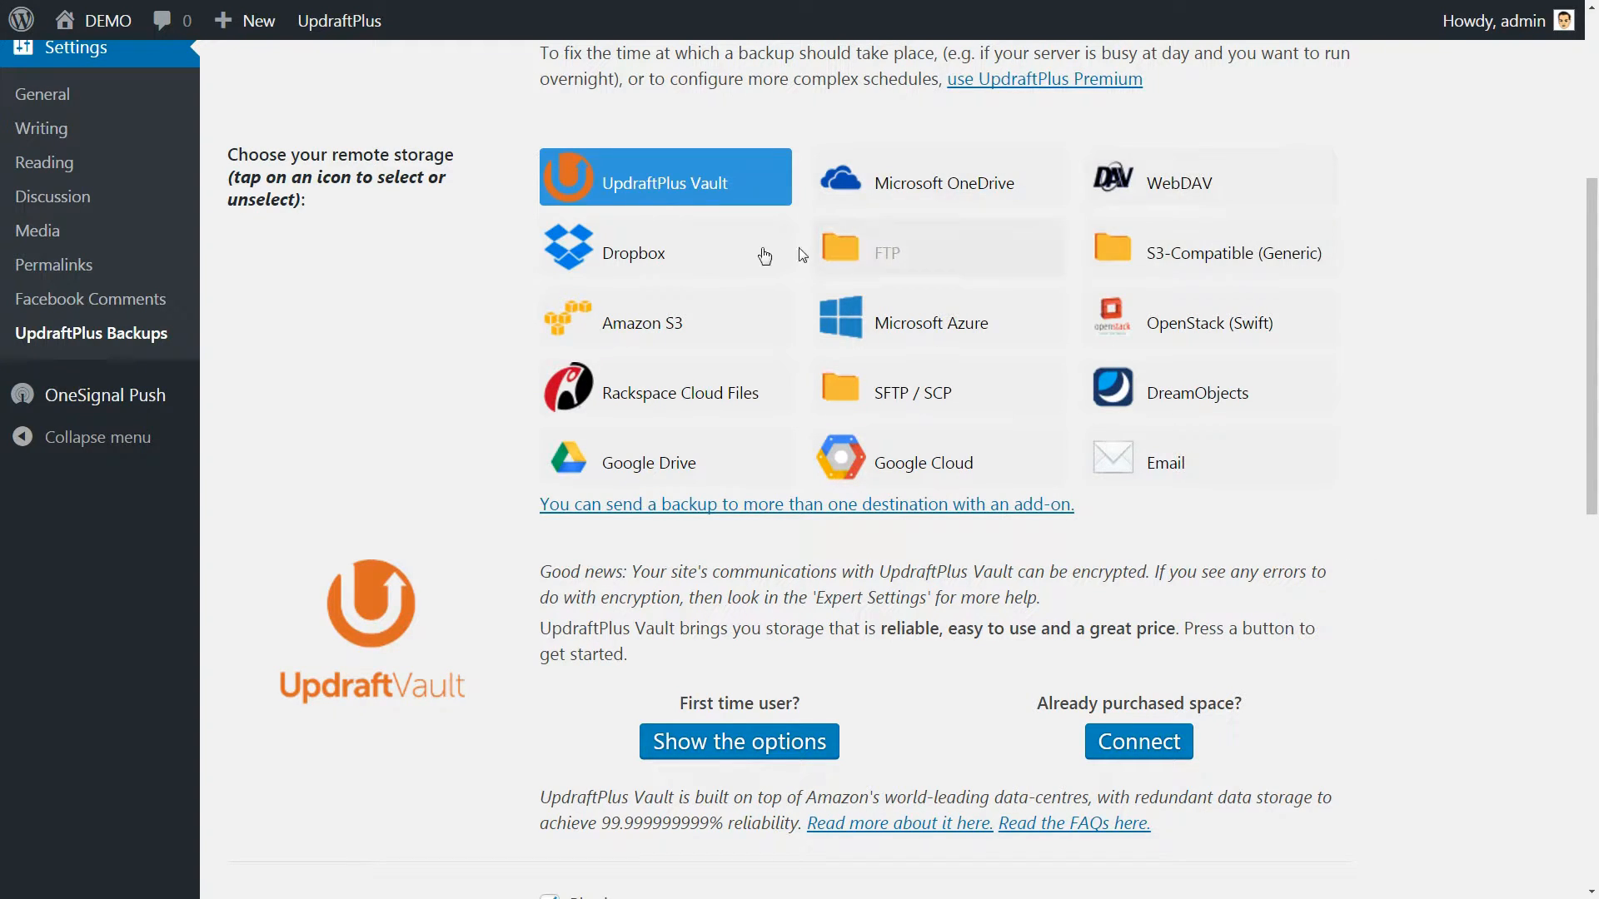
pyautogui.moveTo(708, 406)
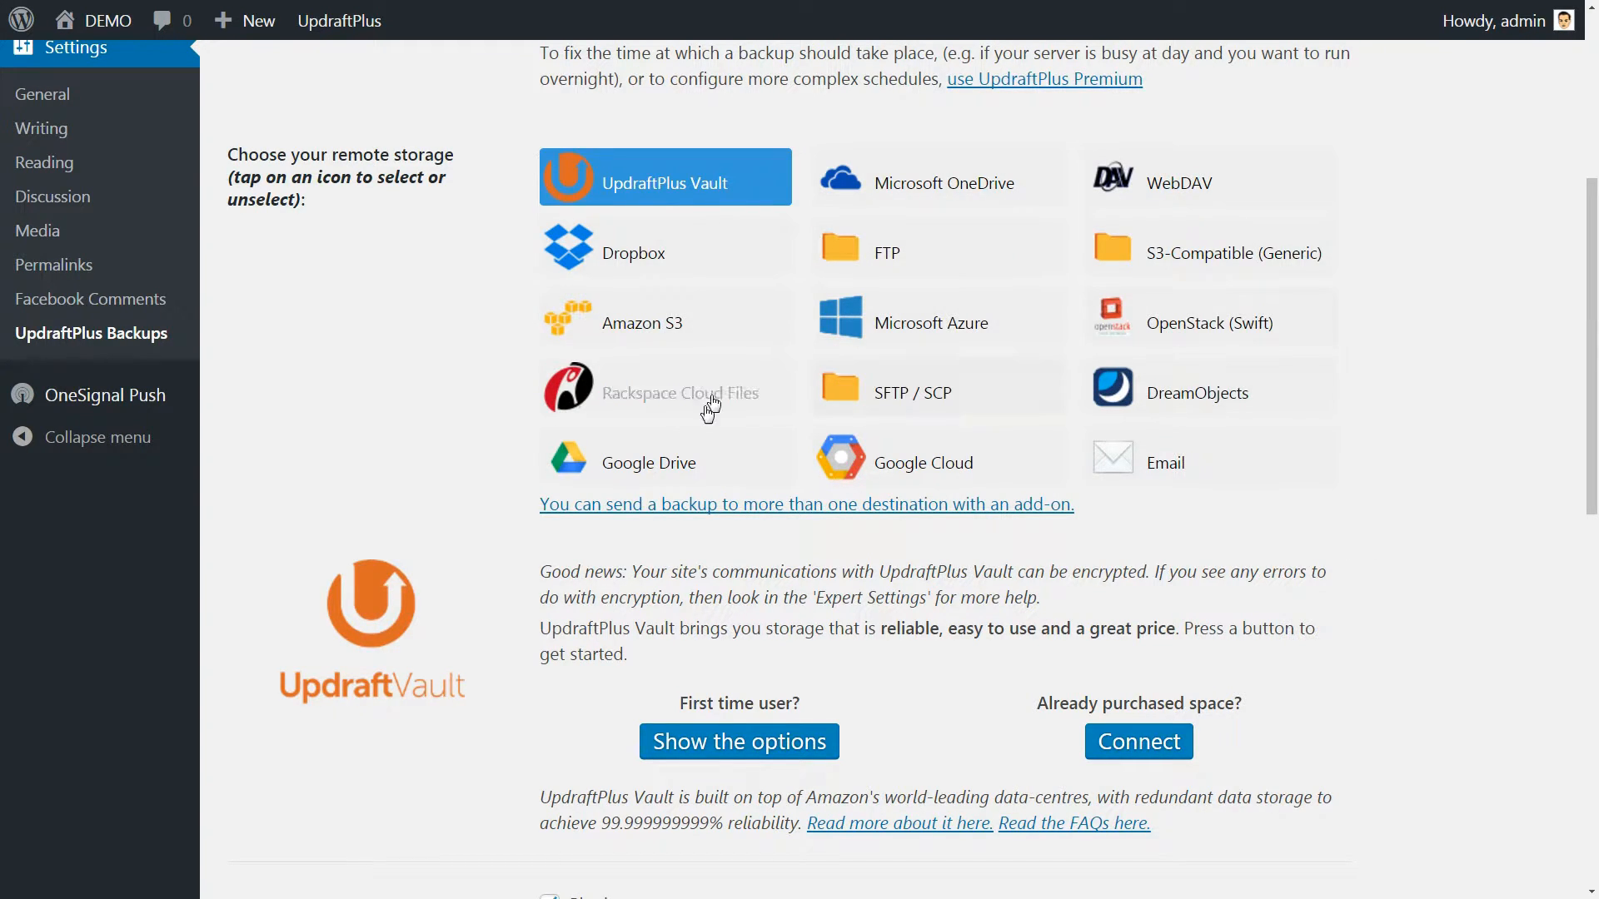
pyautogui.moveTo(1152, 528)
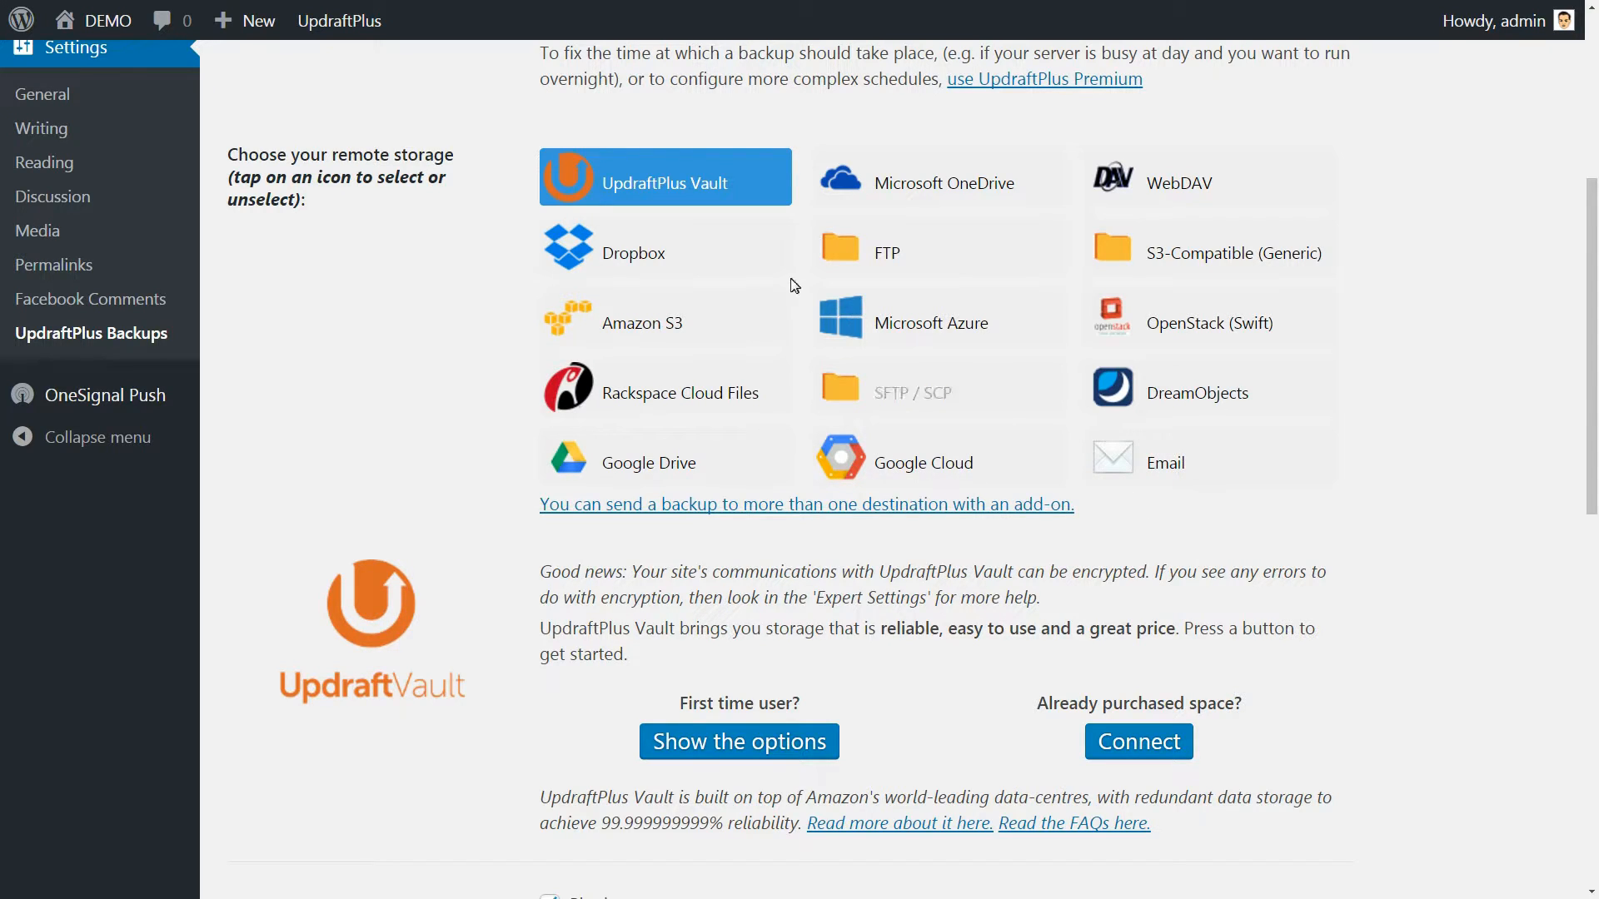
# Step: Choose Dropbox as remote storage and scroll to its Authenticate with Dropbox instructions
pyautogui.click(632, 253)
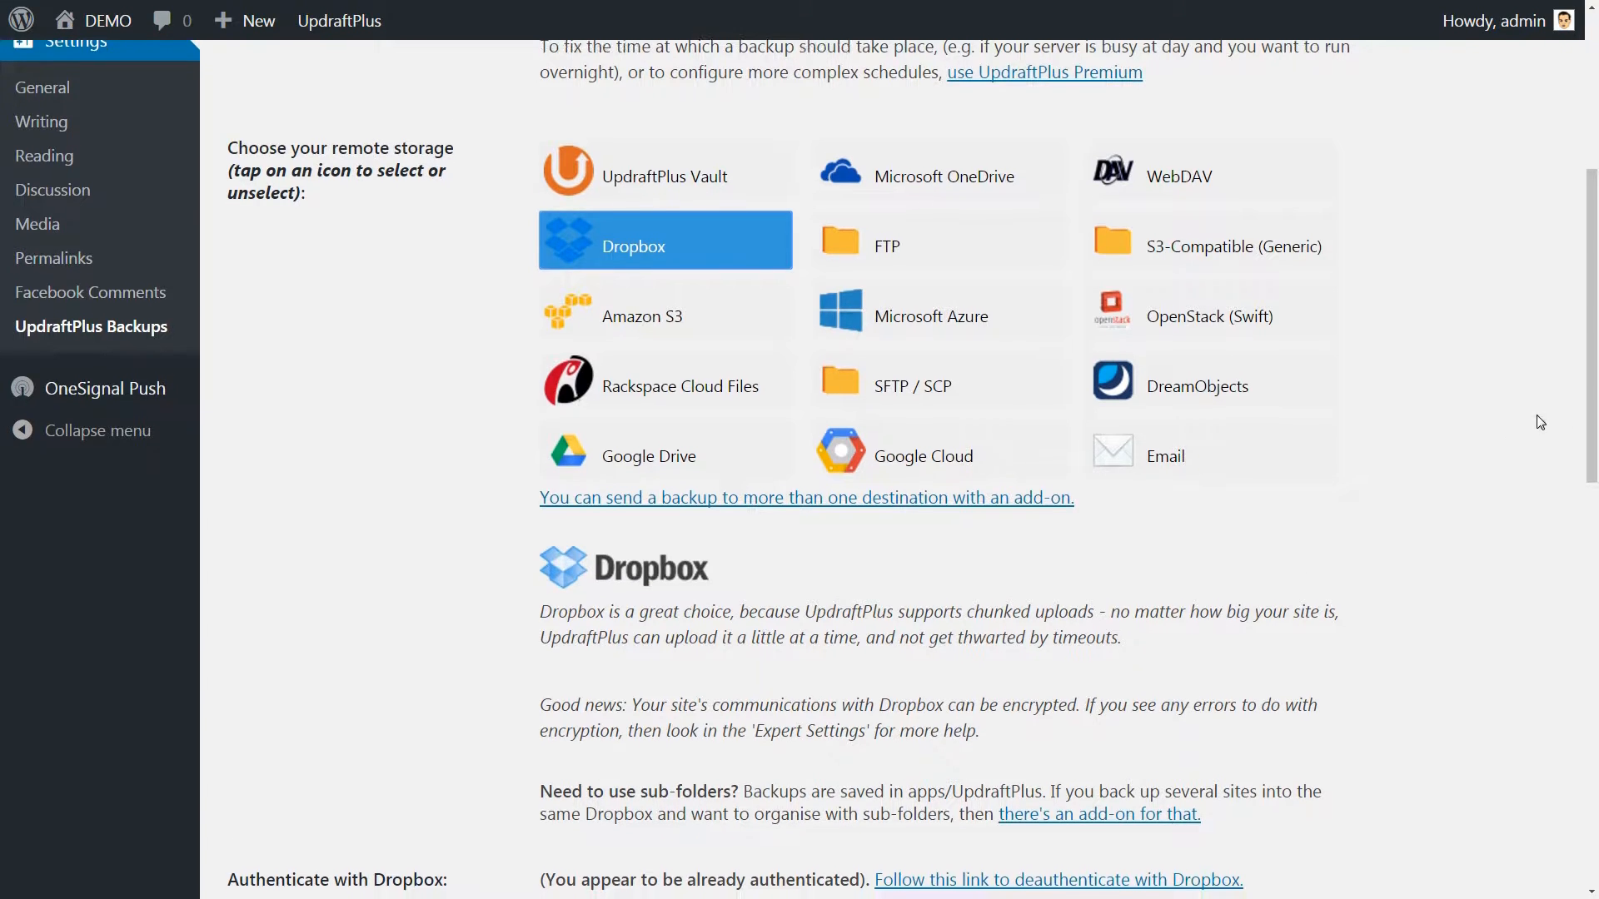
pyautogui.scroll(-3)
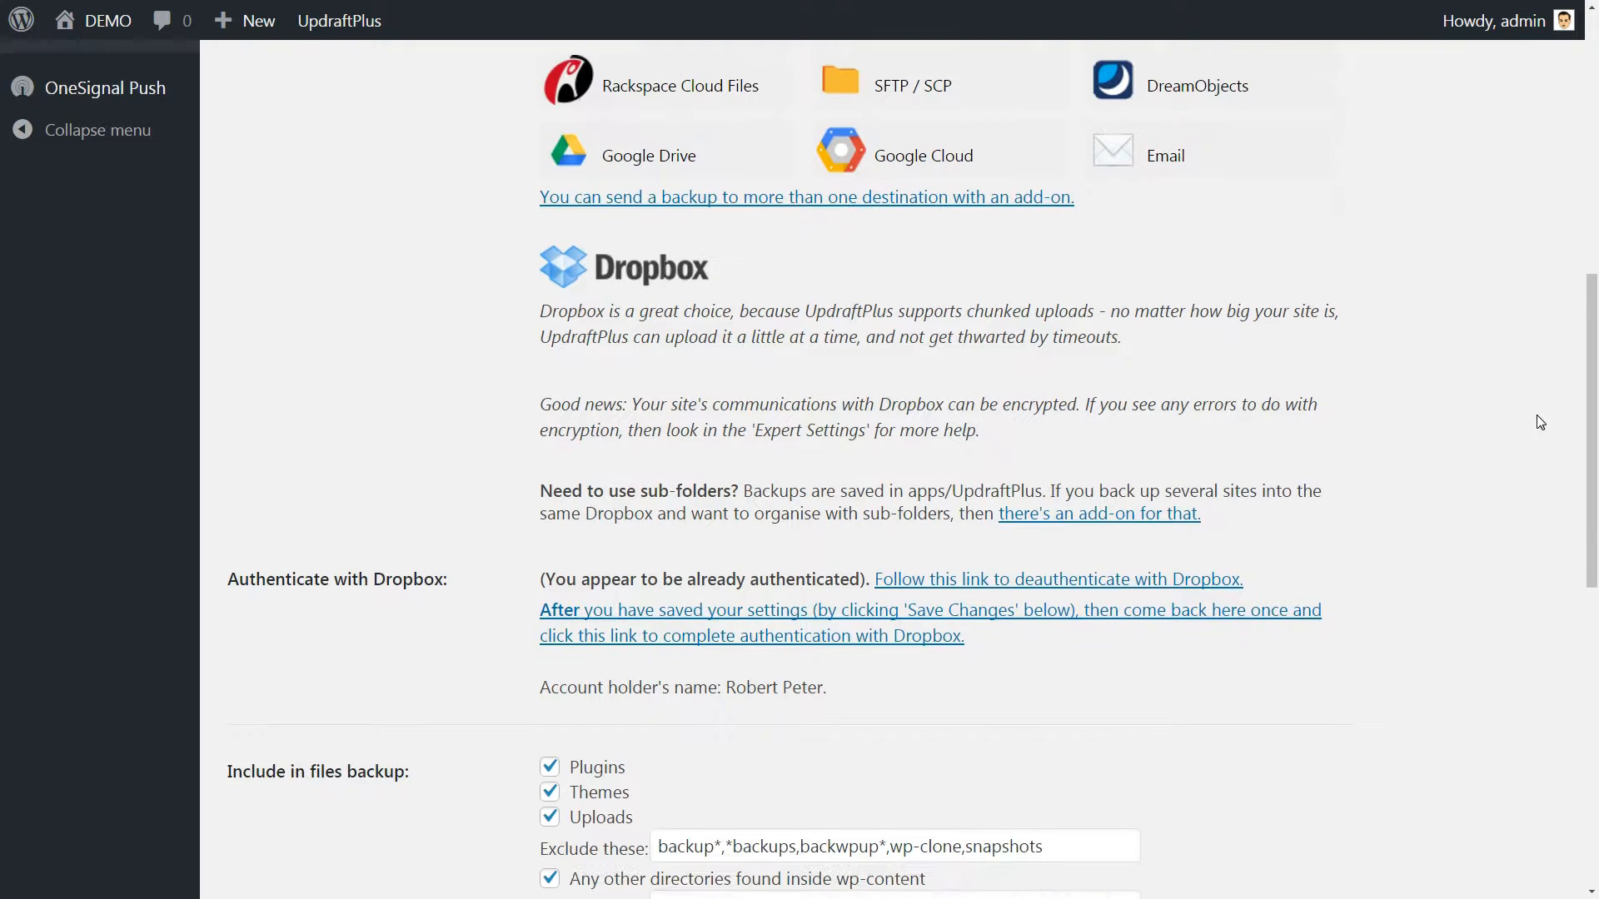
pyautogui.scroll(-3)
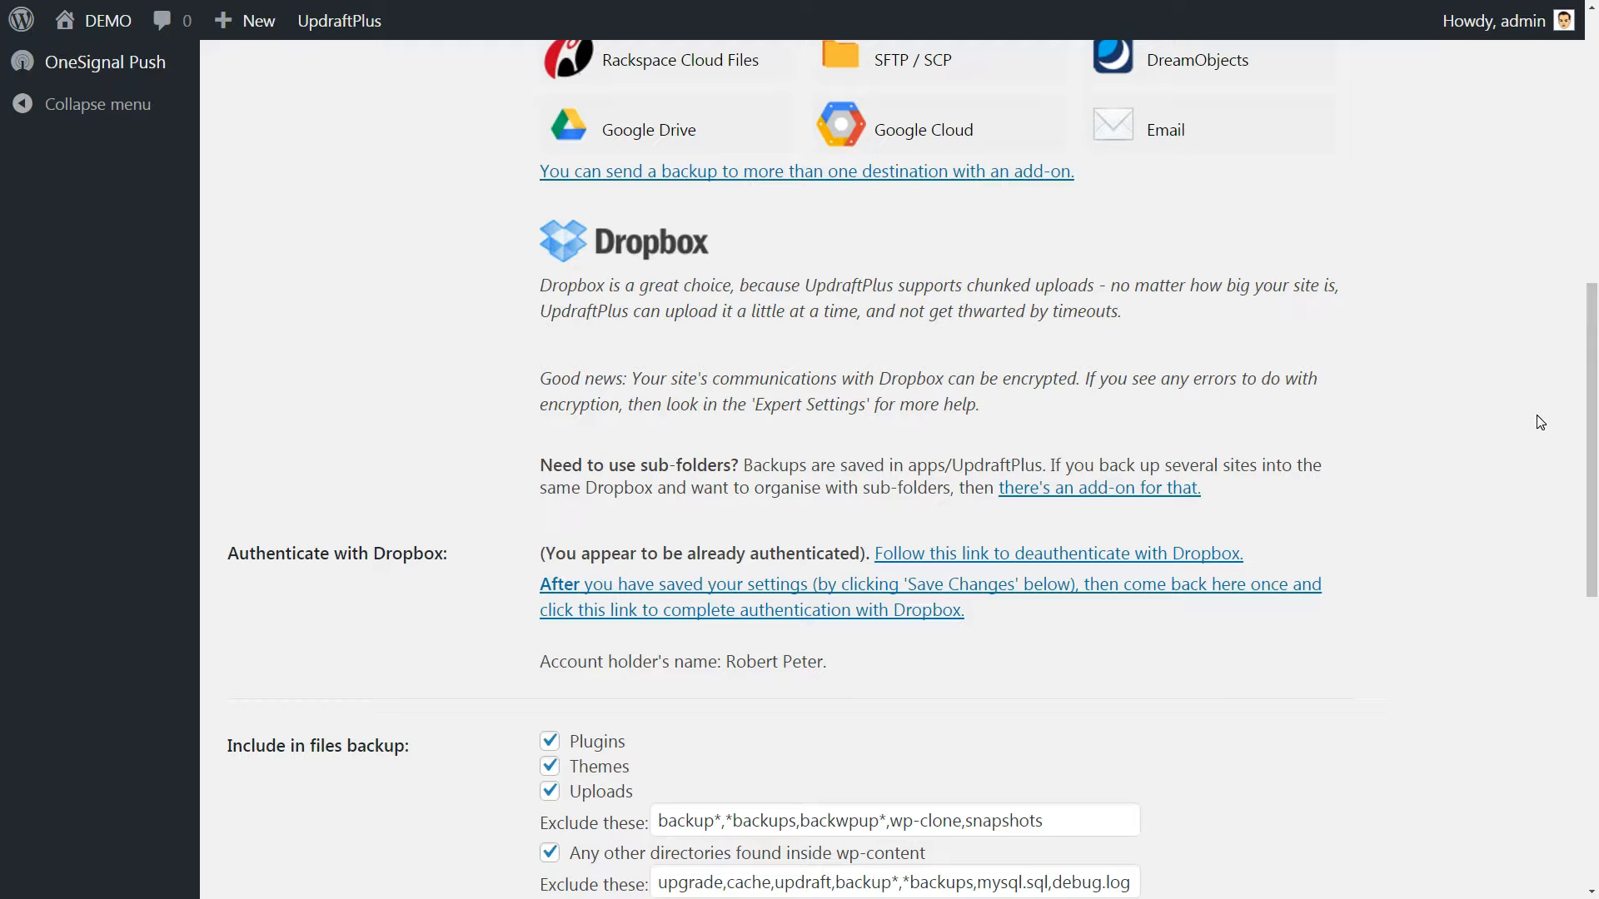
pyautogui.scroll(3)
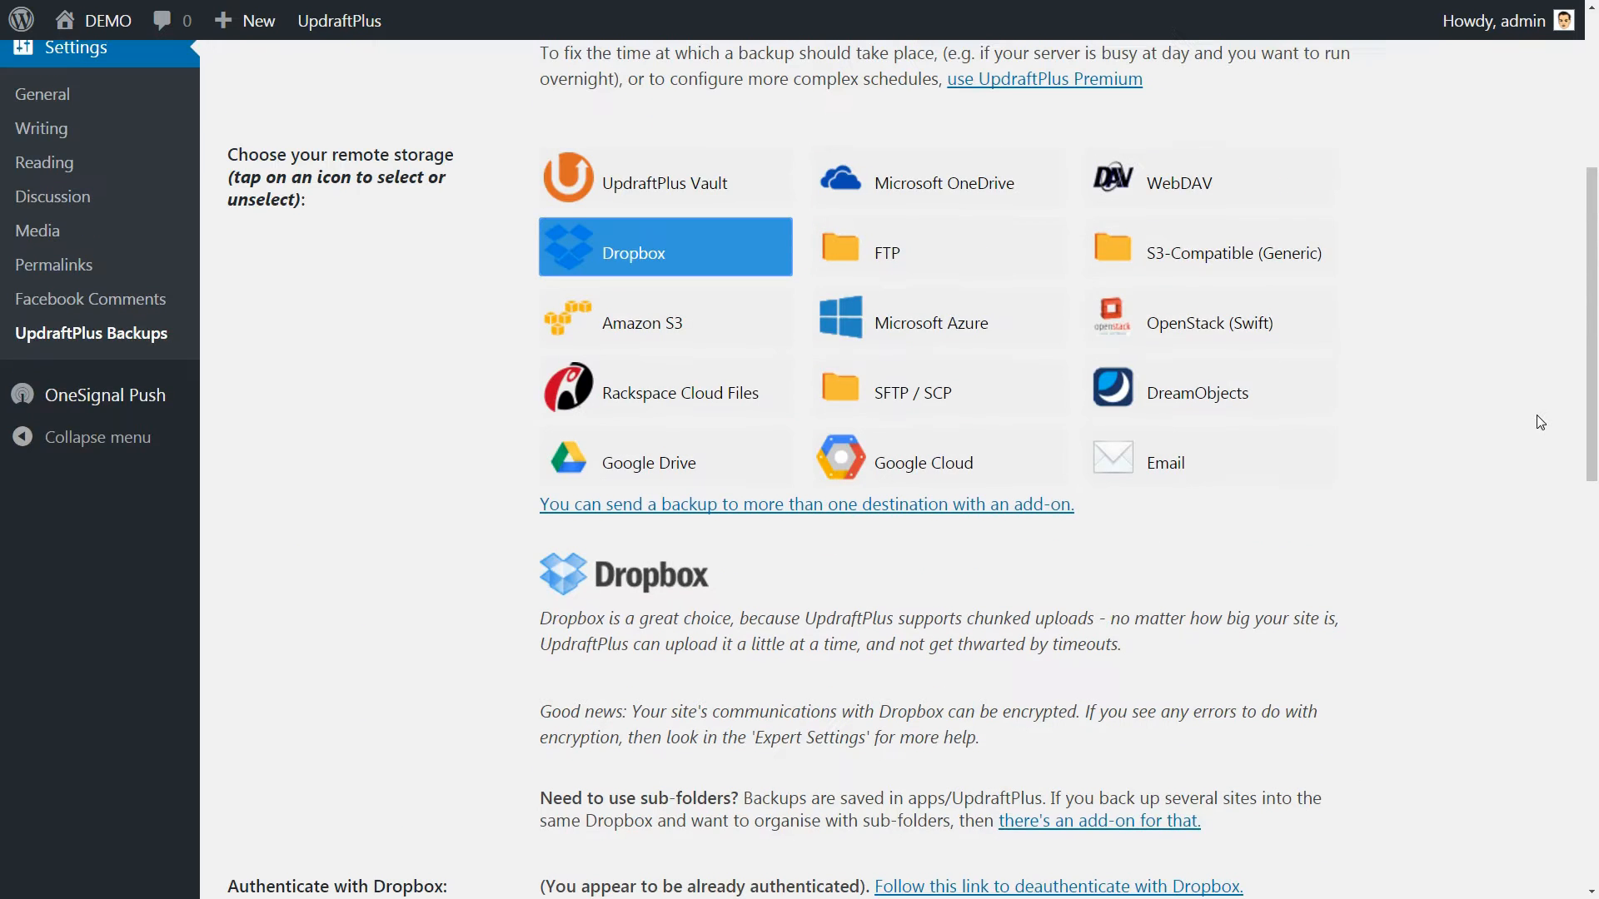
pyautogui.scroll(-3)
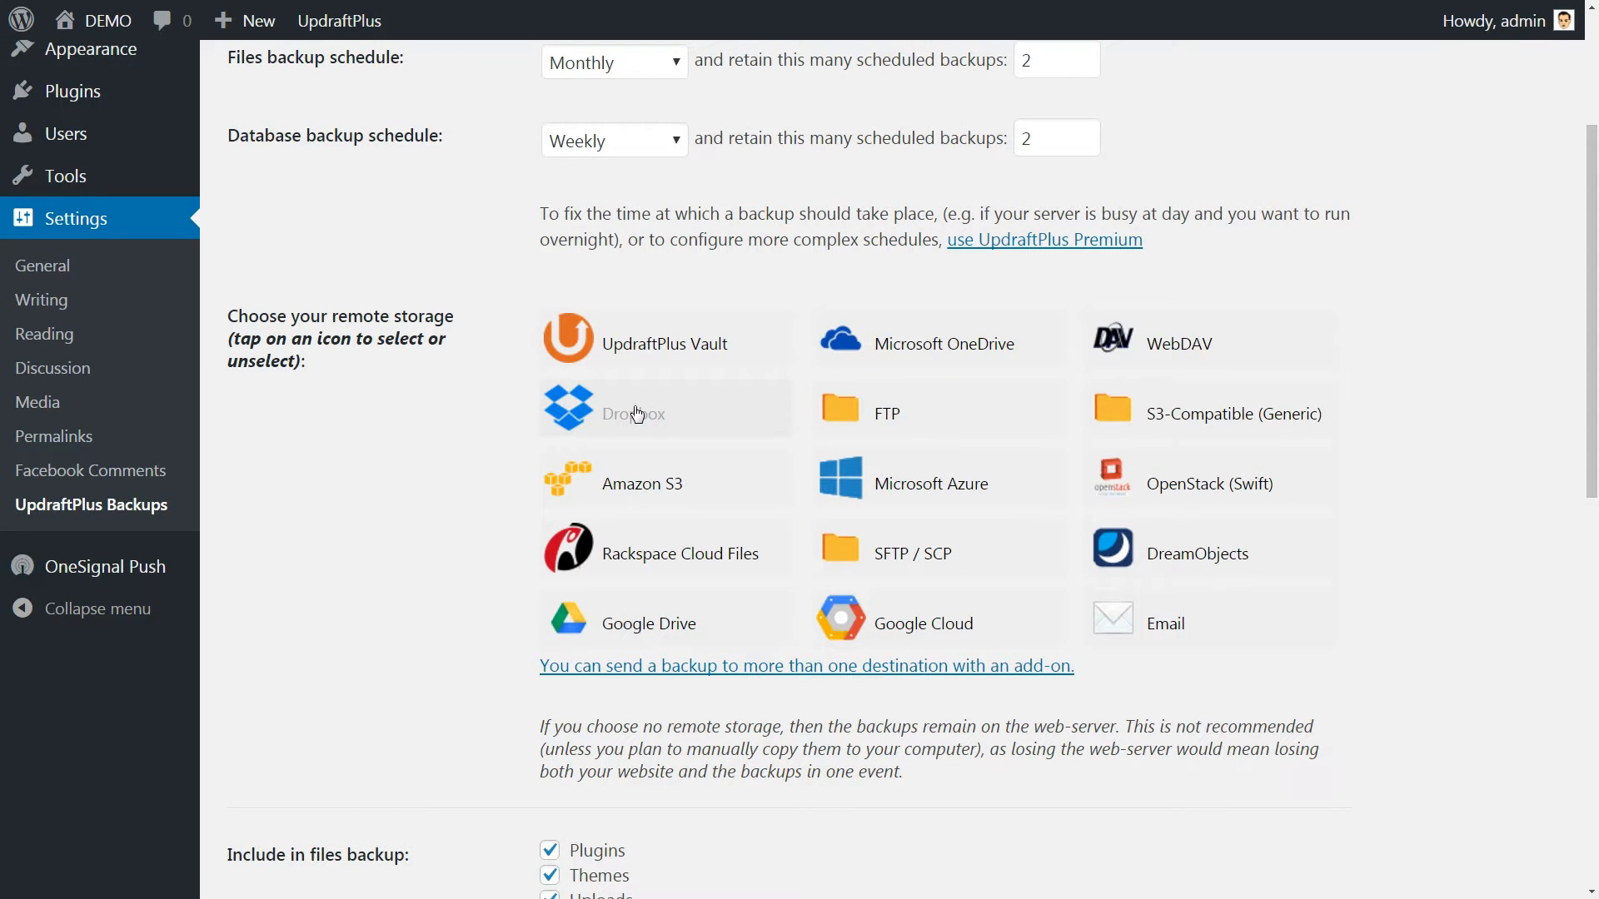
pyautogui.click(634, 413)
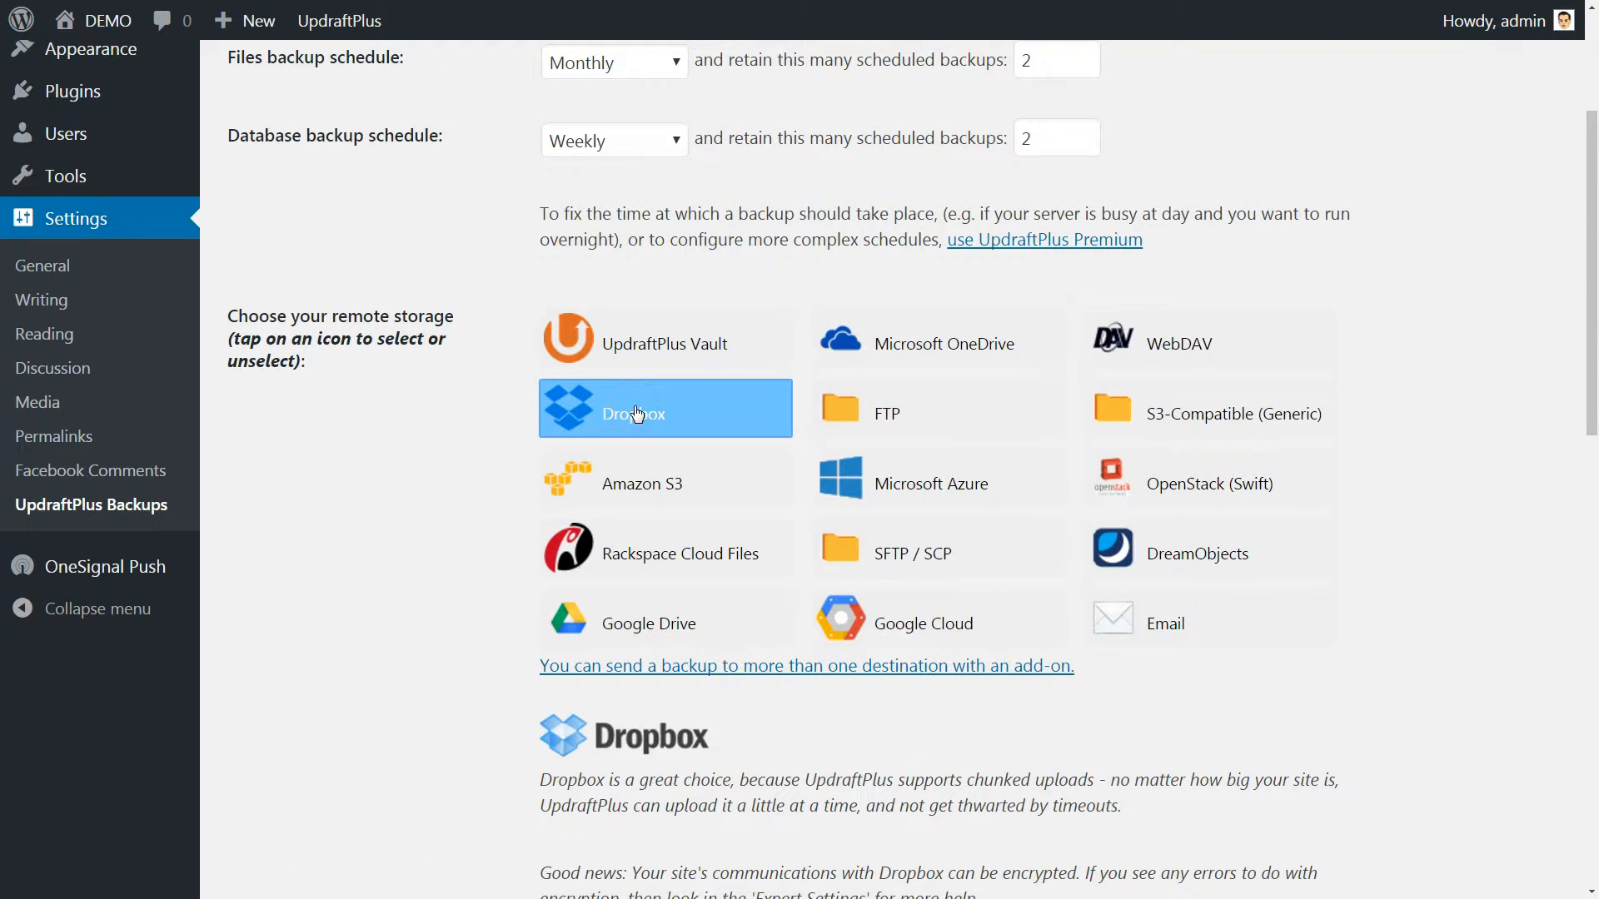
pyautogui.scroll(-3)
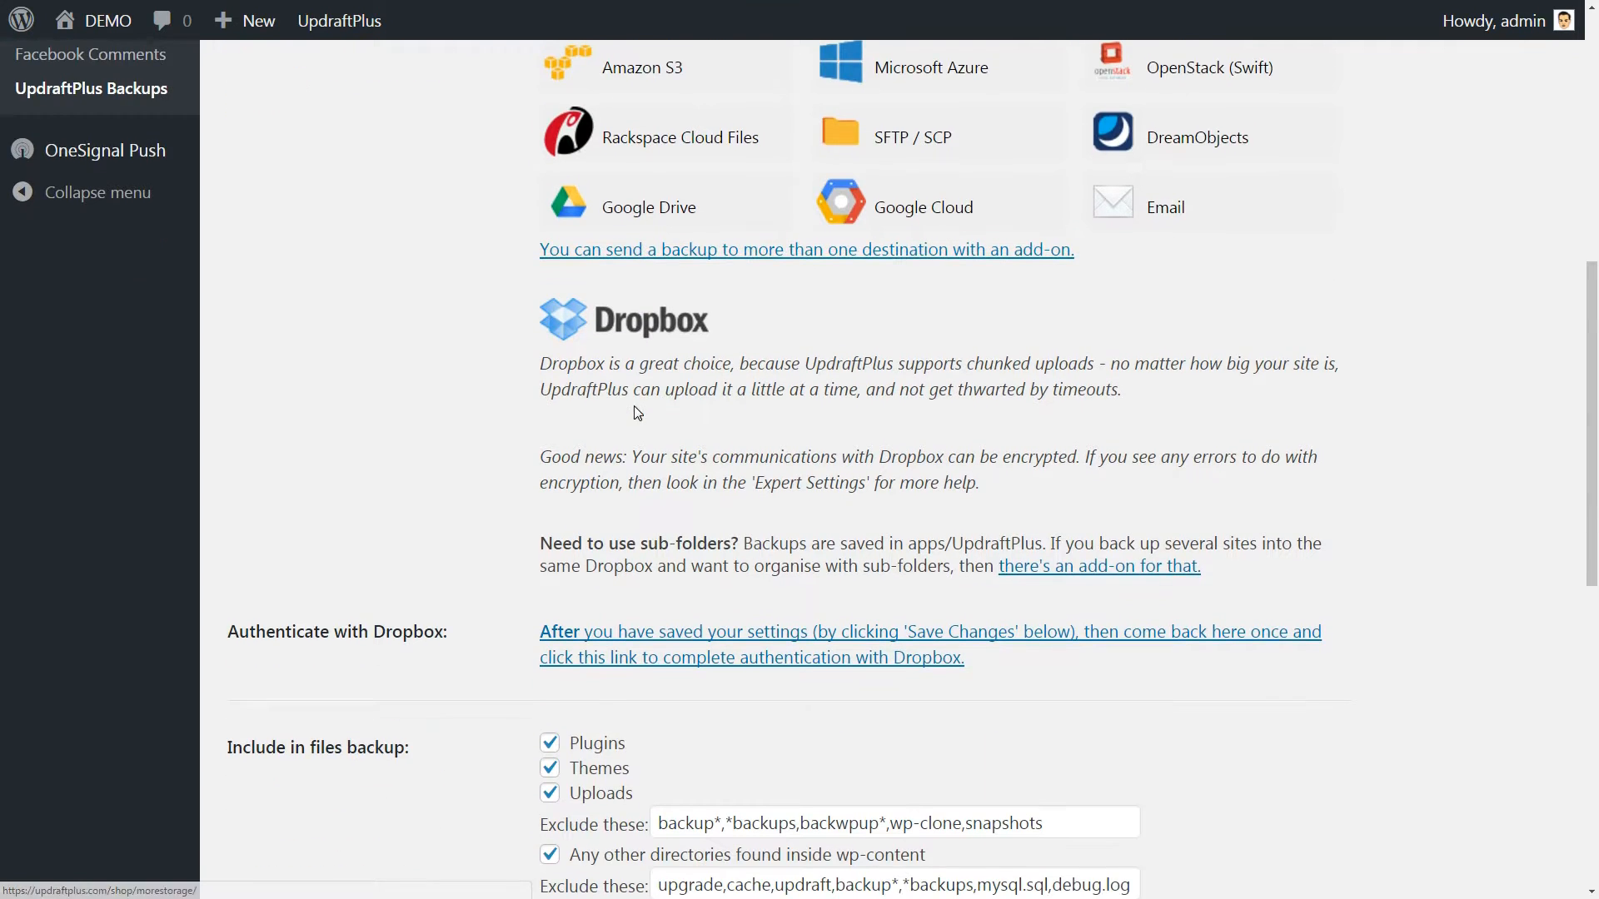
pyautogui.moveTo(1067, 490)
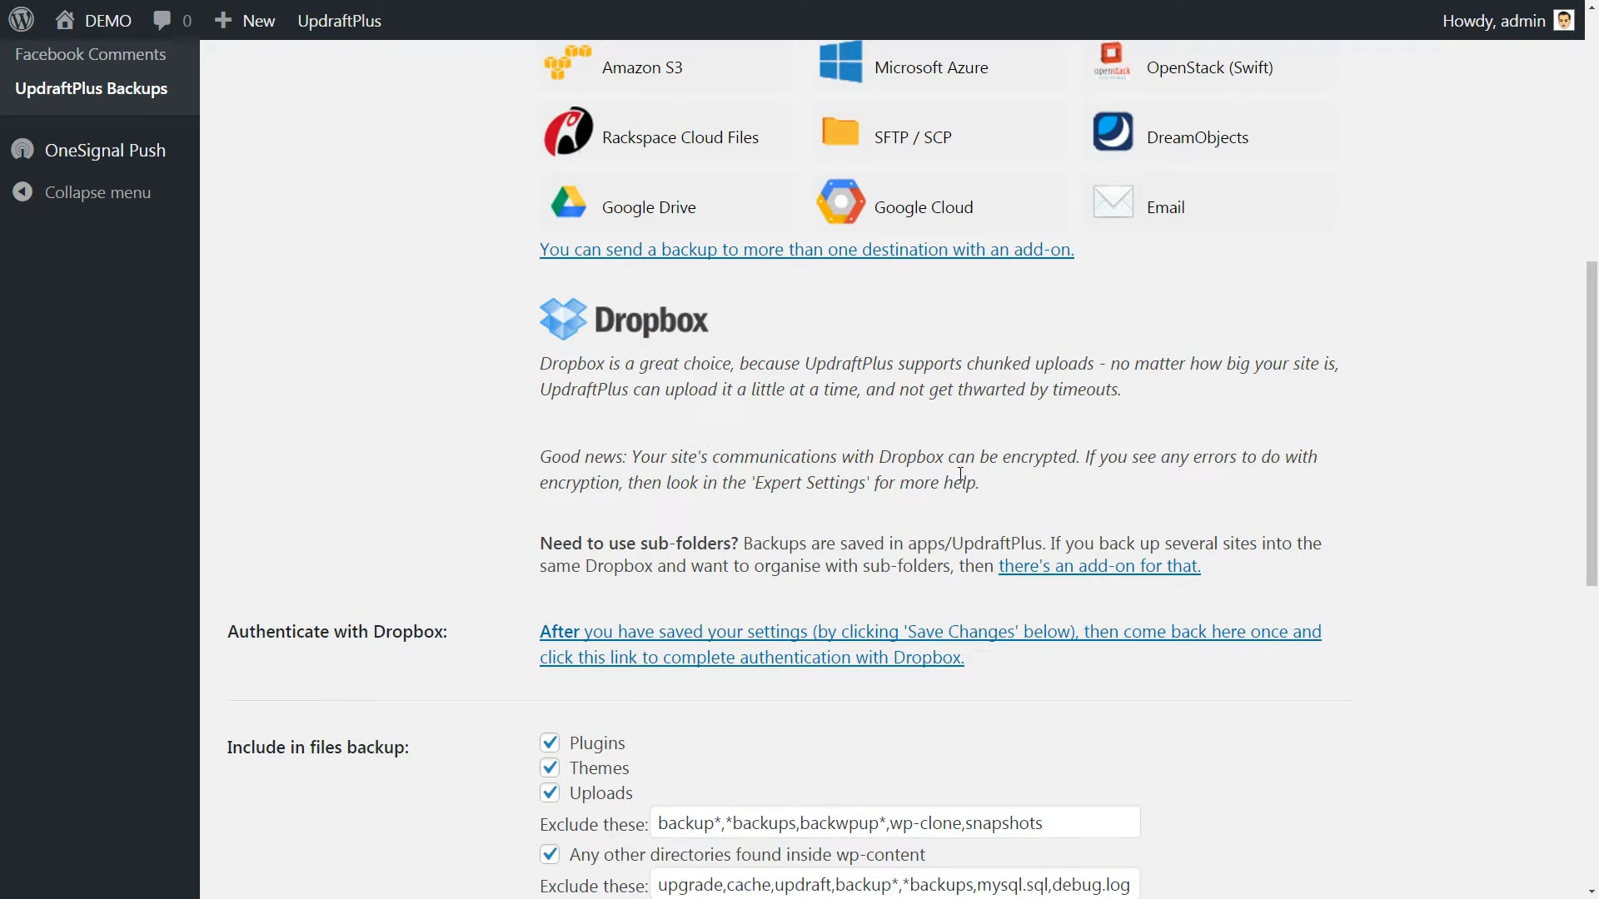
pyautogui.moveTo(739, 590)
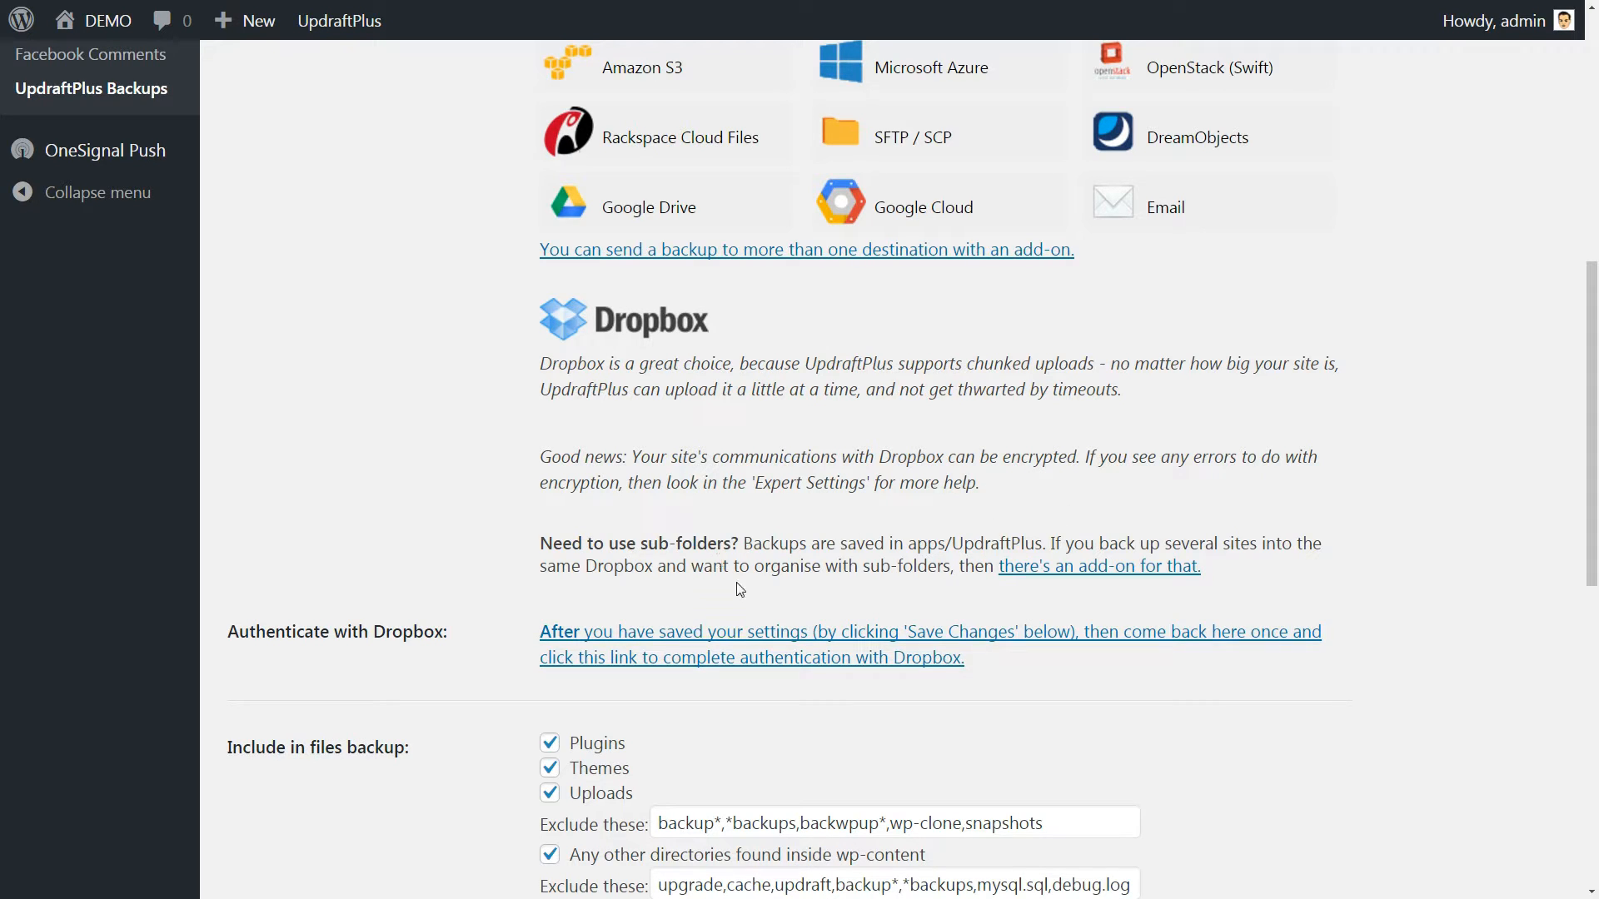
pyautogui.moveTo(736, 635)
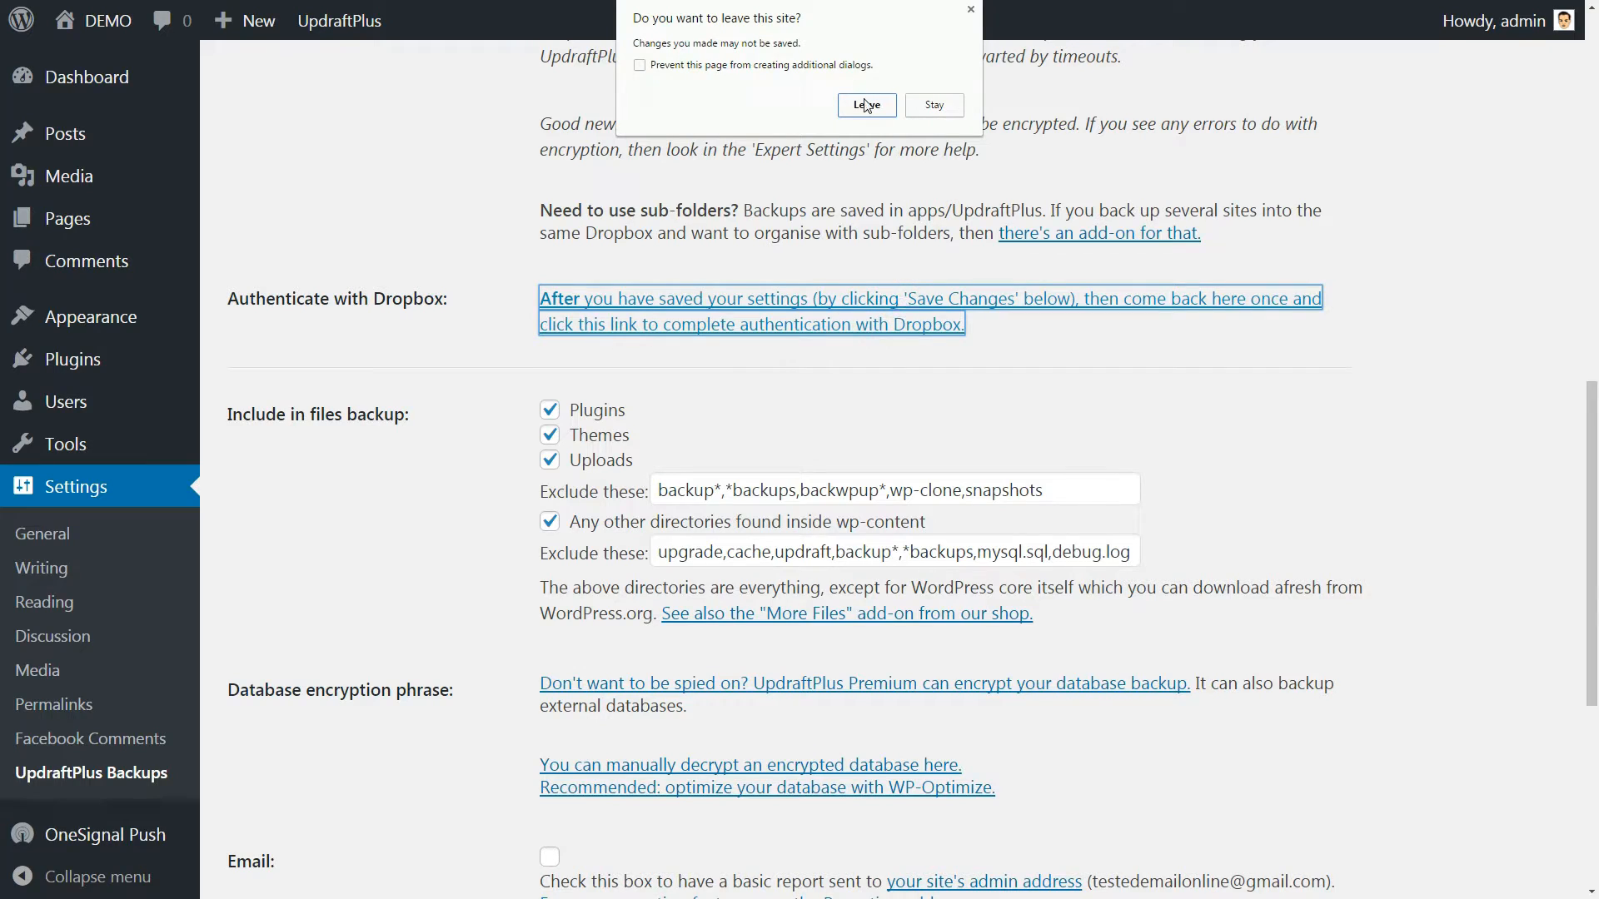
# Step: Leave the page, sign in to Dropbox with Google and allow UpdraftPlus access to its app folder
pyautogui.click(866, 103)
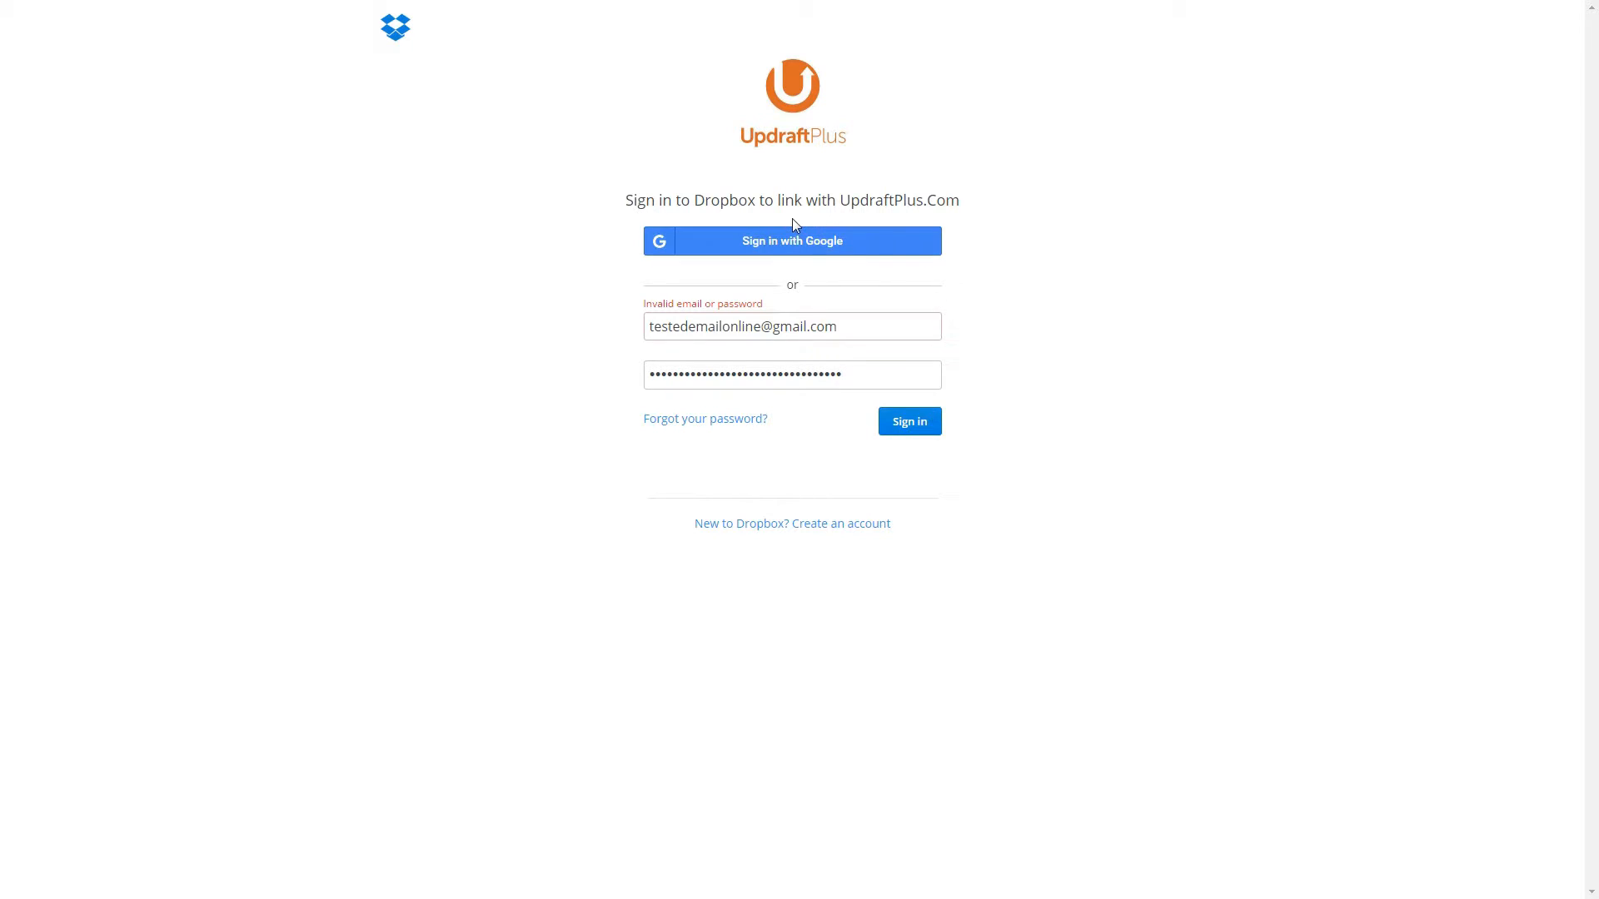
pyautogui.moveTo(793, 244)
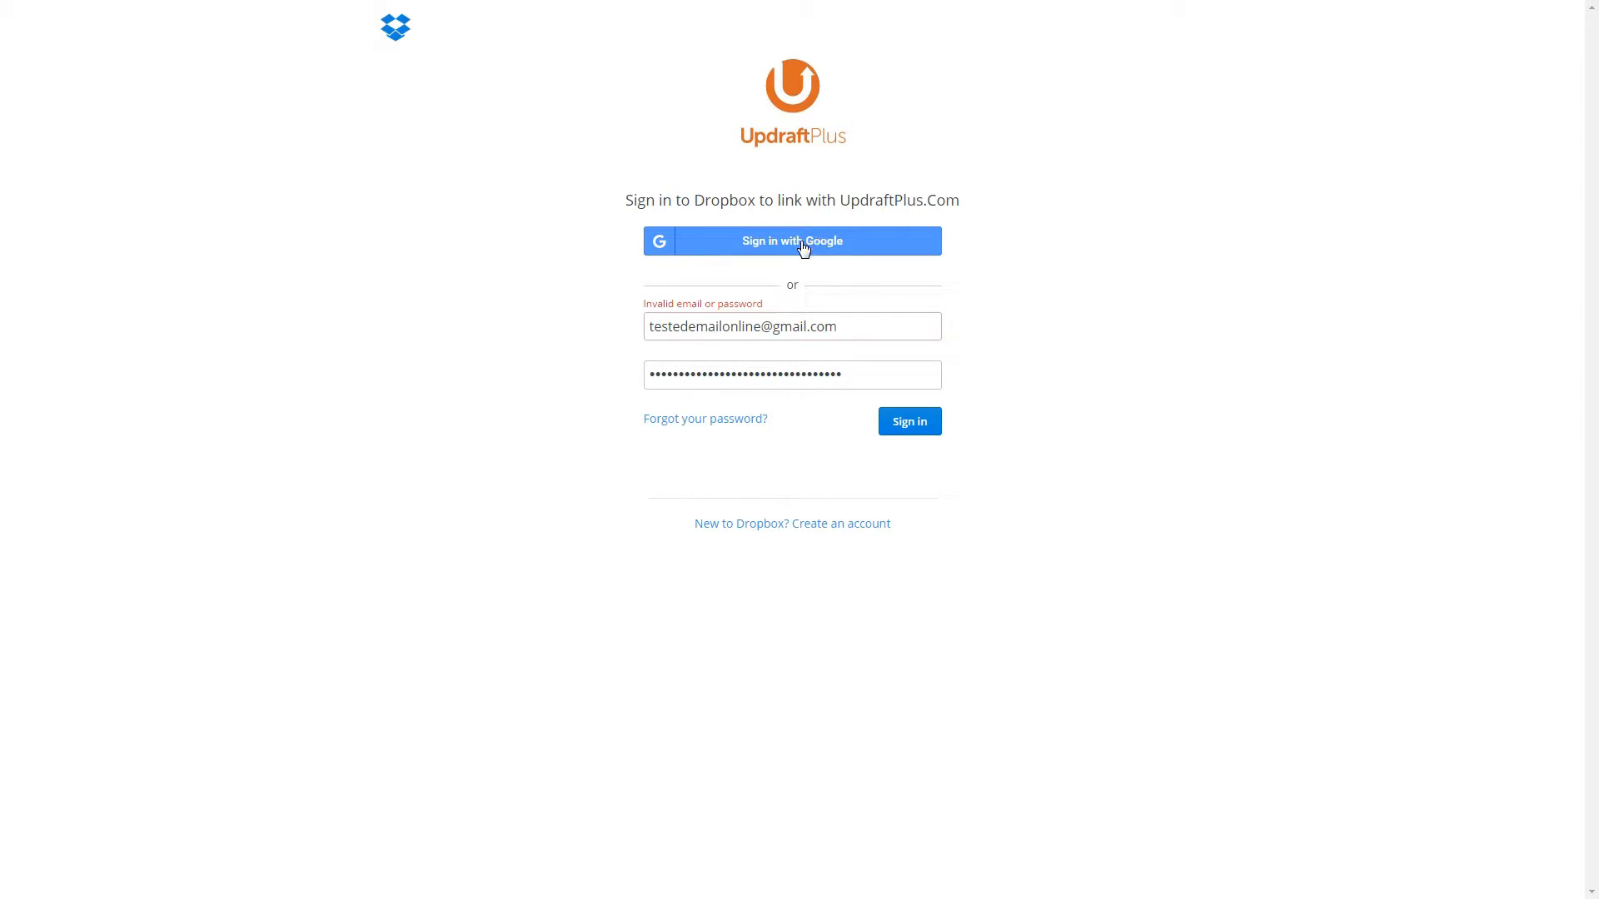
pyautogui.click(791, 240)
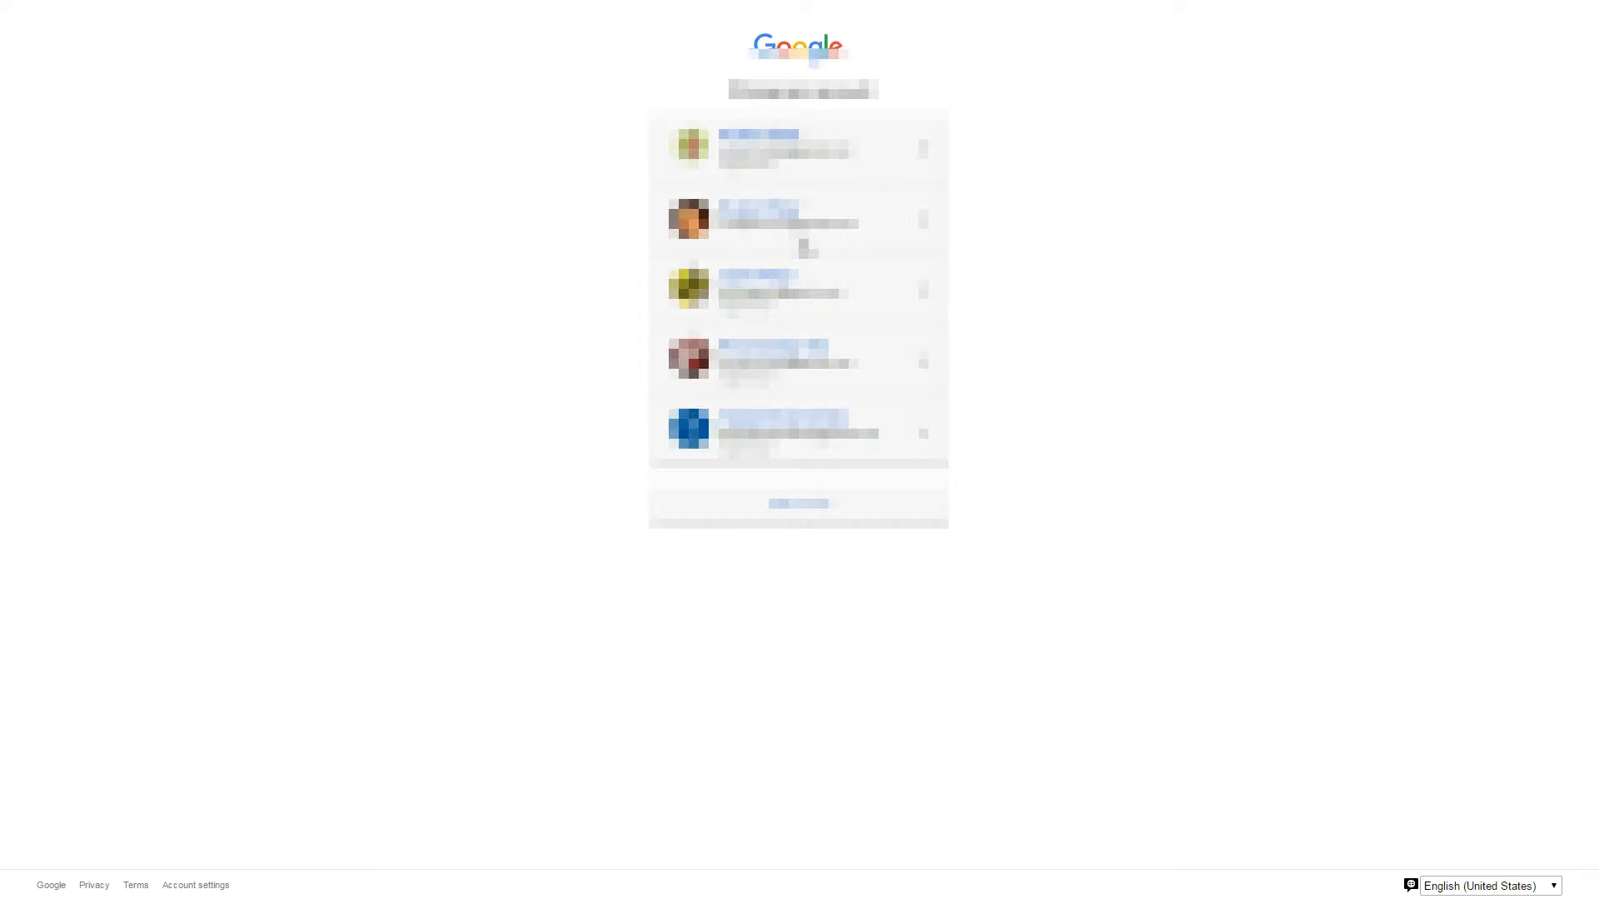
pyautogui.click(796, 148)
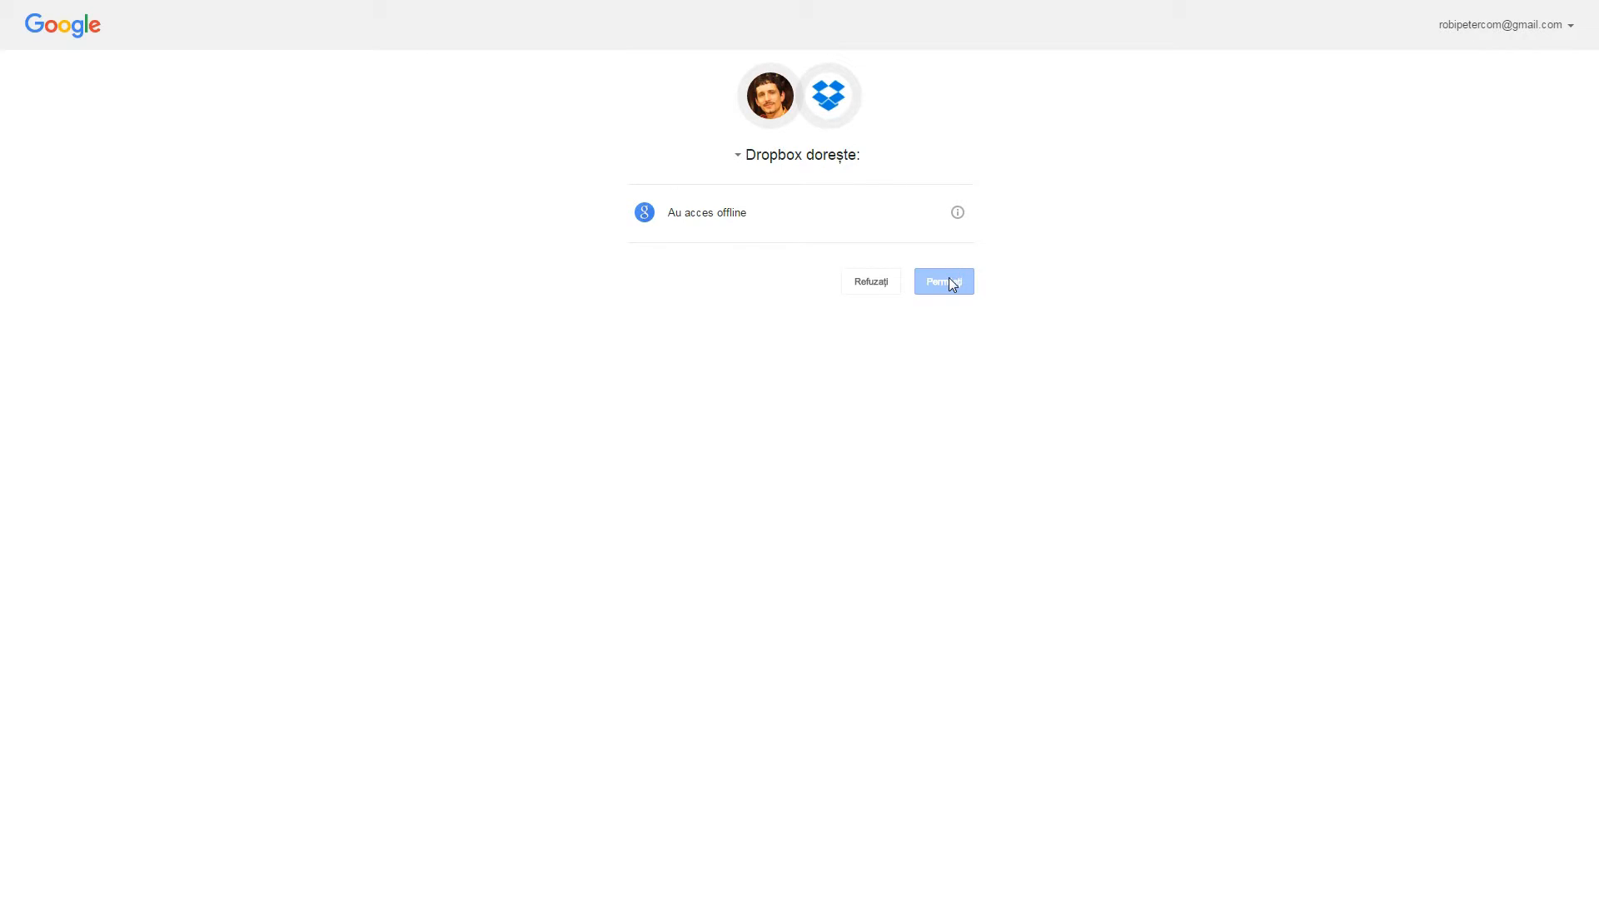
pyautogui.click(941, 282)
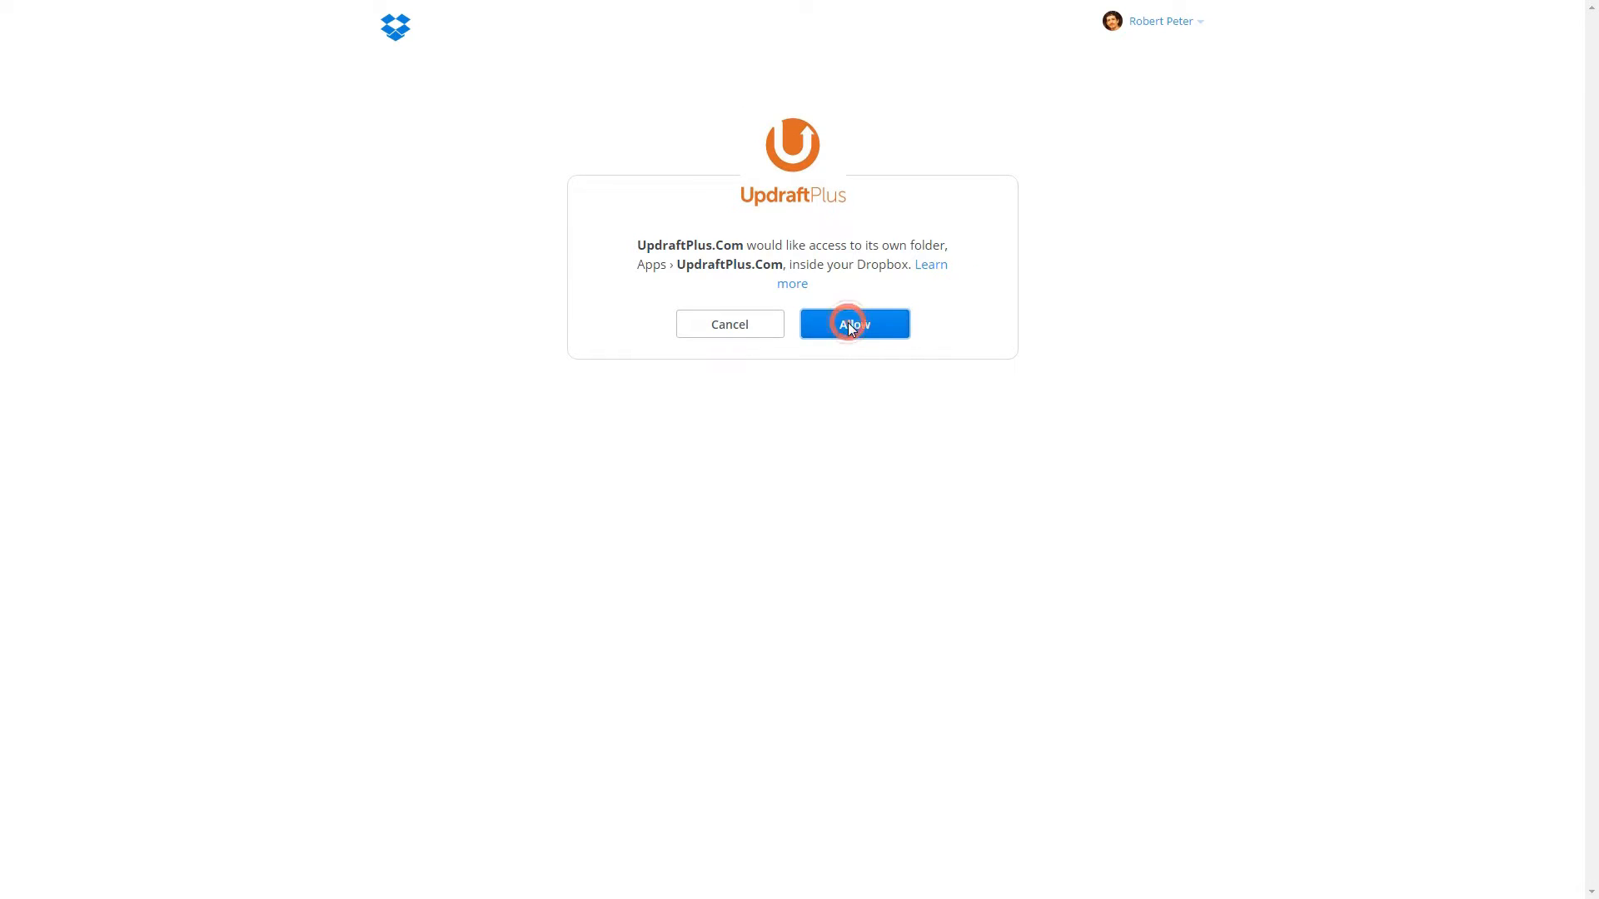
pyautogui.click(853, 323)
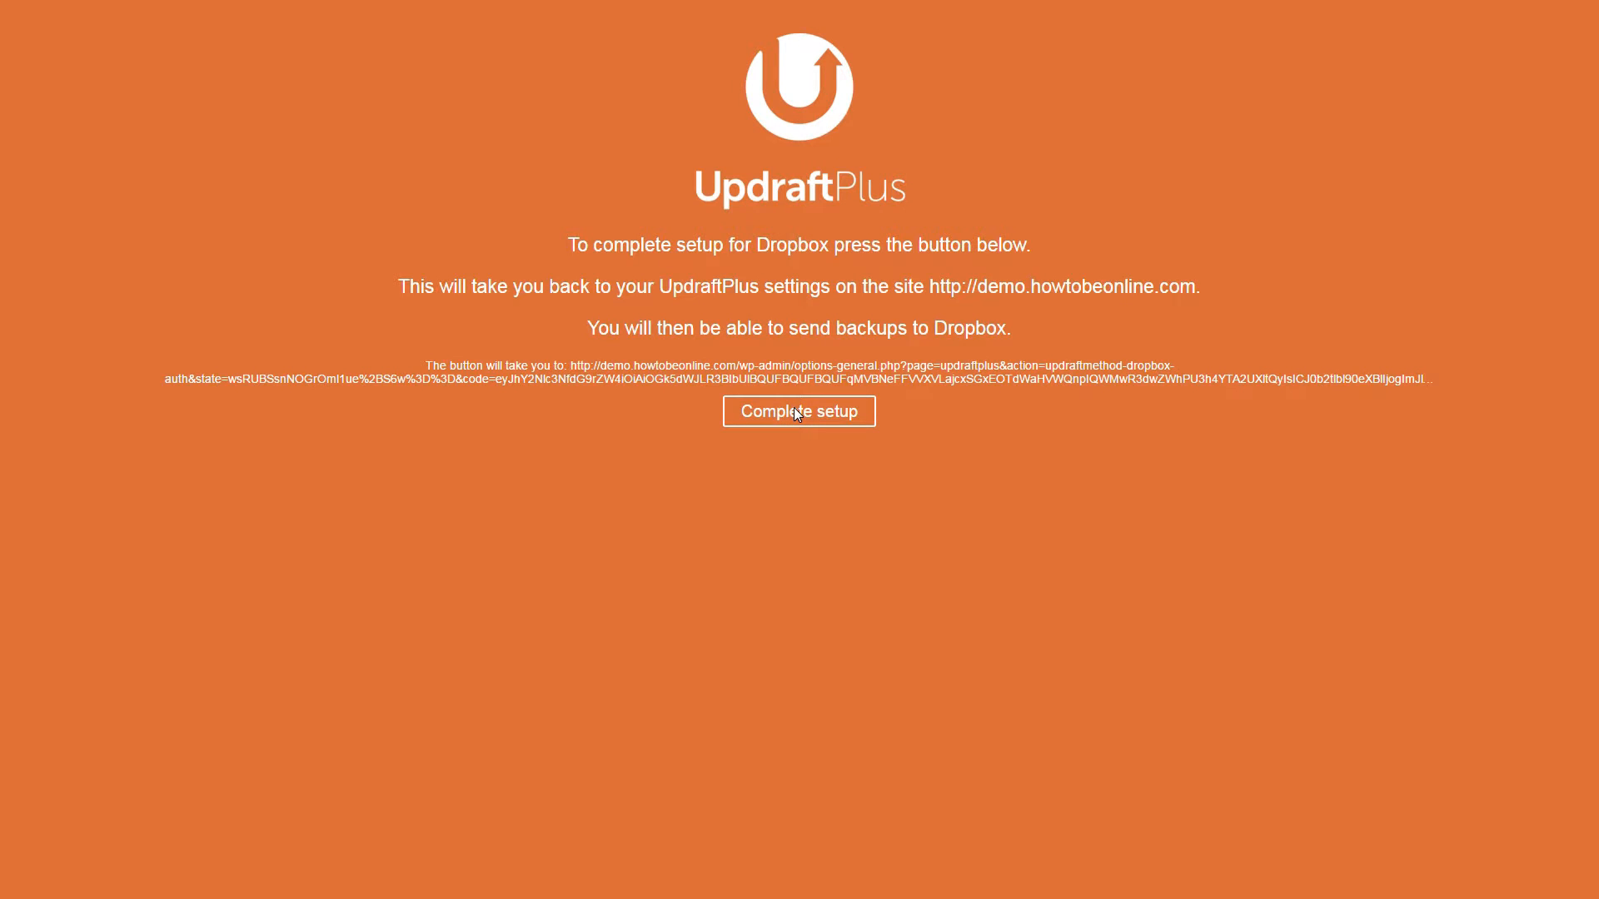
# Step: Complete the Dropbox setup, verify it in the storage settings and save changes
pyautogui.click(798, 411)
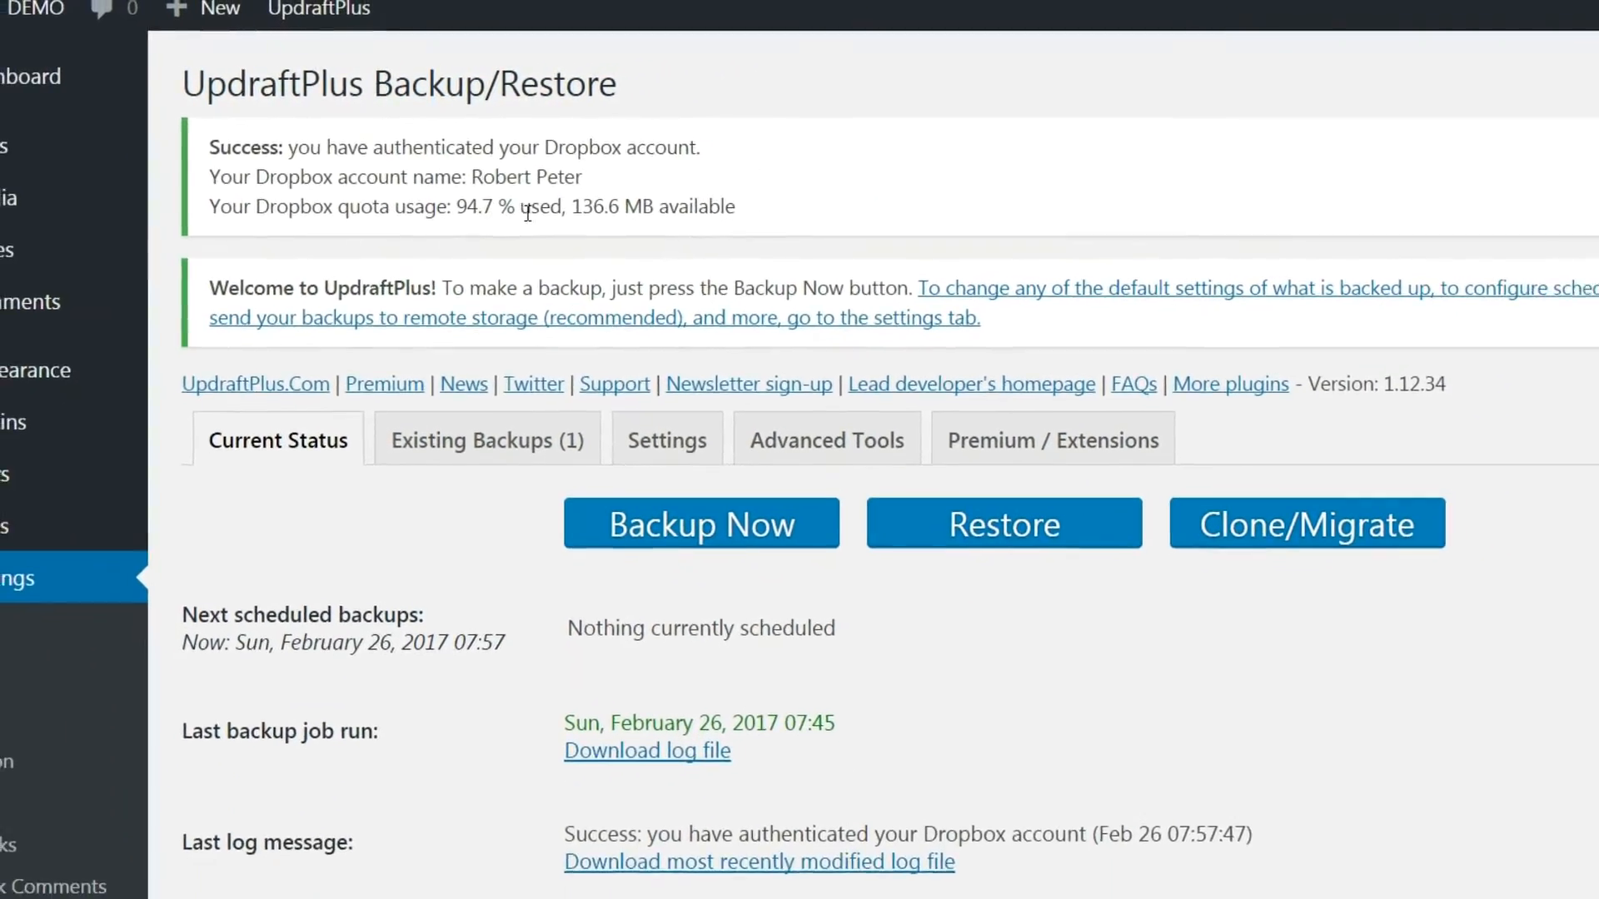
pyautogui.click(666, 440)
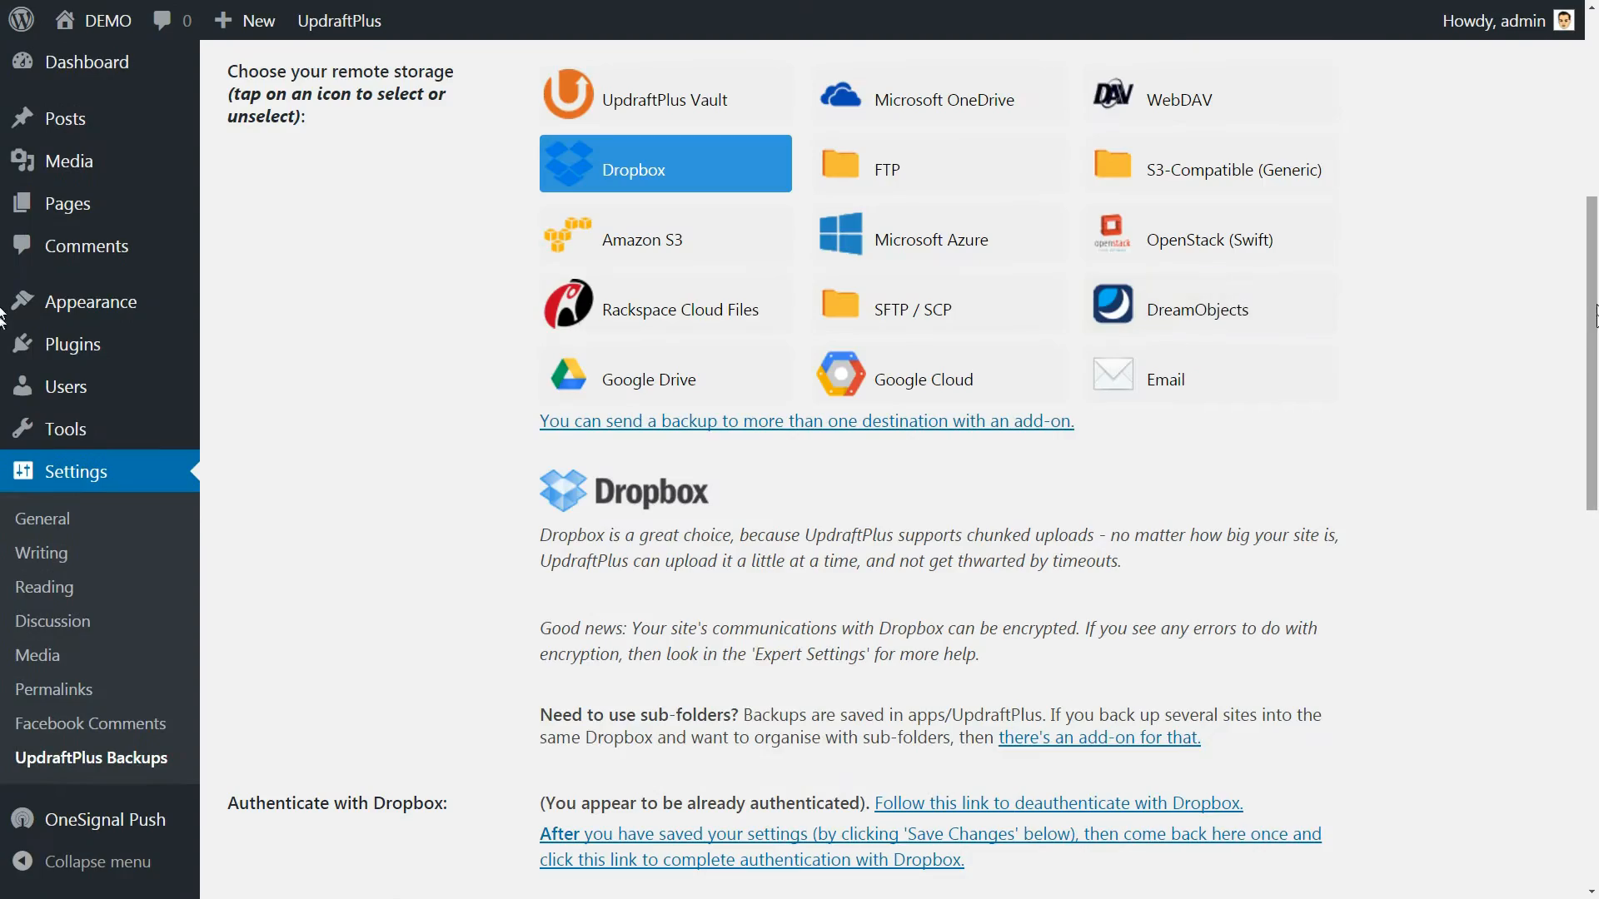
pyautogui.scroll(-3)
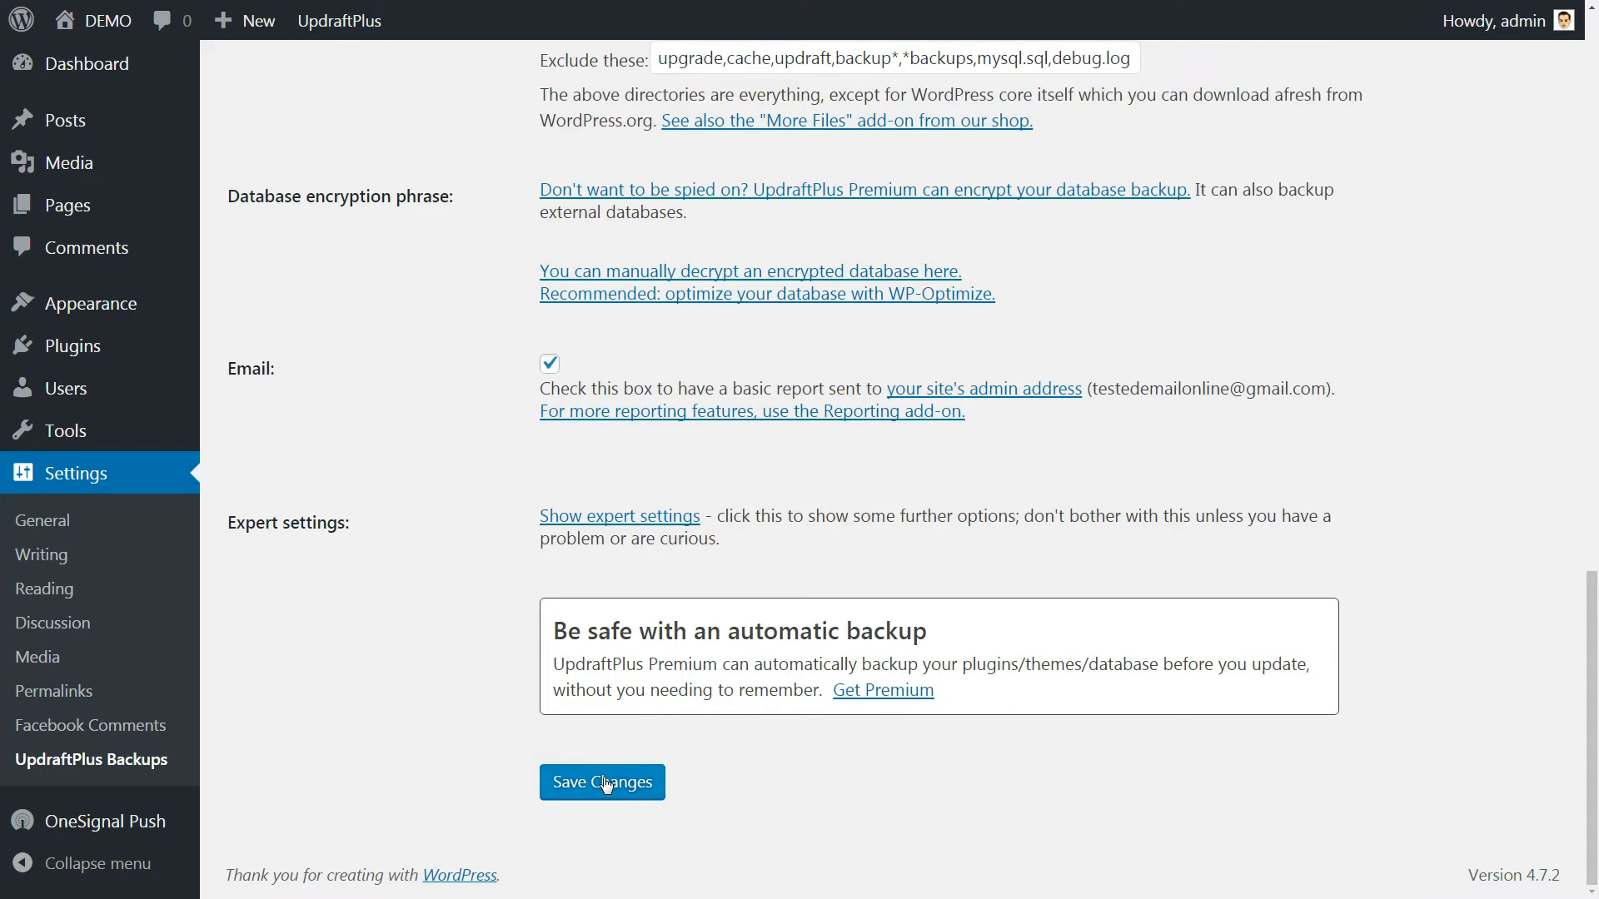
pyautogui.click(601, 783)
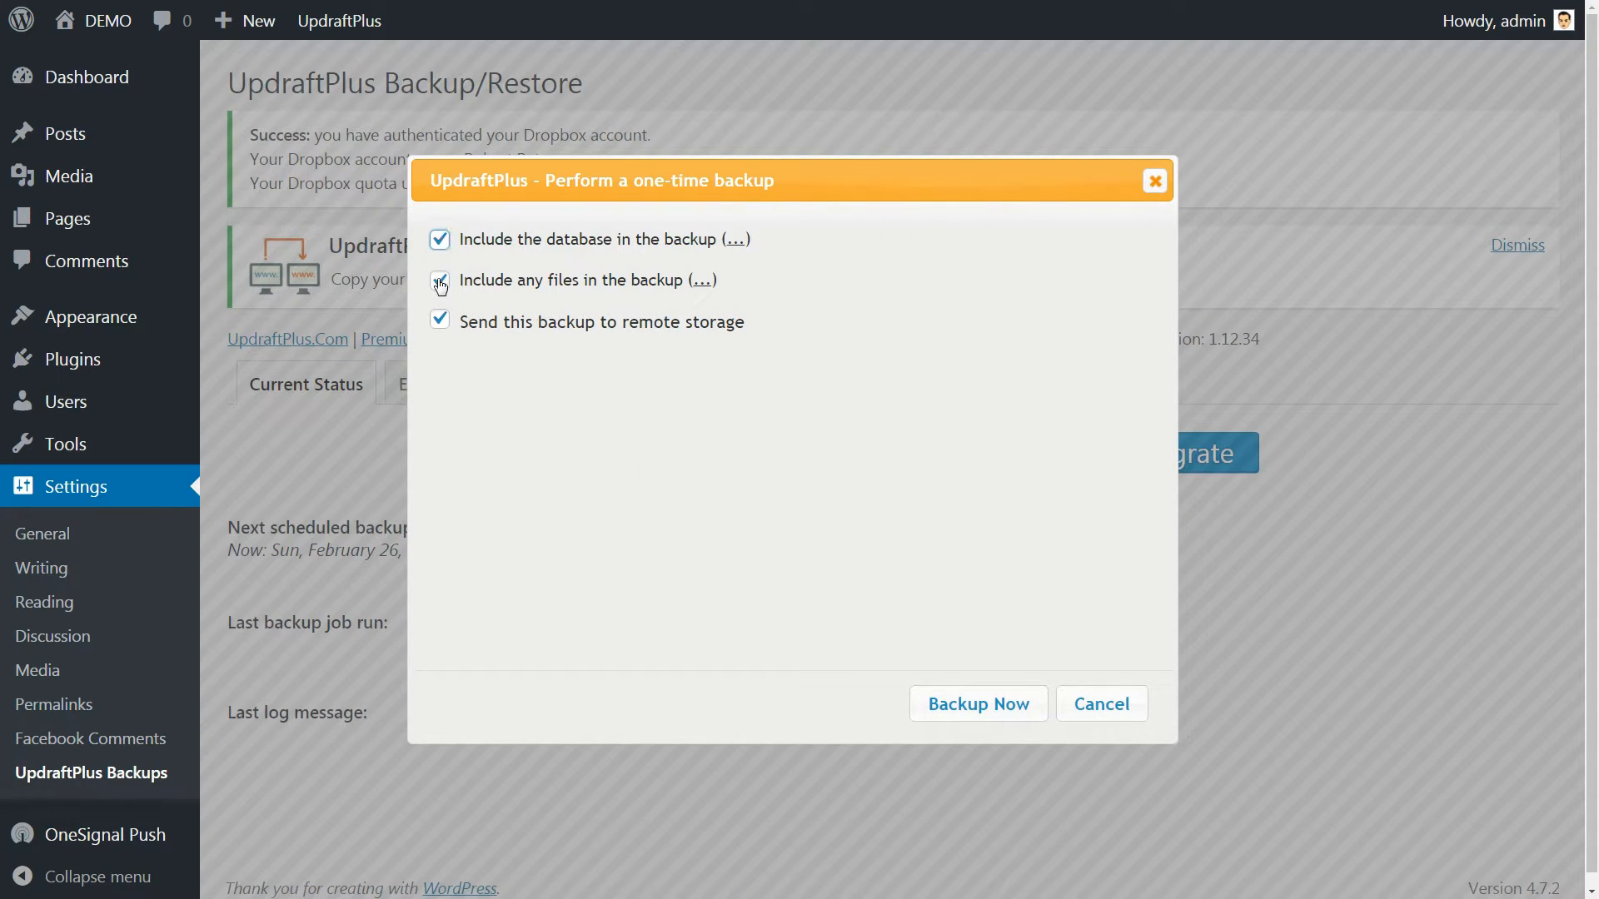
# Step: Run a one-time backup with database, files and remote storage included
pyautogui.click(438, 279)
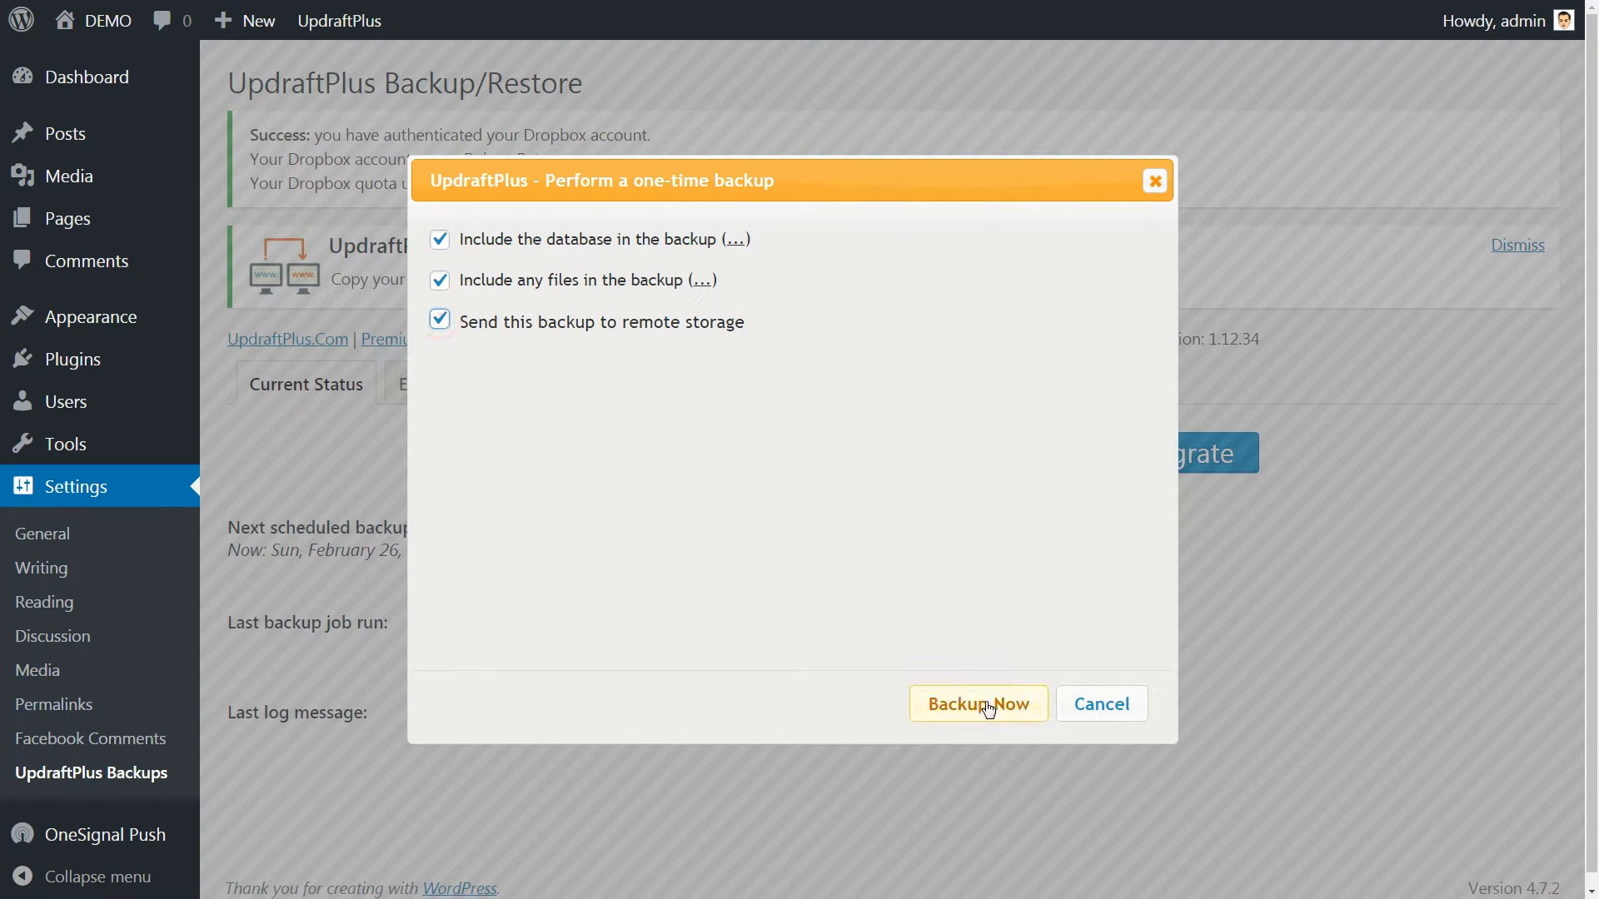
pyautogui.click(976, 703)
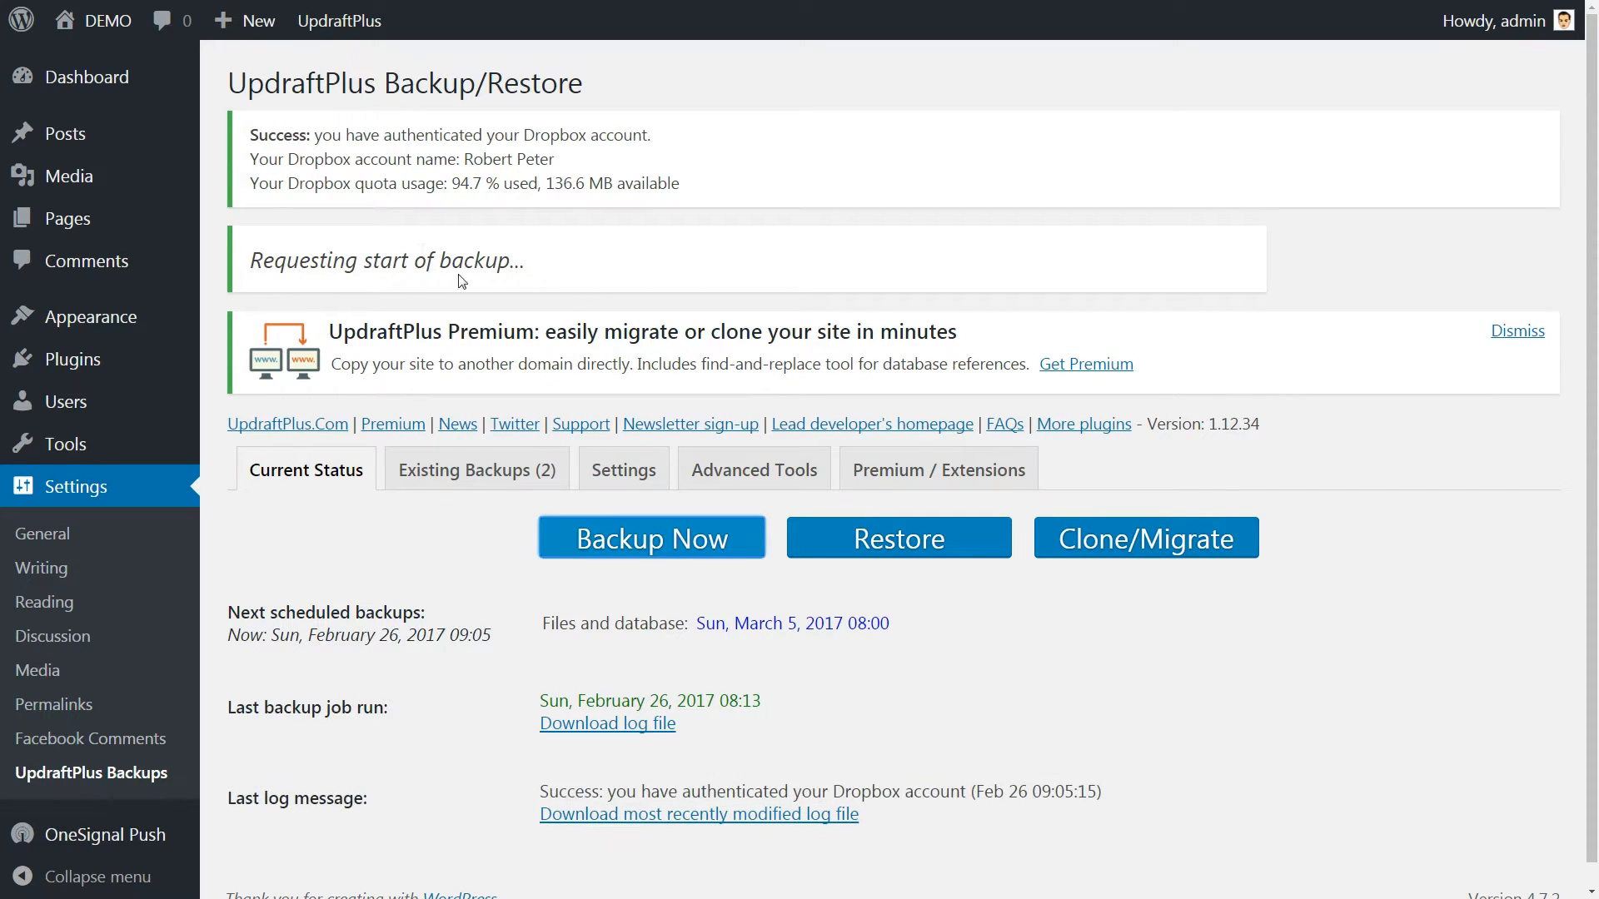
pyautogui.scroll(-3)
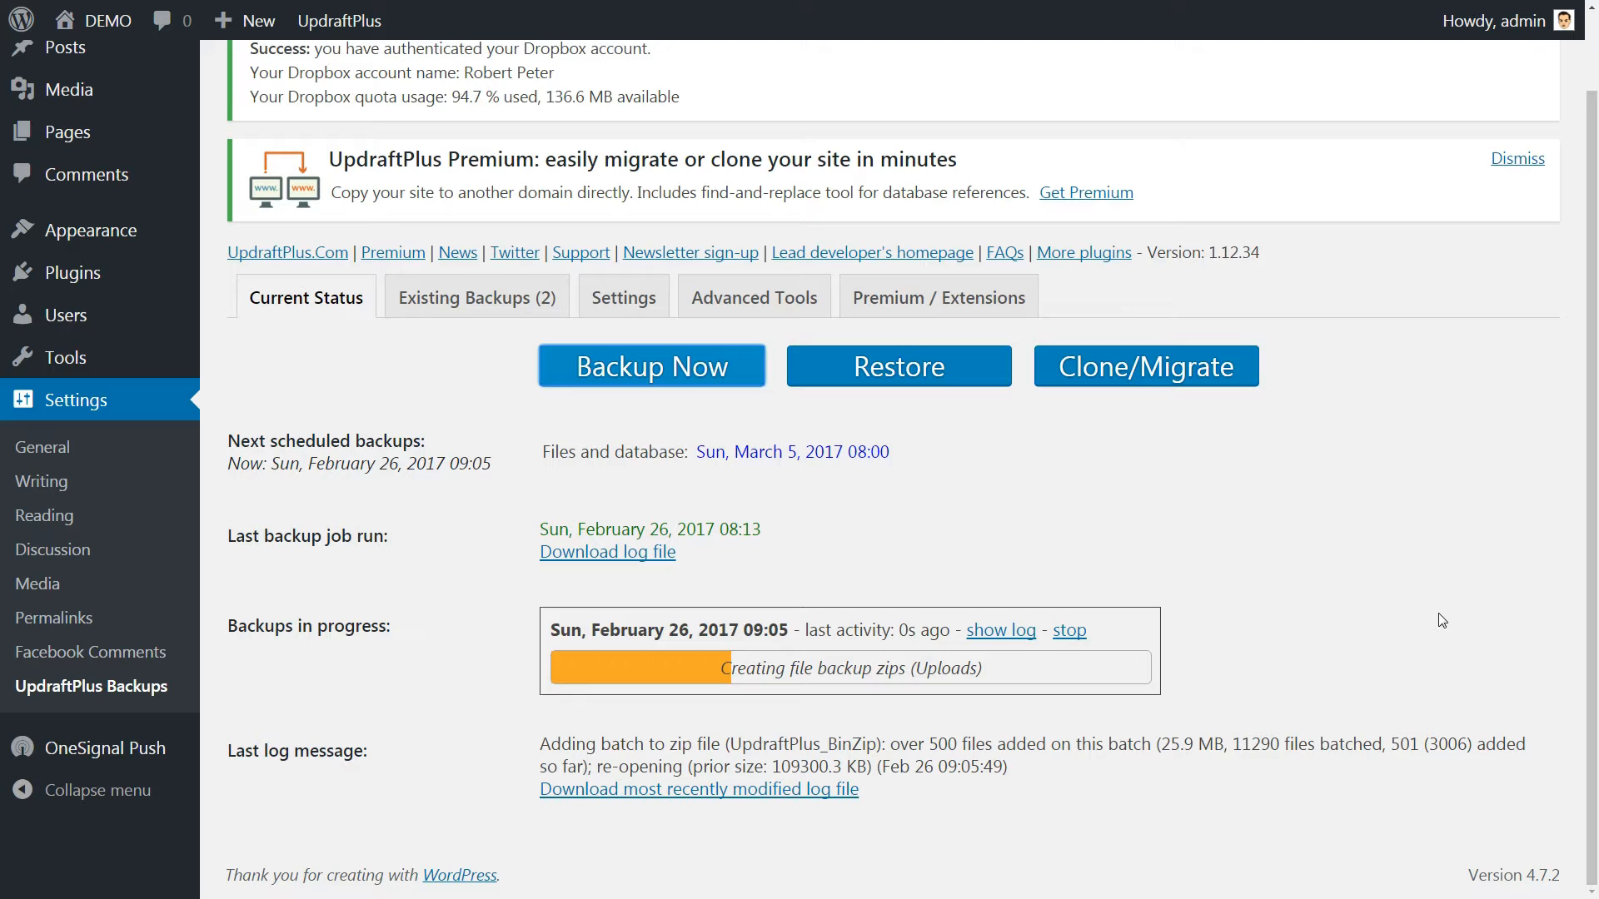
# Step: Look over the Site size and Wipe settings tools under Advanced Tools
pyautogui.click(753, 296)
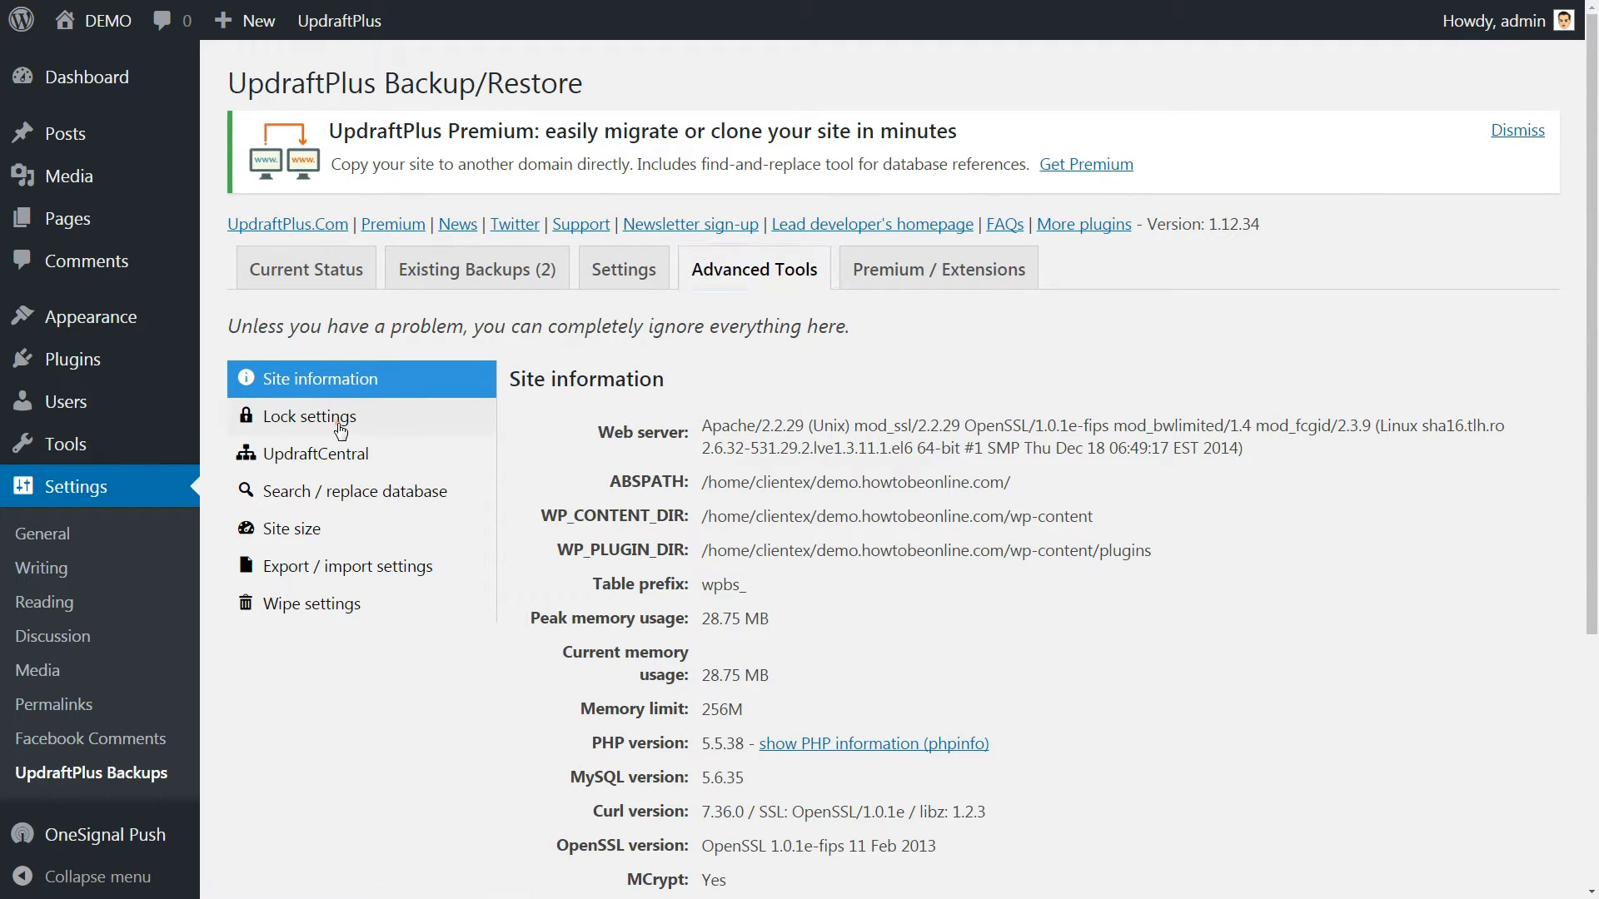
pyautogui.click(298, 528)
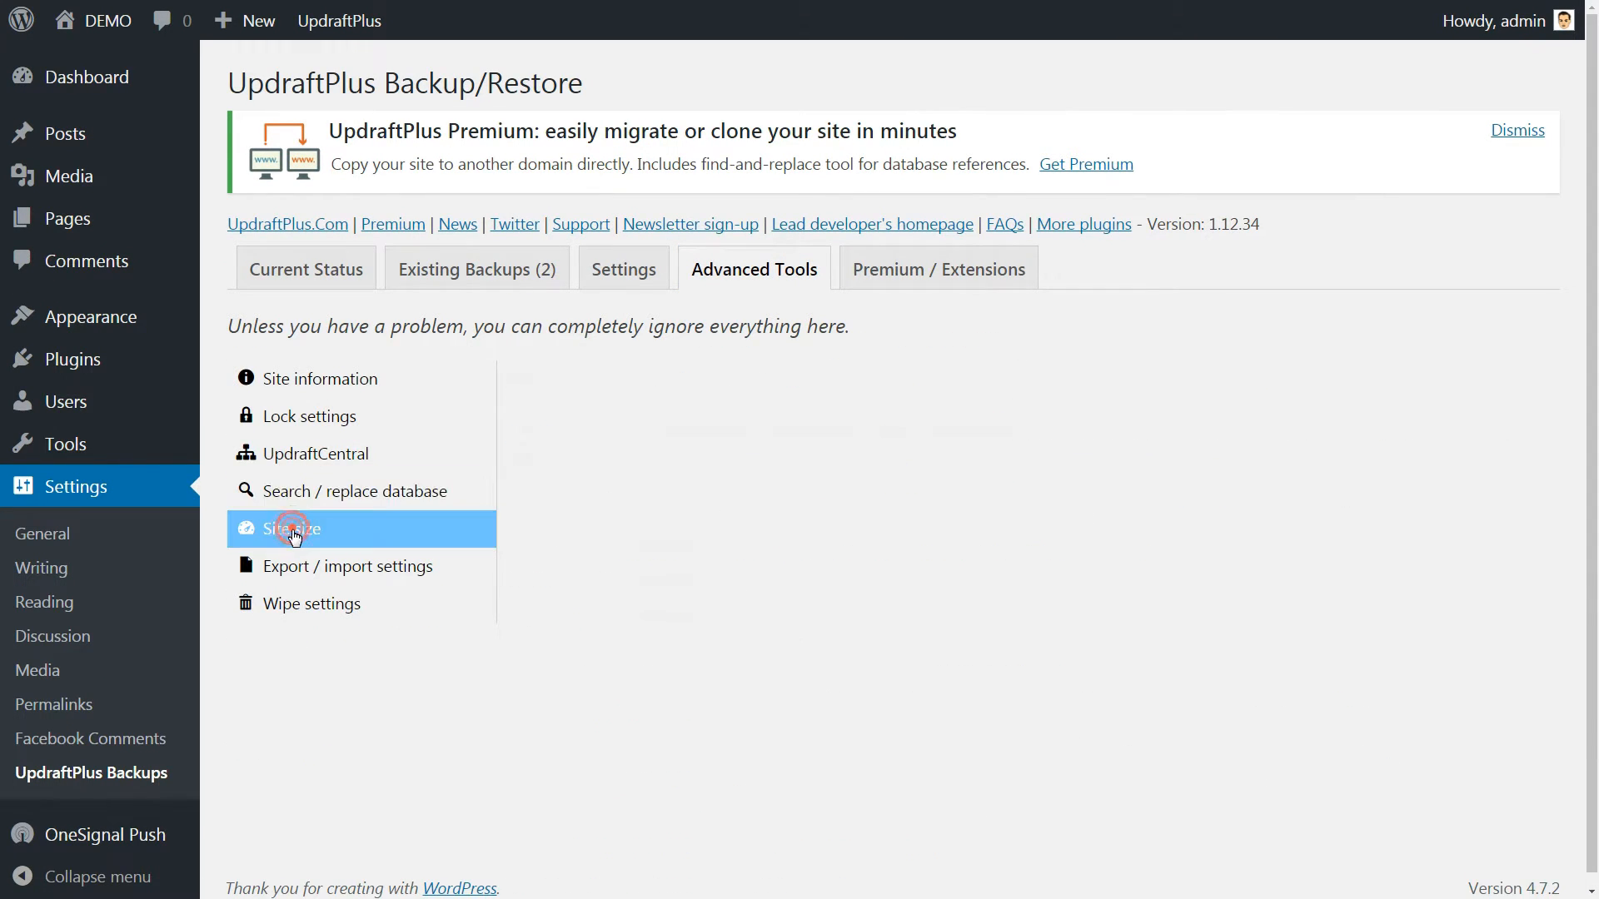
pyautogui.click(312, 603)
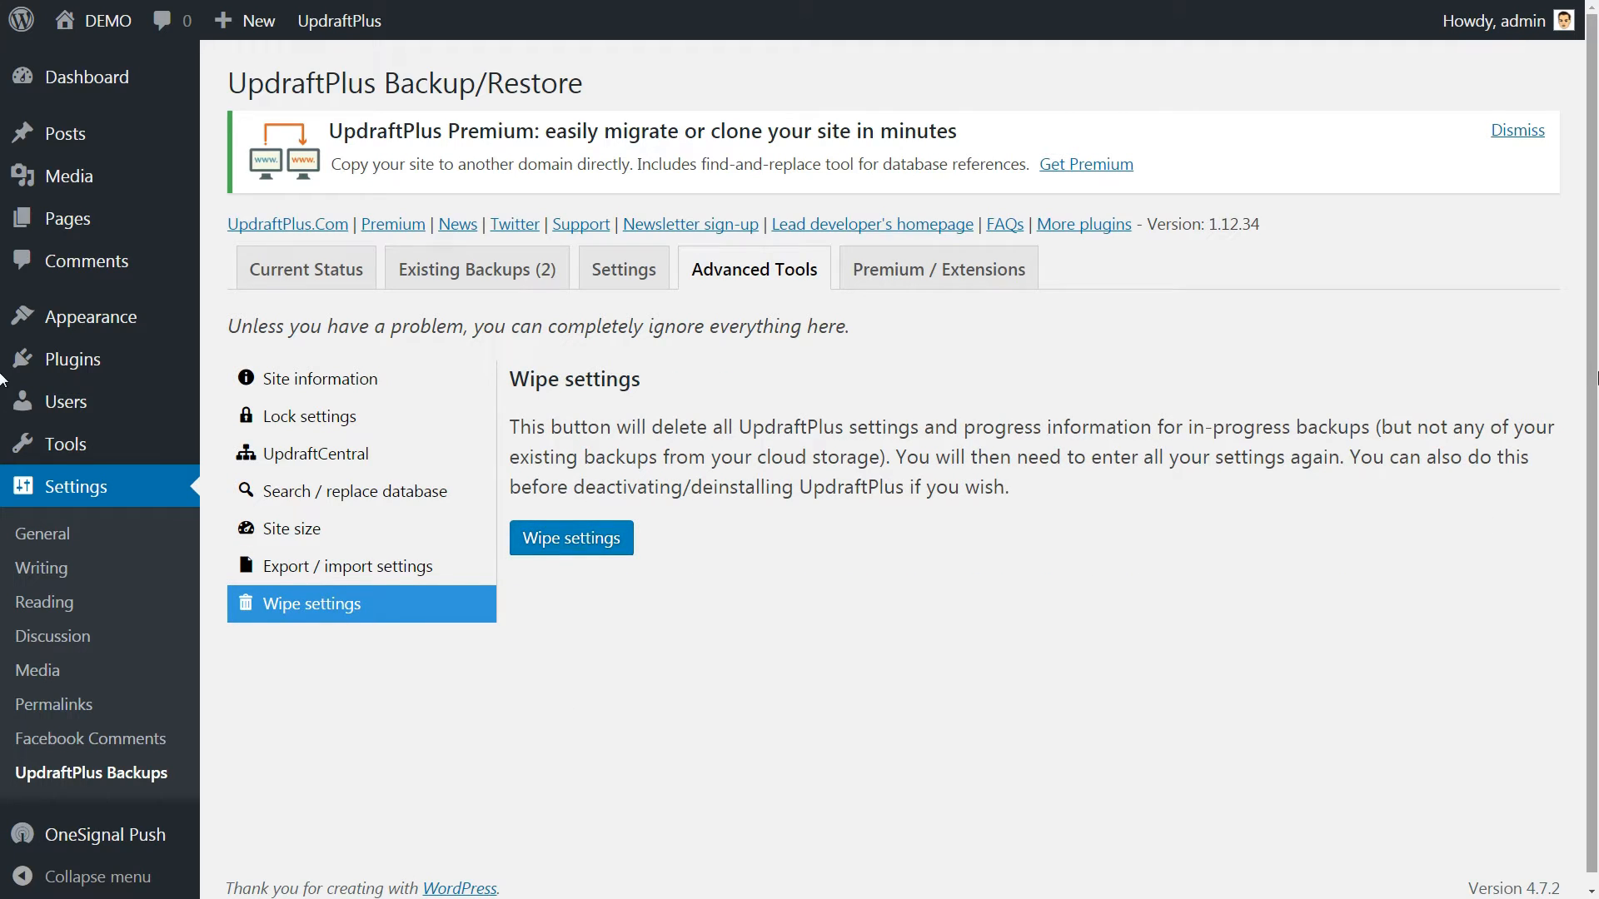
# Step: Return to Current Status and stop the backup in progress
pyautogui.click(305, 268)
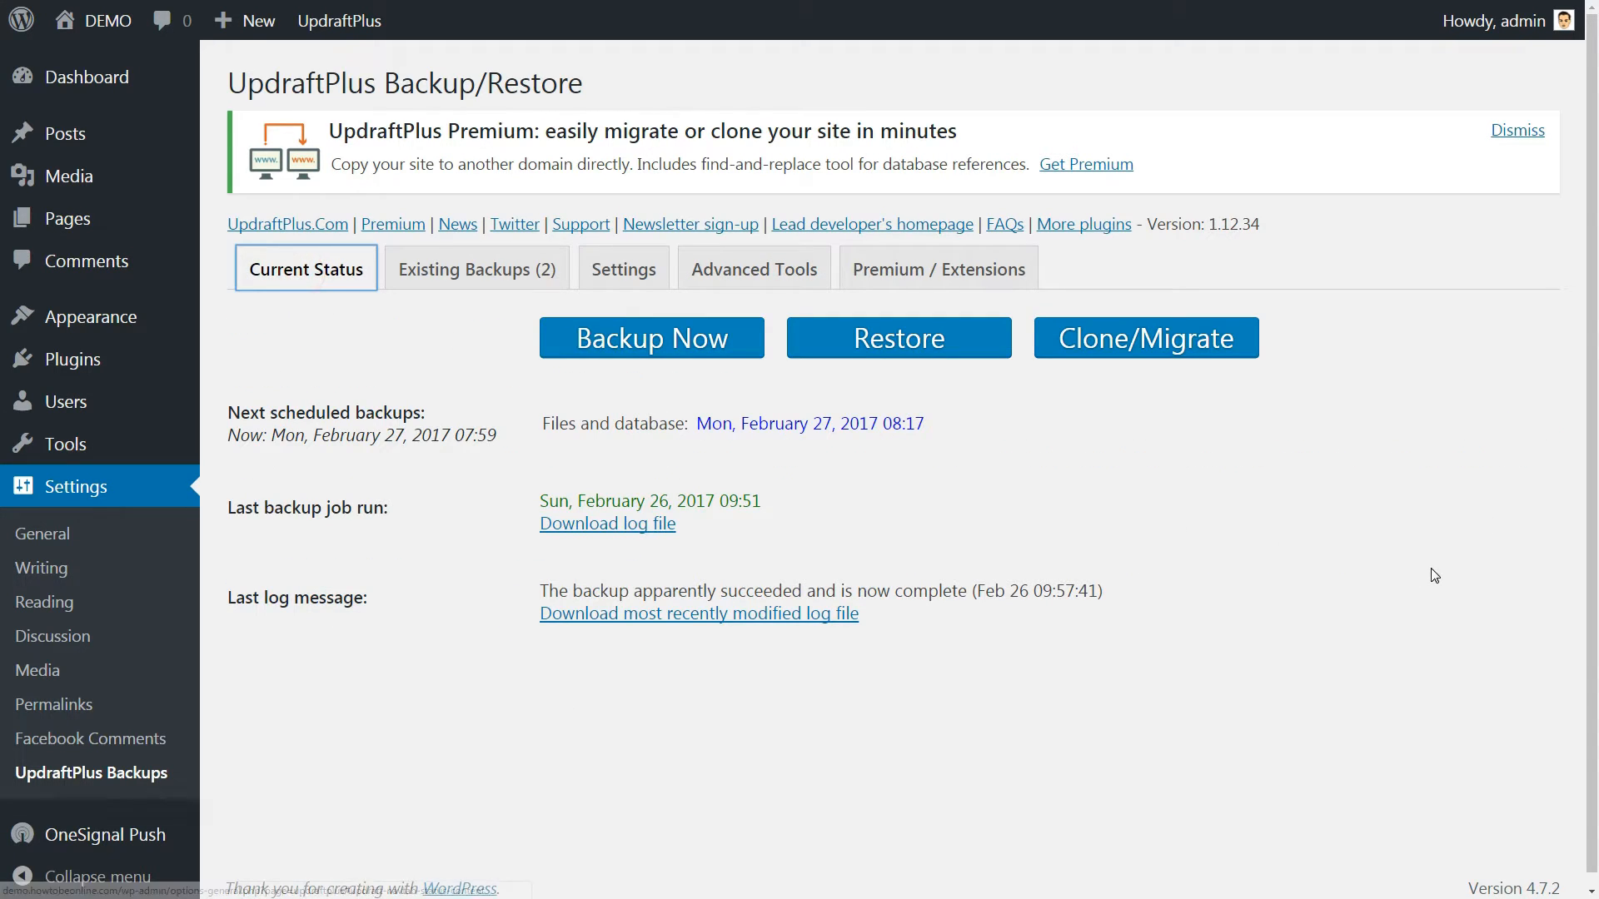
pyautogui.click(651, 338)
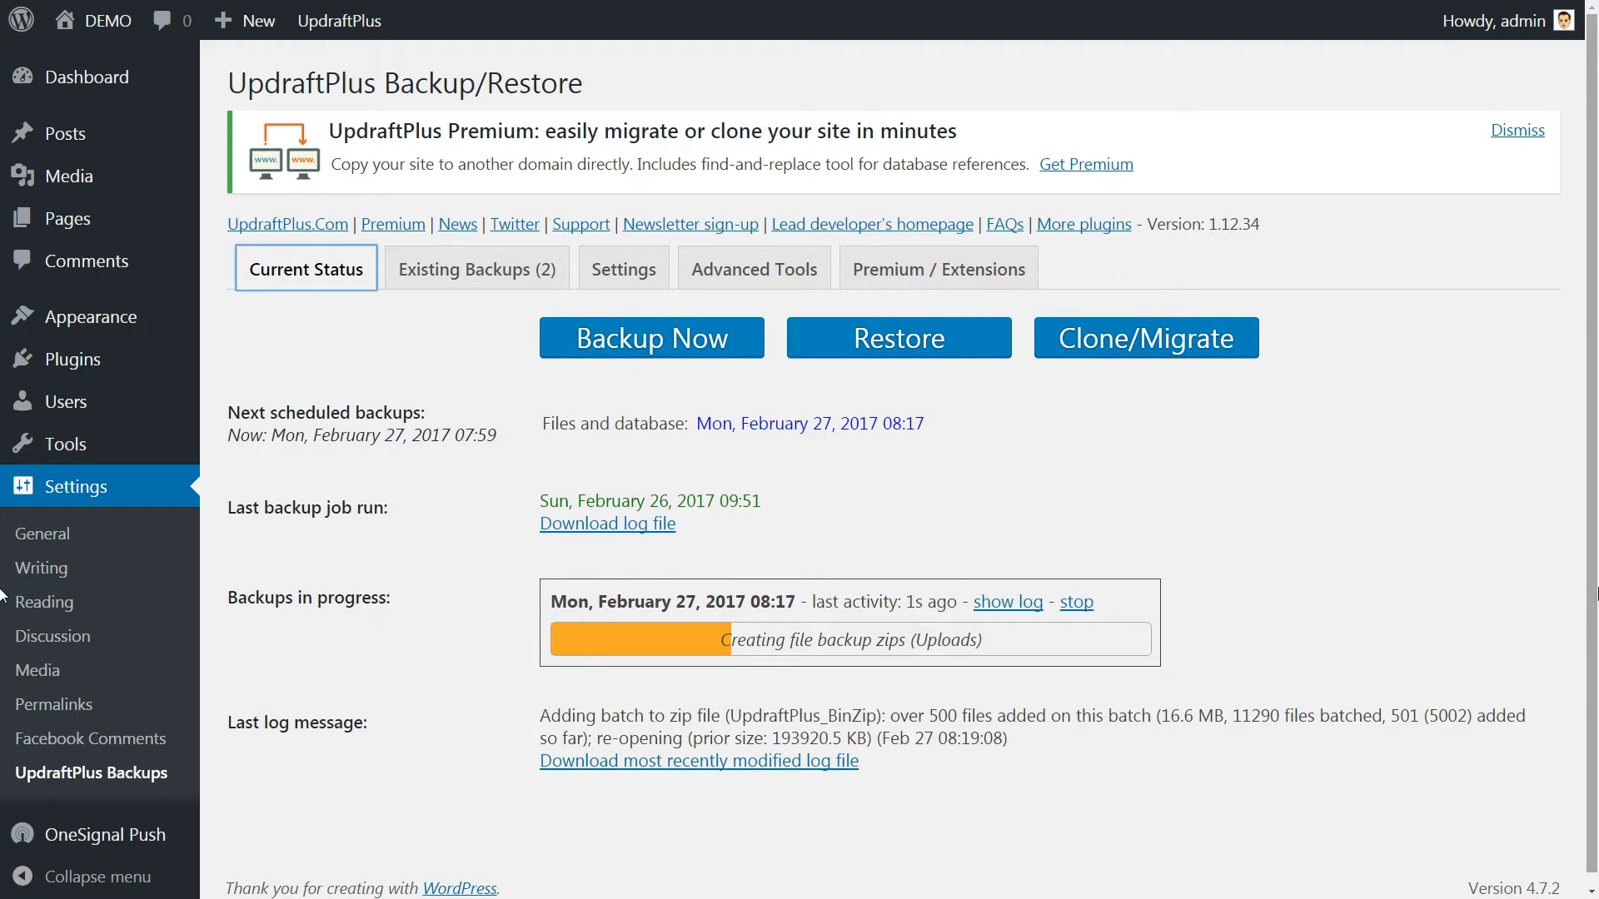
pyautogui.click(1074, 601)
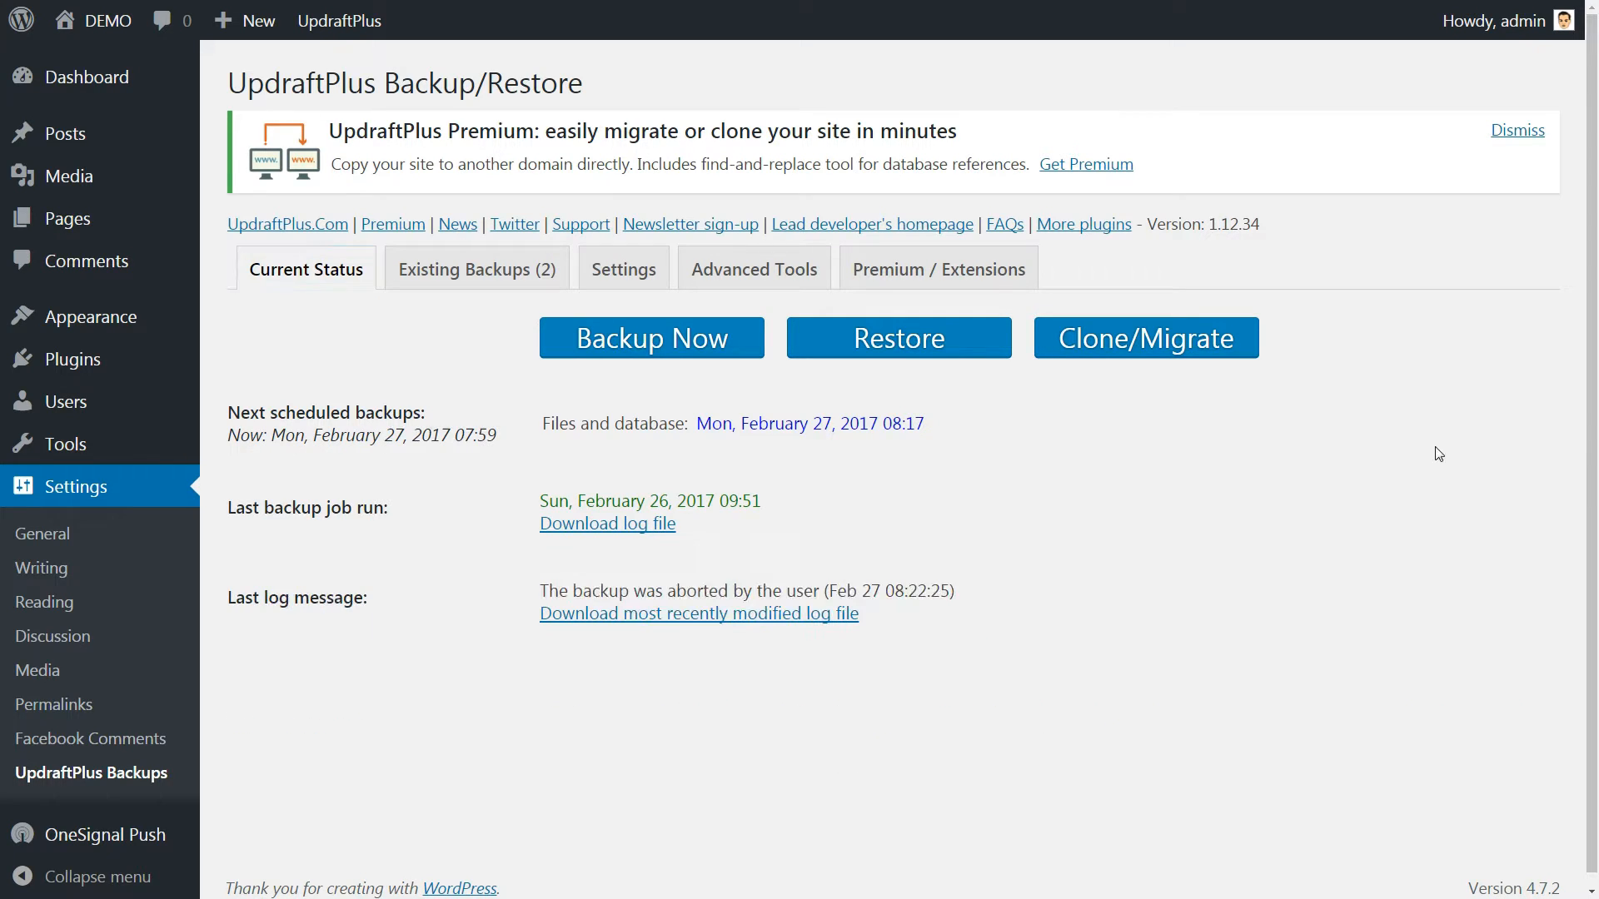
pyautogui.moveTo(485, 283)
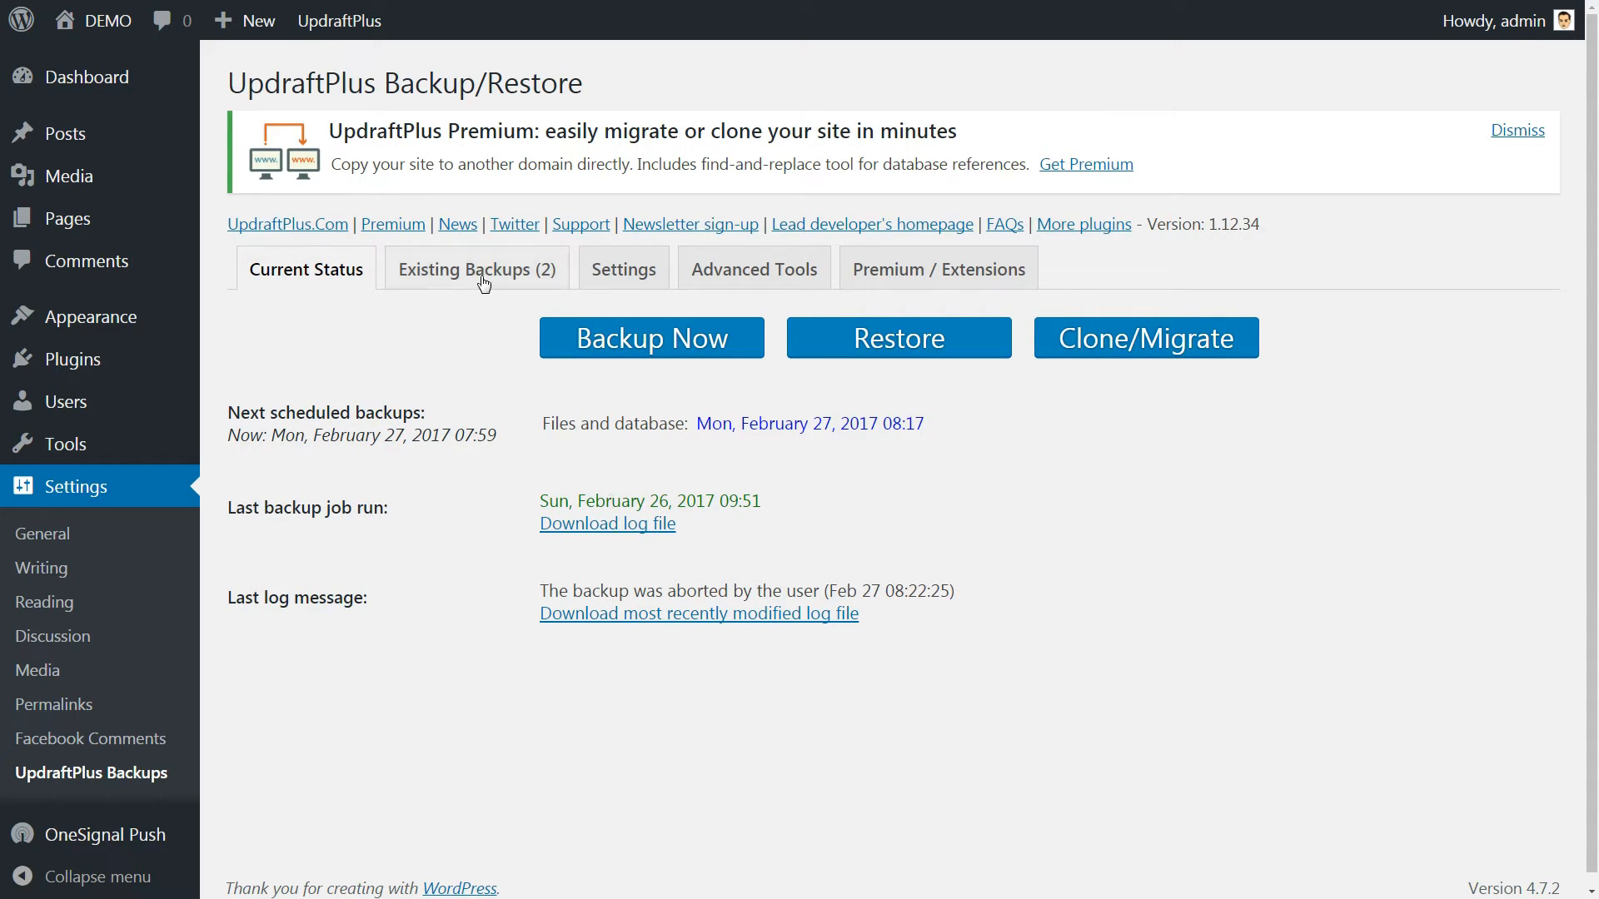
# Step: Switch to Dropbox and show Recents with today's UpdraftPlus backup files
pyautogui.click(475, 268)
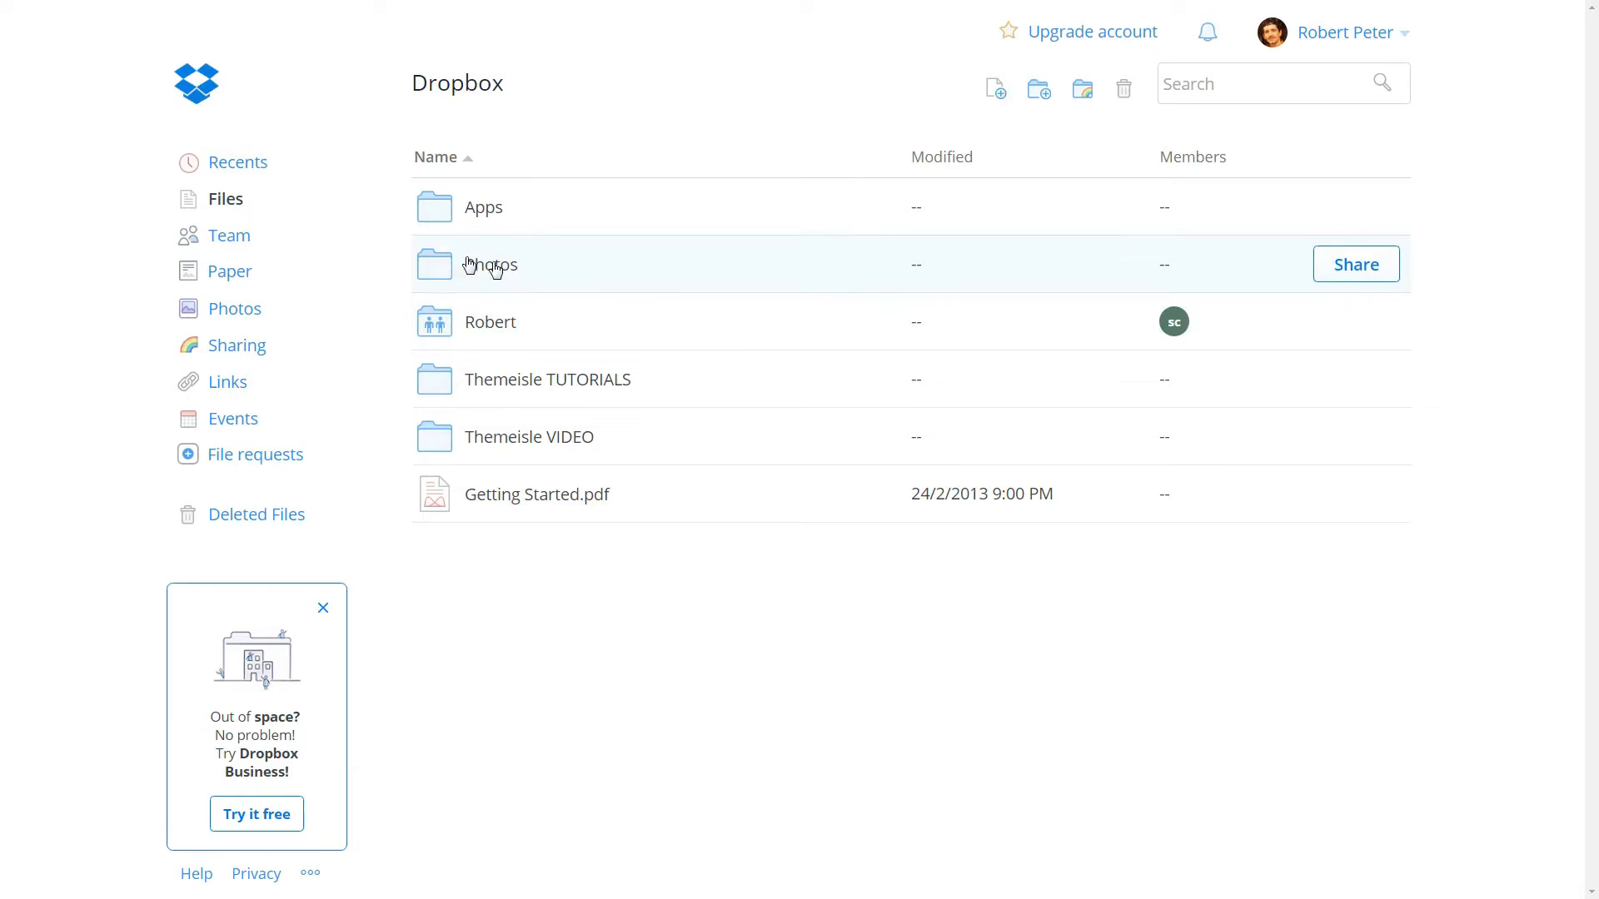
pyautogui.click(238, 161)
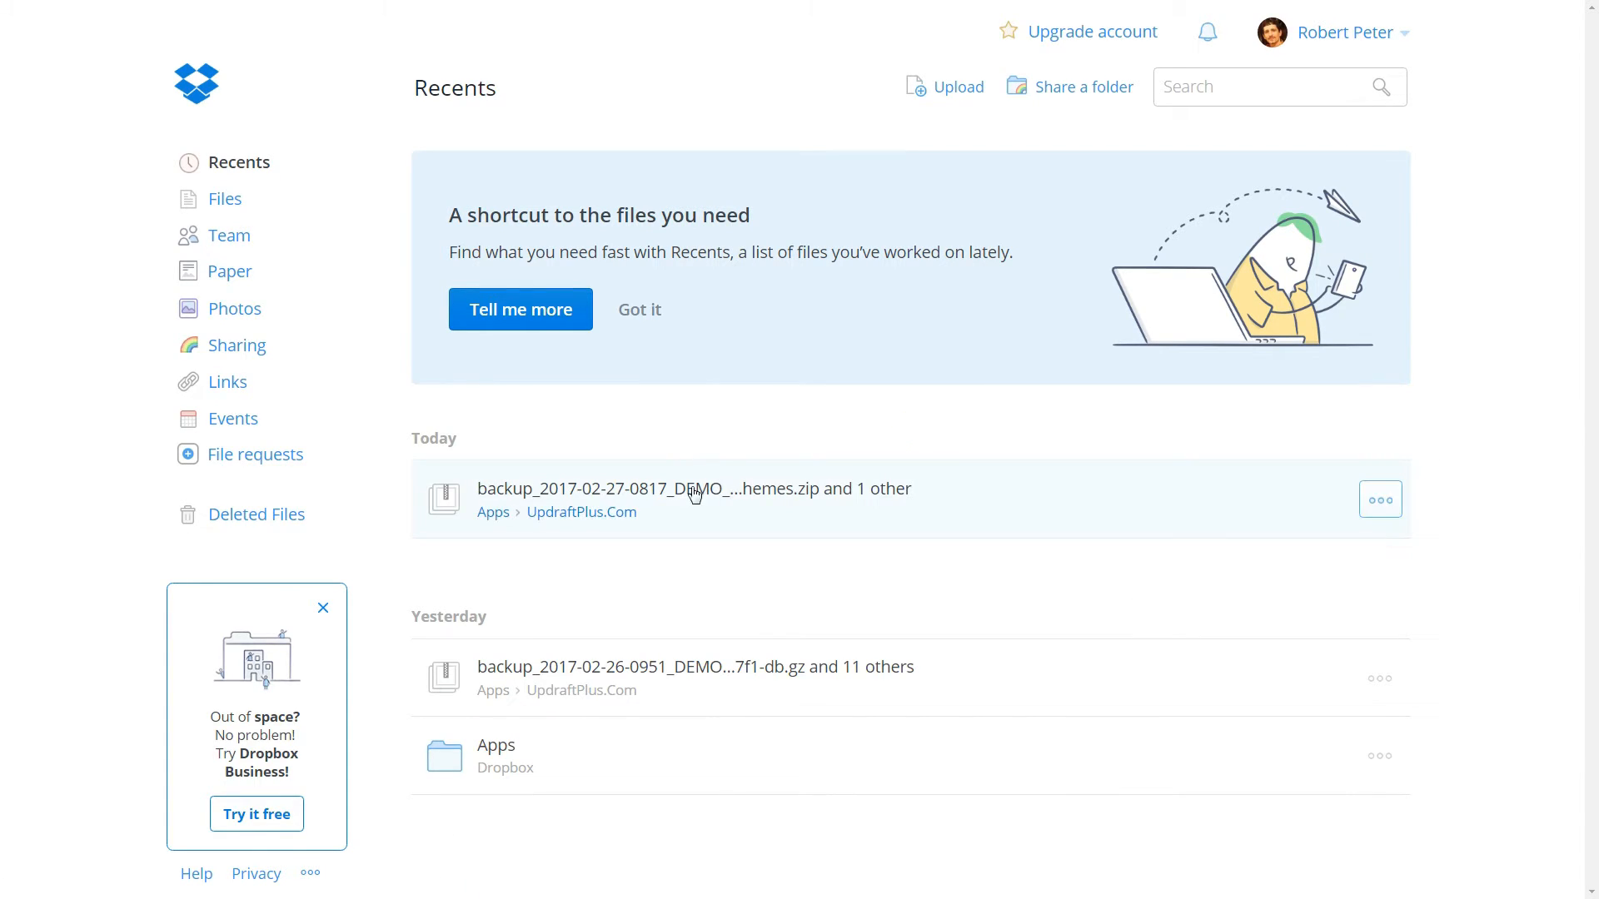
pyautogui.moveTo(559, 501)
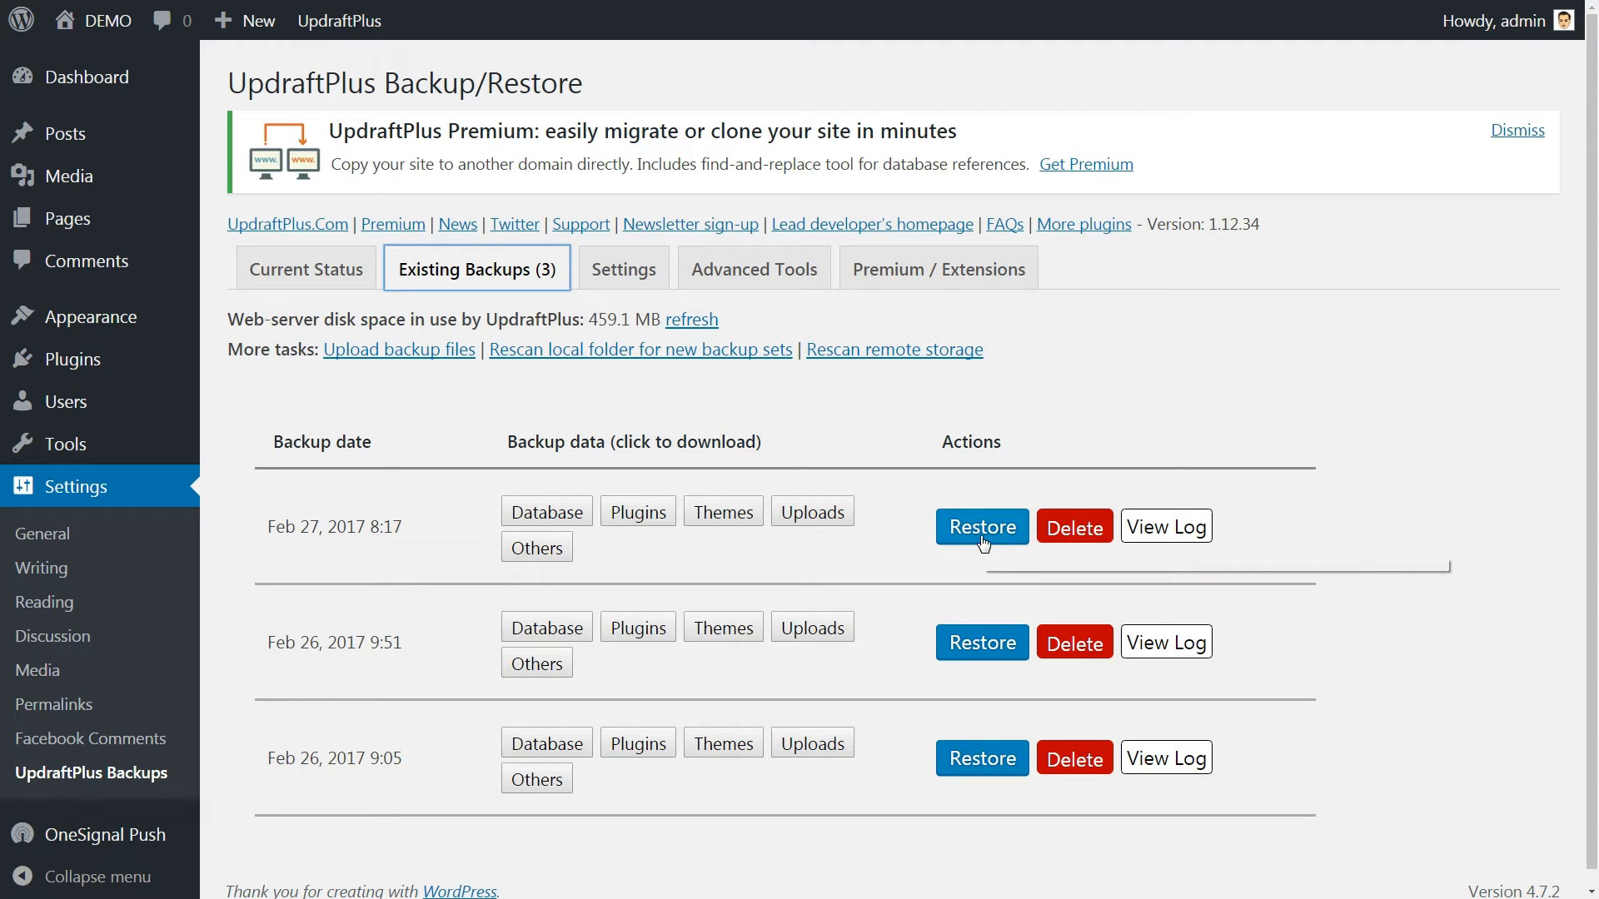
pyautogui.click(979, 527)
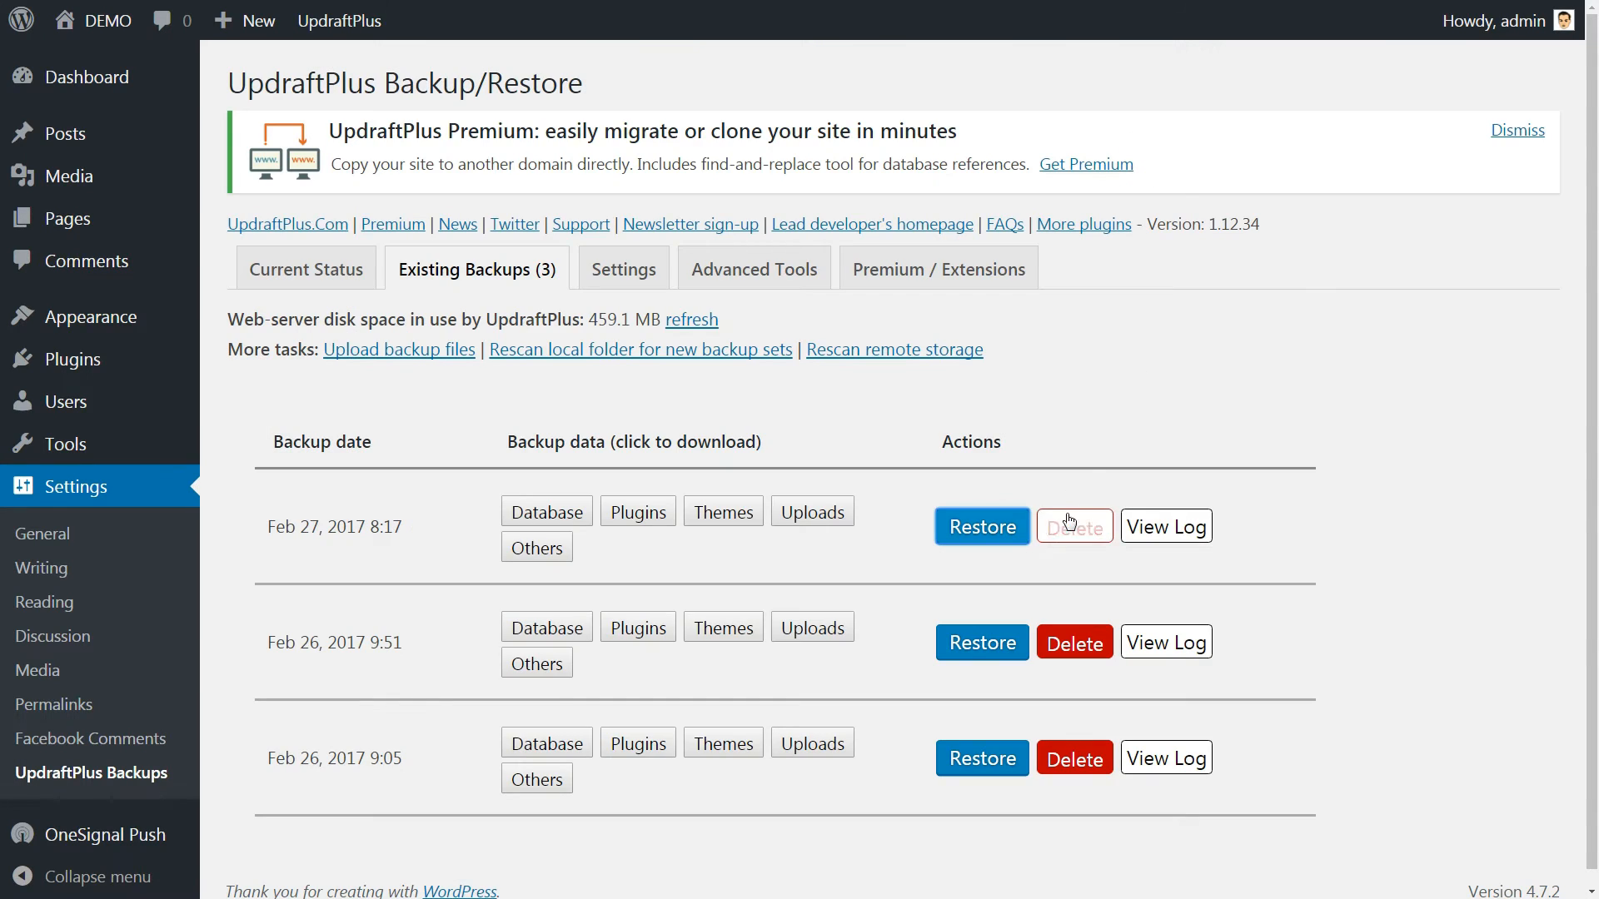
pyautogui.click(1164, 525)
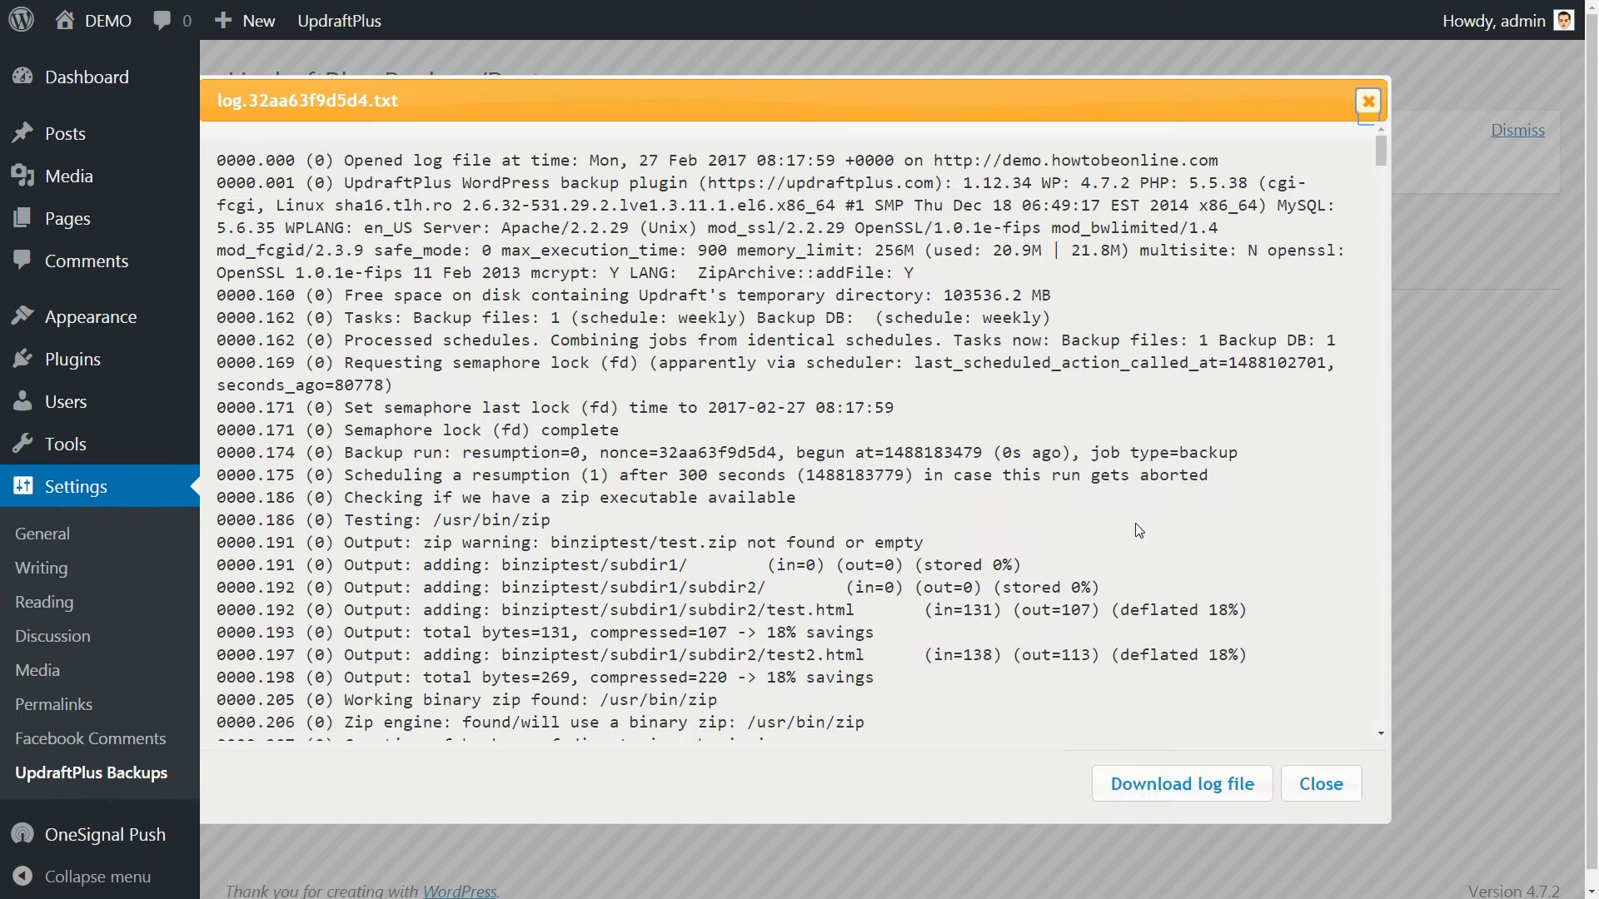
pyautogui.click(1319, 783)
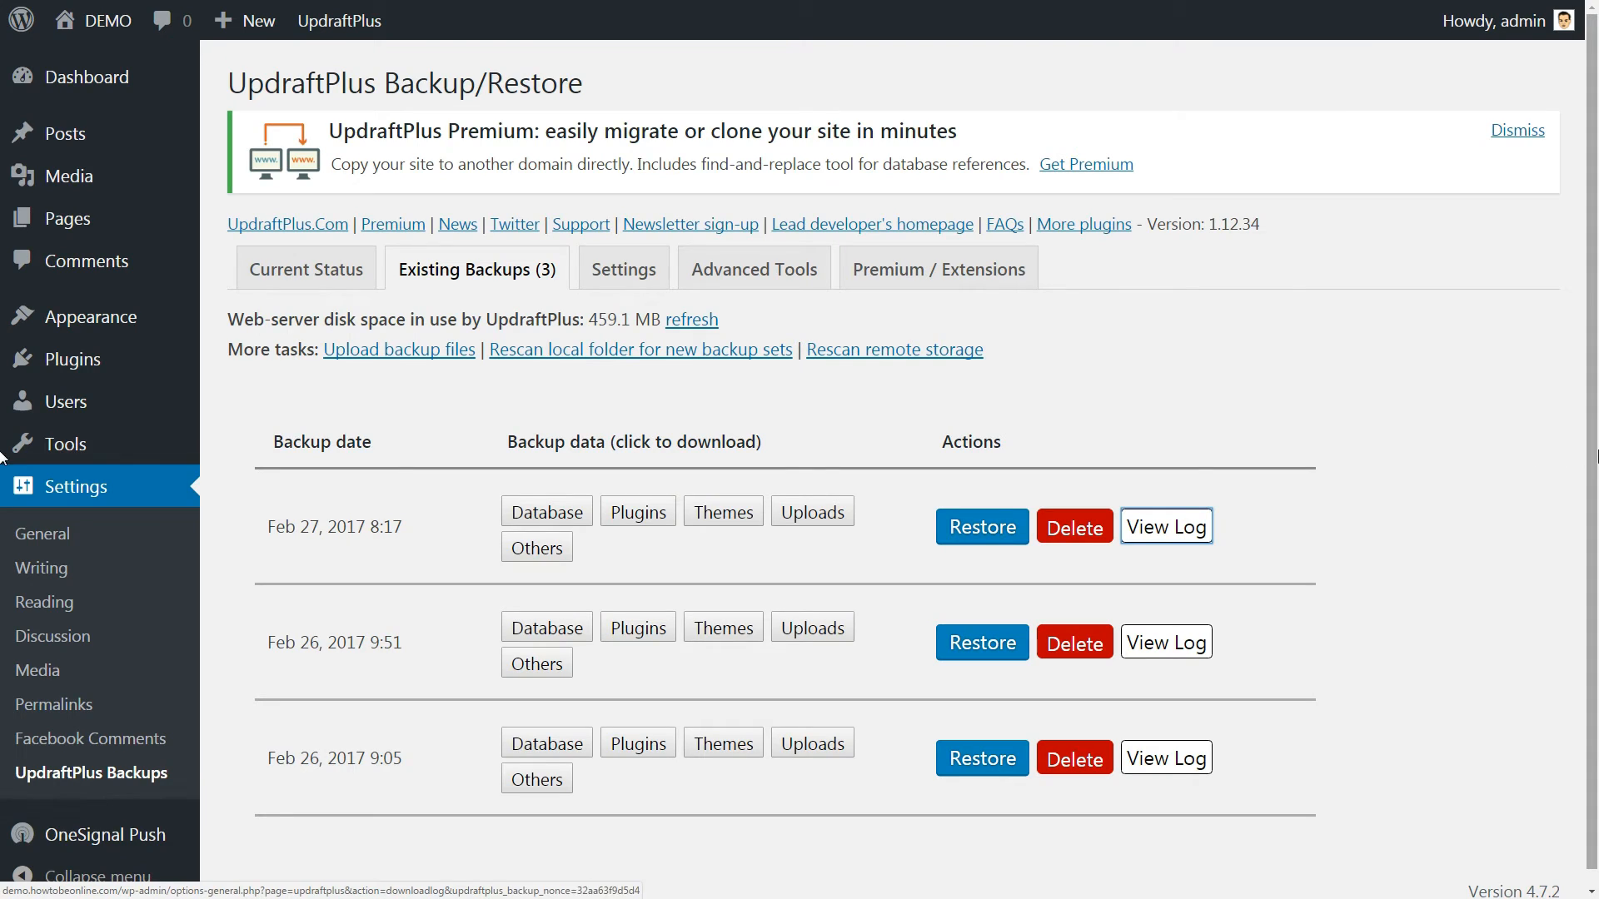
pyautogui.click(979, 526)
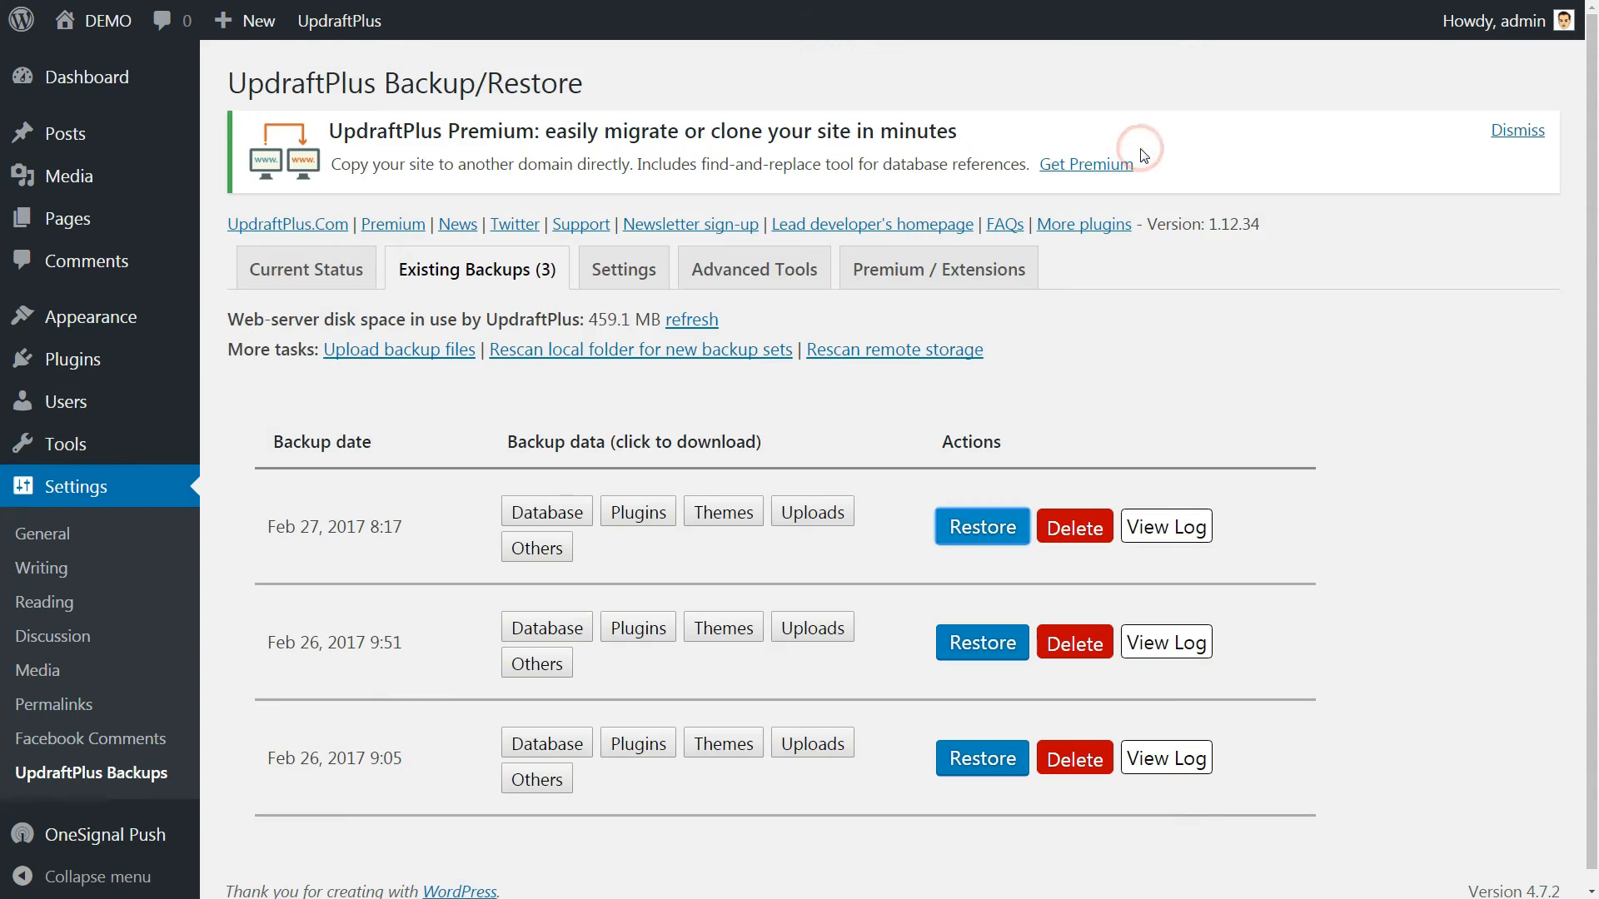
# Step: Review the UpdraftPlus free-versus-Premium-versus-Gold feature comparison table through to its end
pyautogui.click(936, 270)
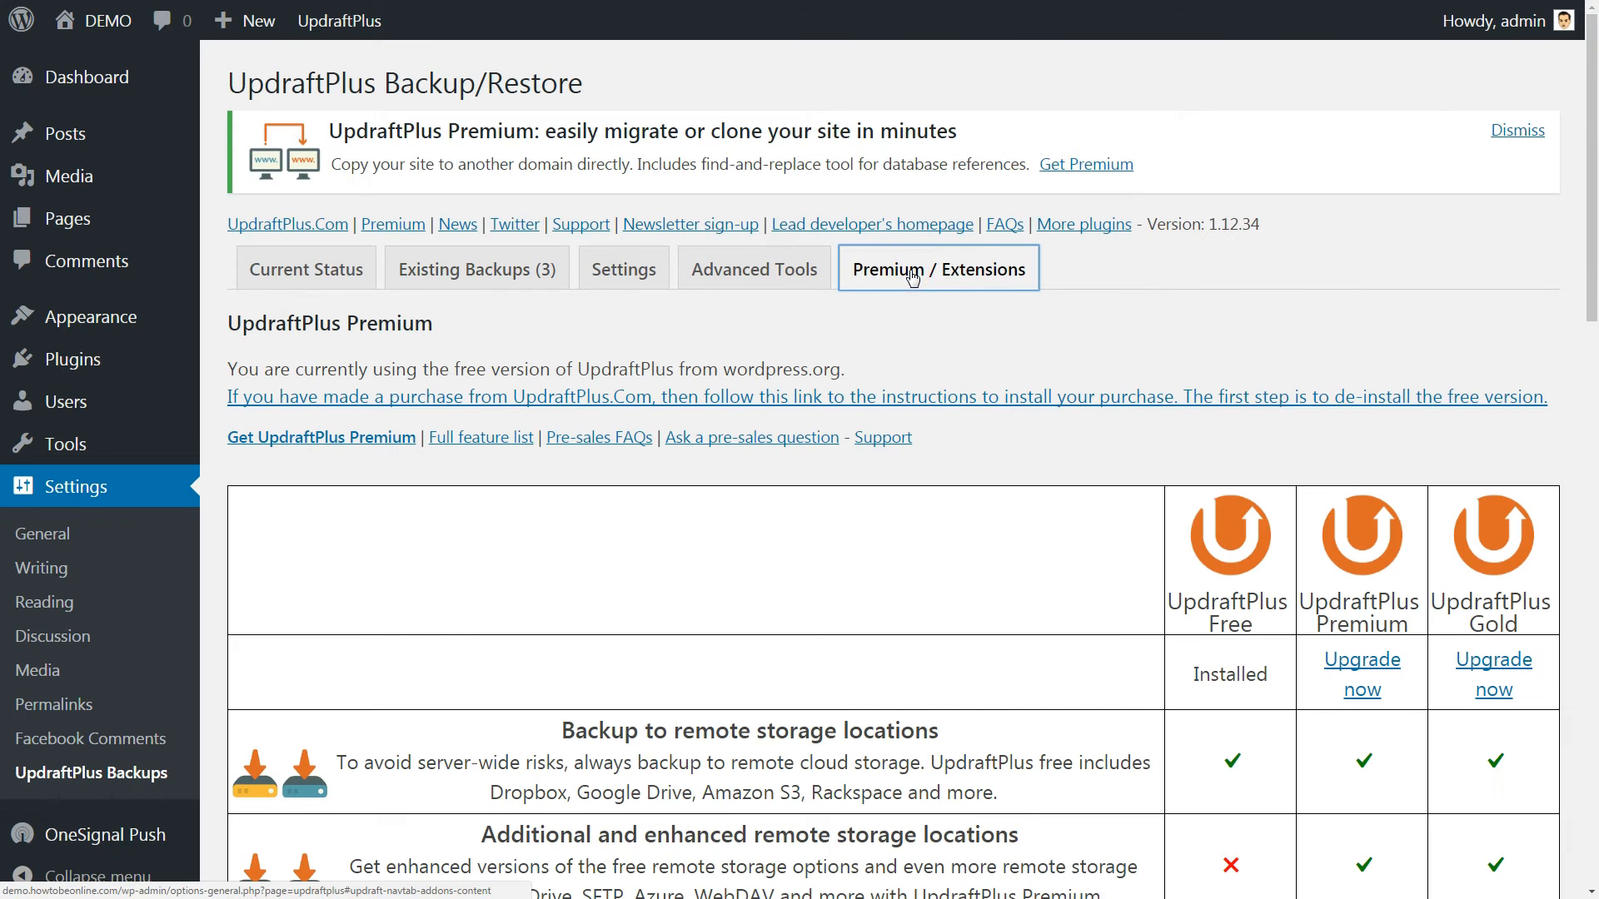
pyautogui.scroll(-3)
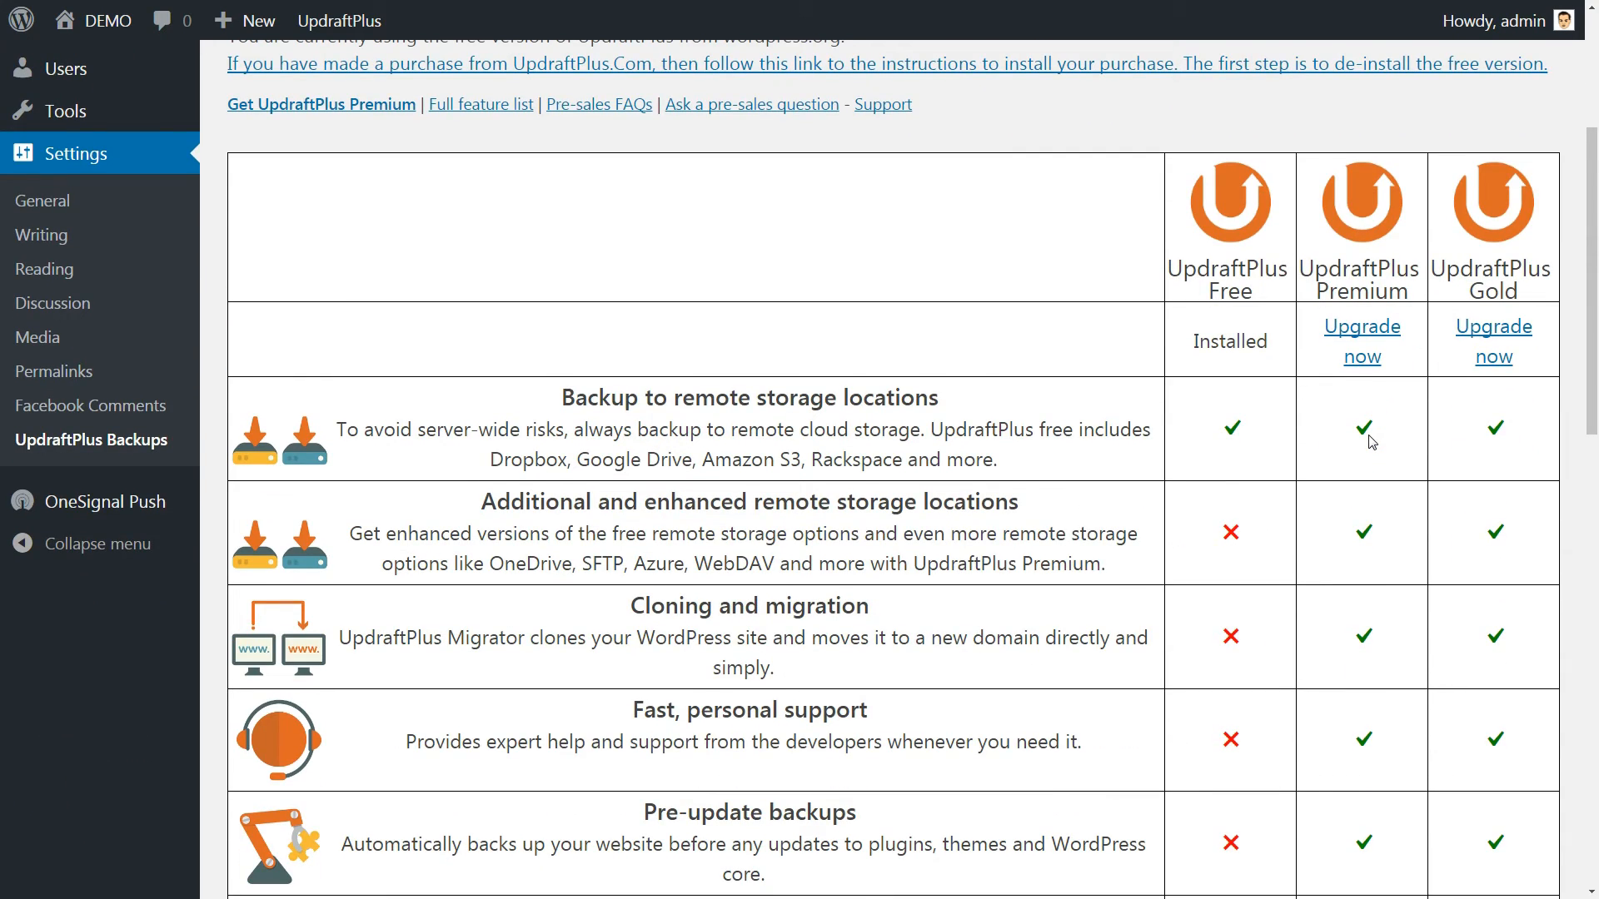
pyautogui.scroll(-3)
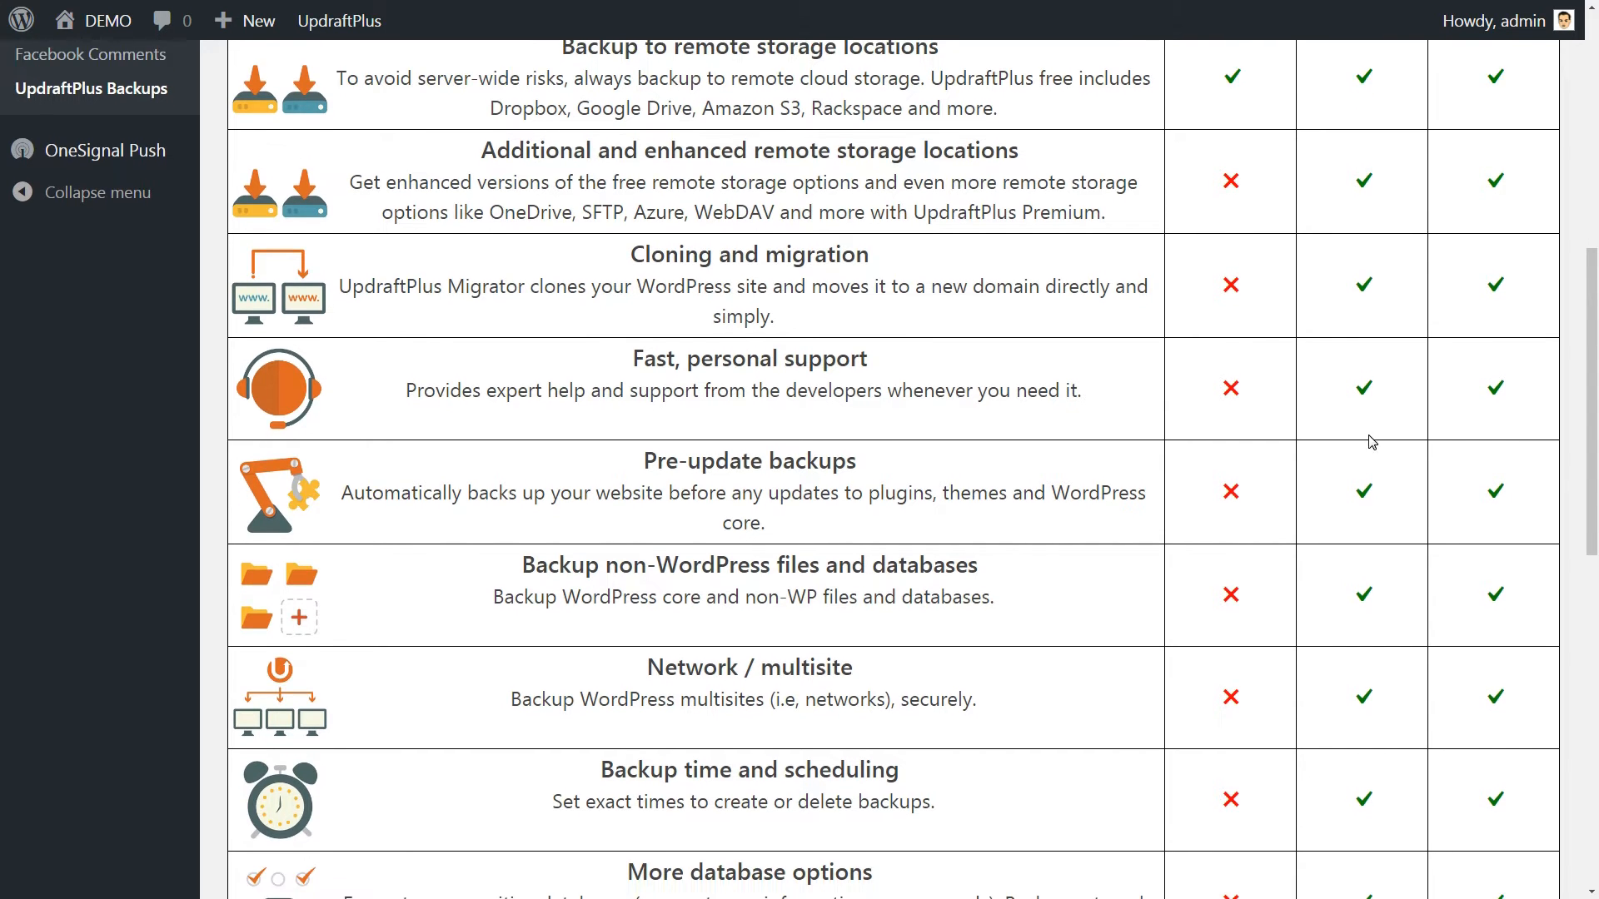
pyautogui.scroll(-3)
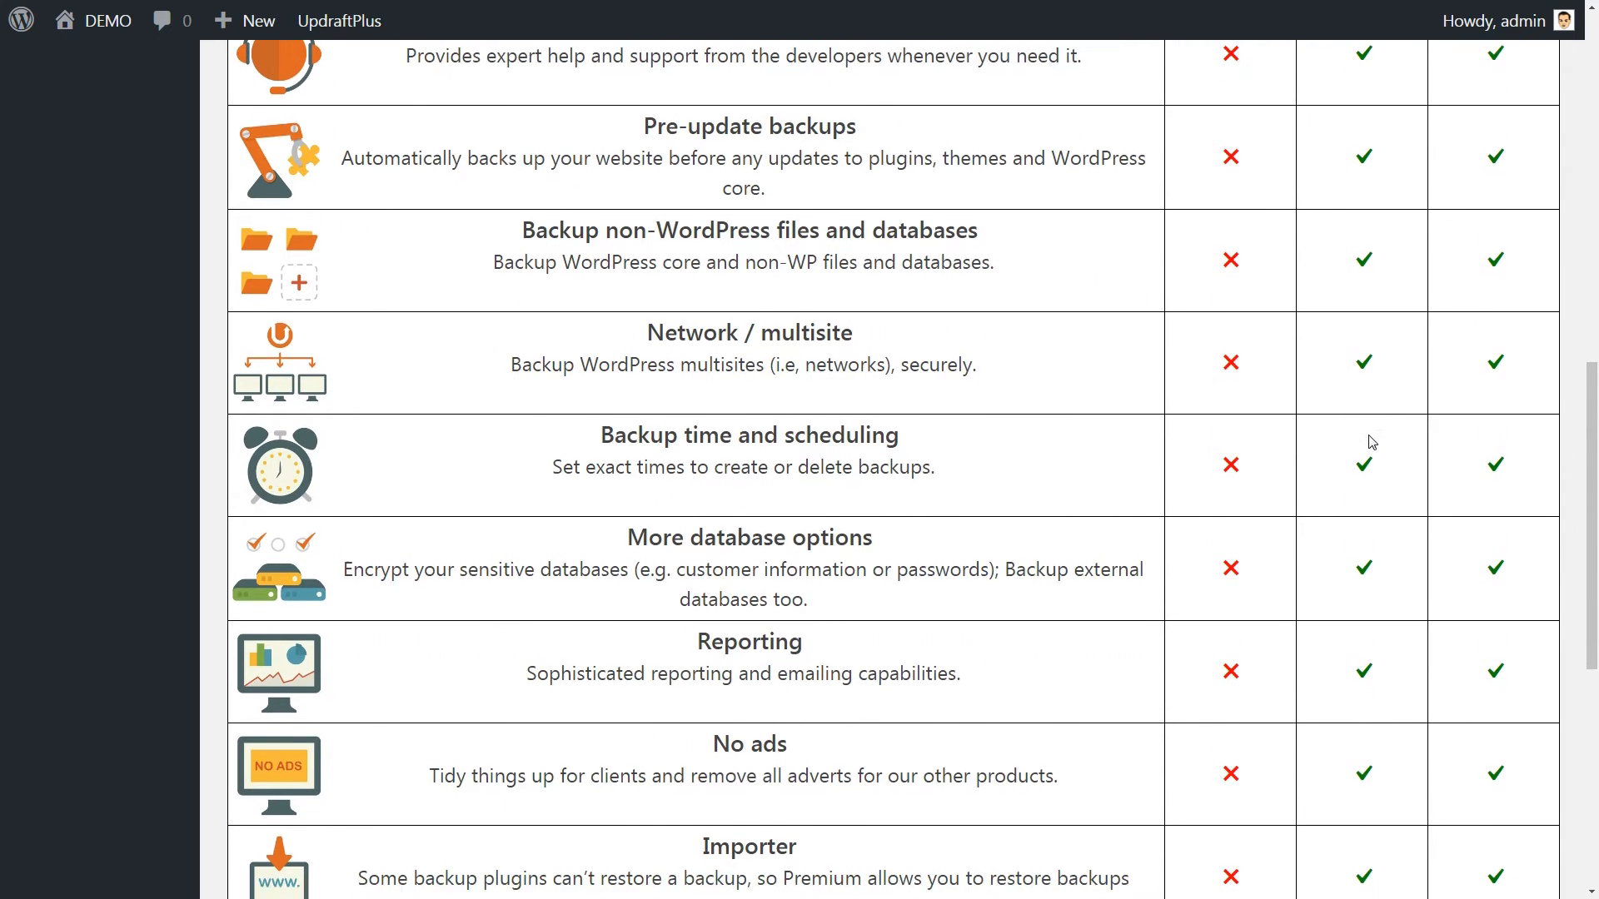
pyautogui.scroll(-3)
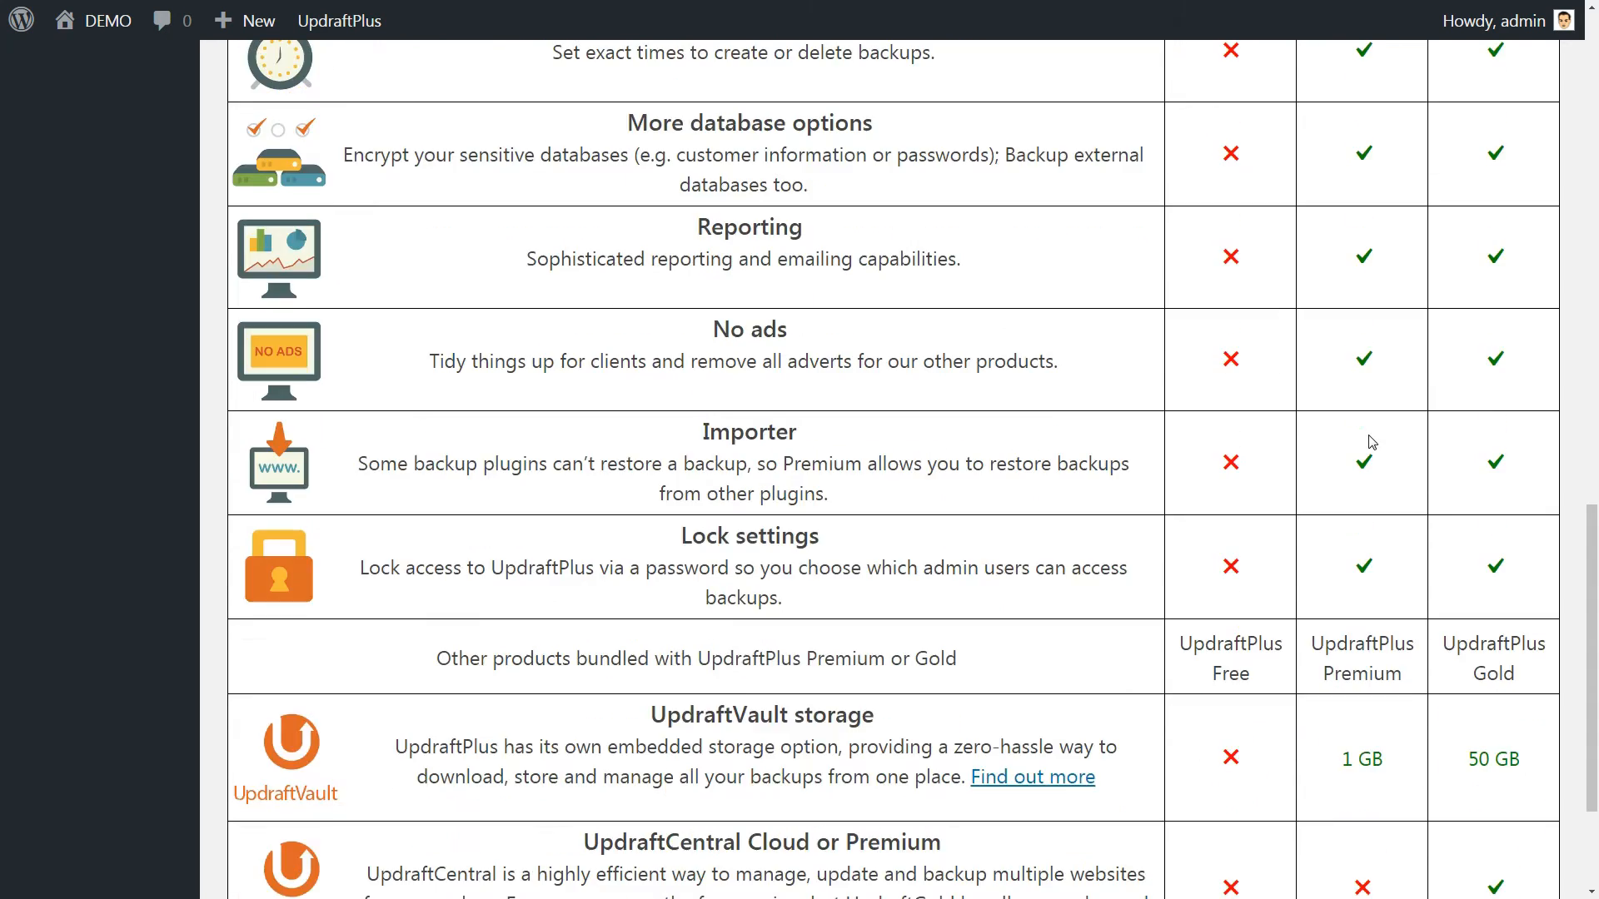
pyautogui.scroll(-3)
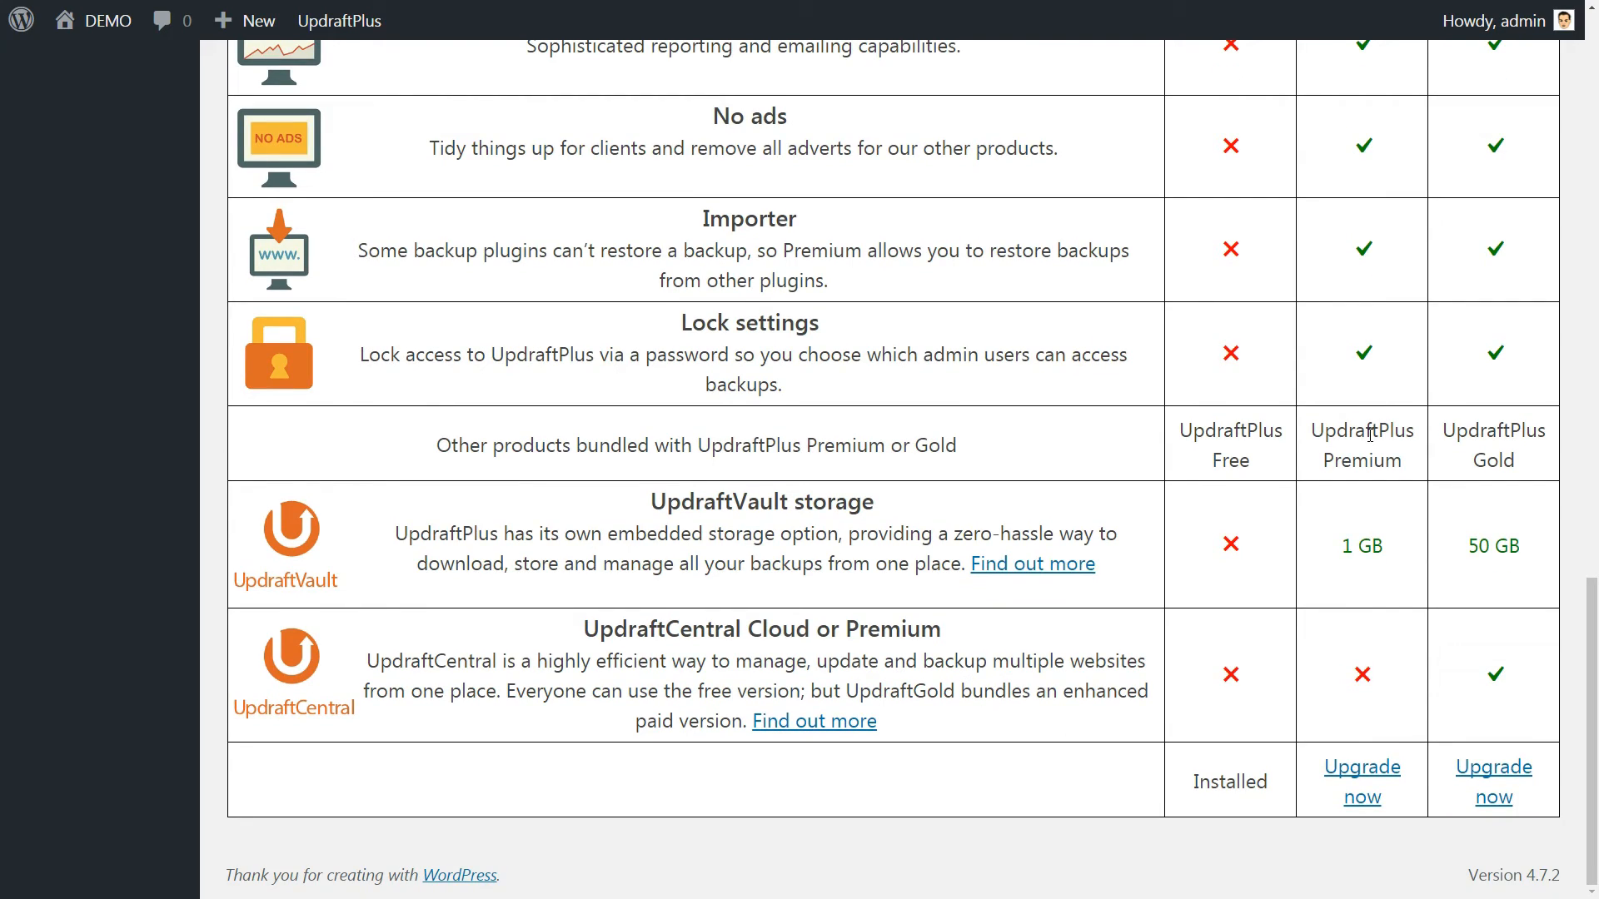
pyautogui.moveTo(1370, 761)
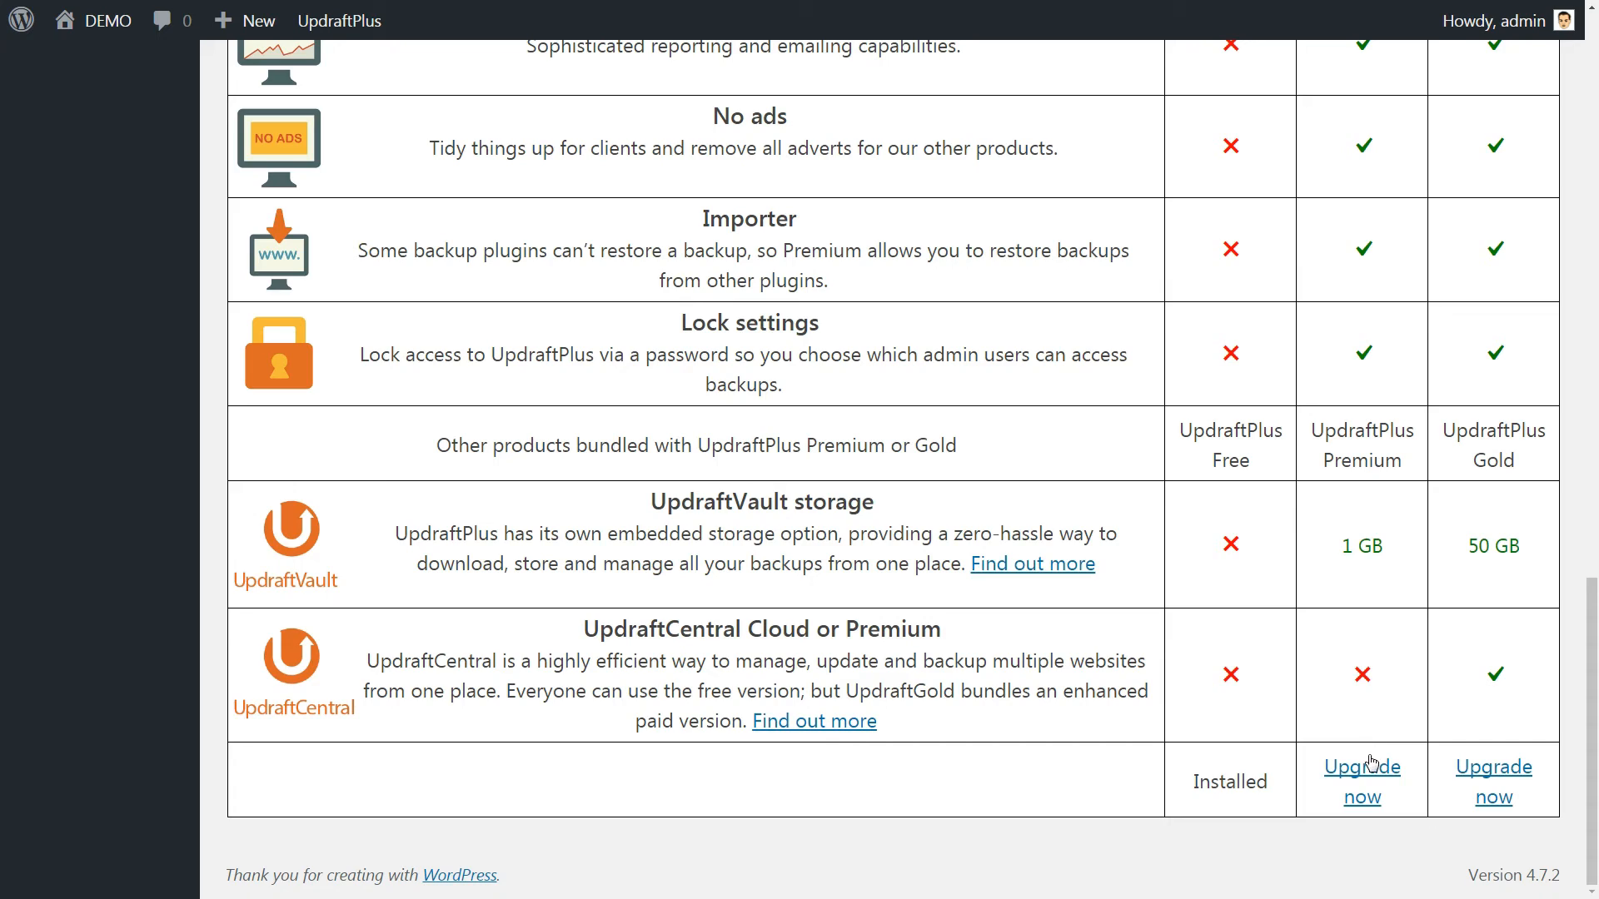